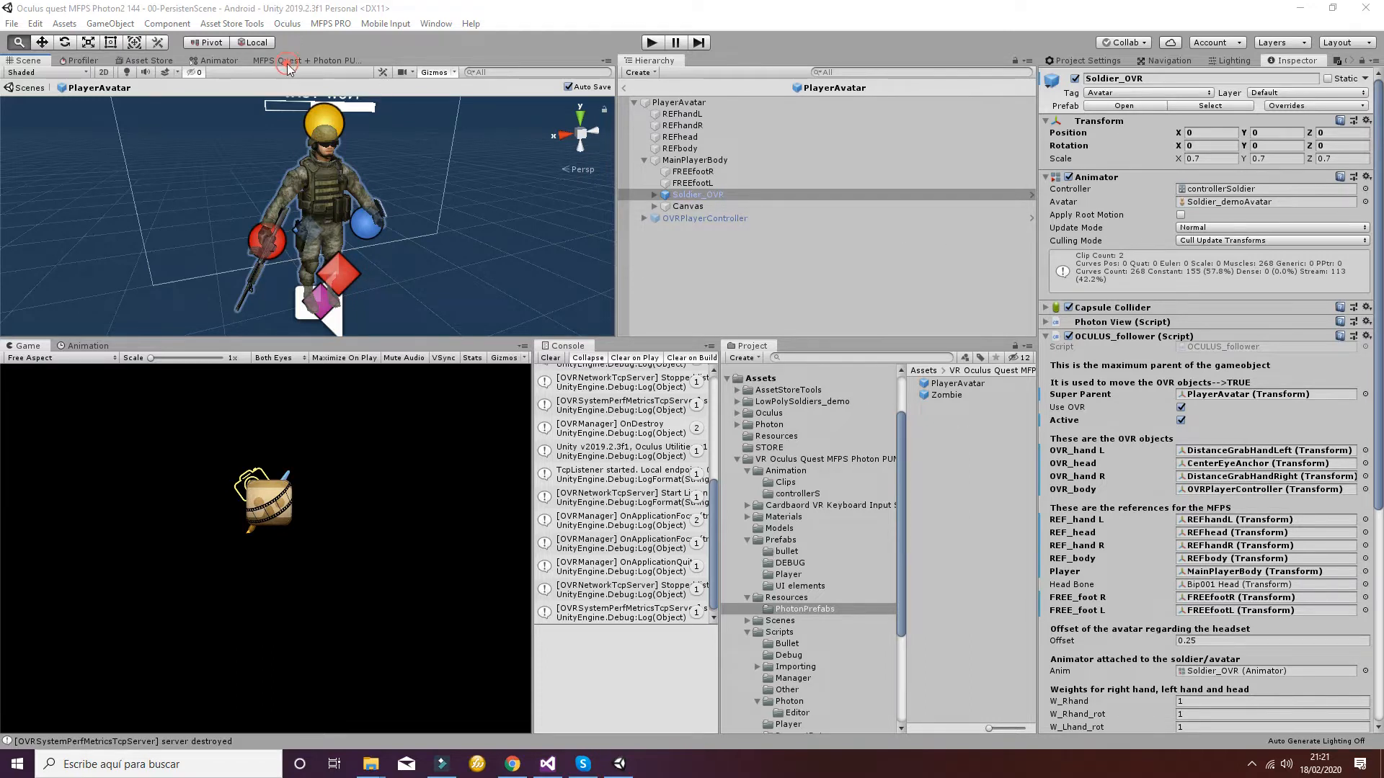
Show the MFPS Quest + Photon PUN2 PRO settings and ping the PlayerAvatar player prefab.
{"action": "left_click", "coordinate": [307, 60]}
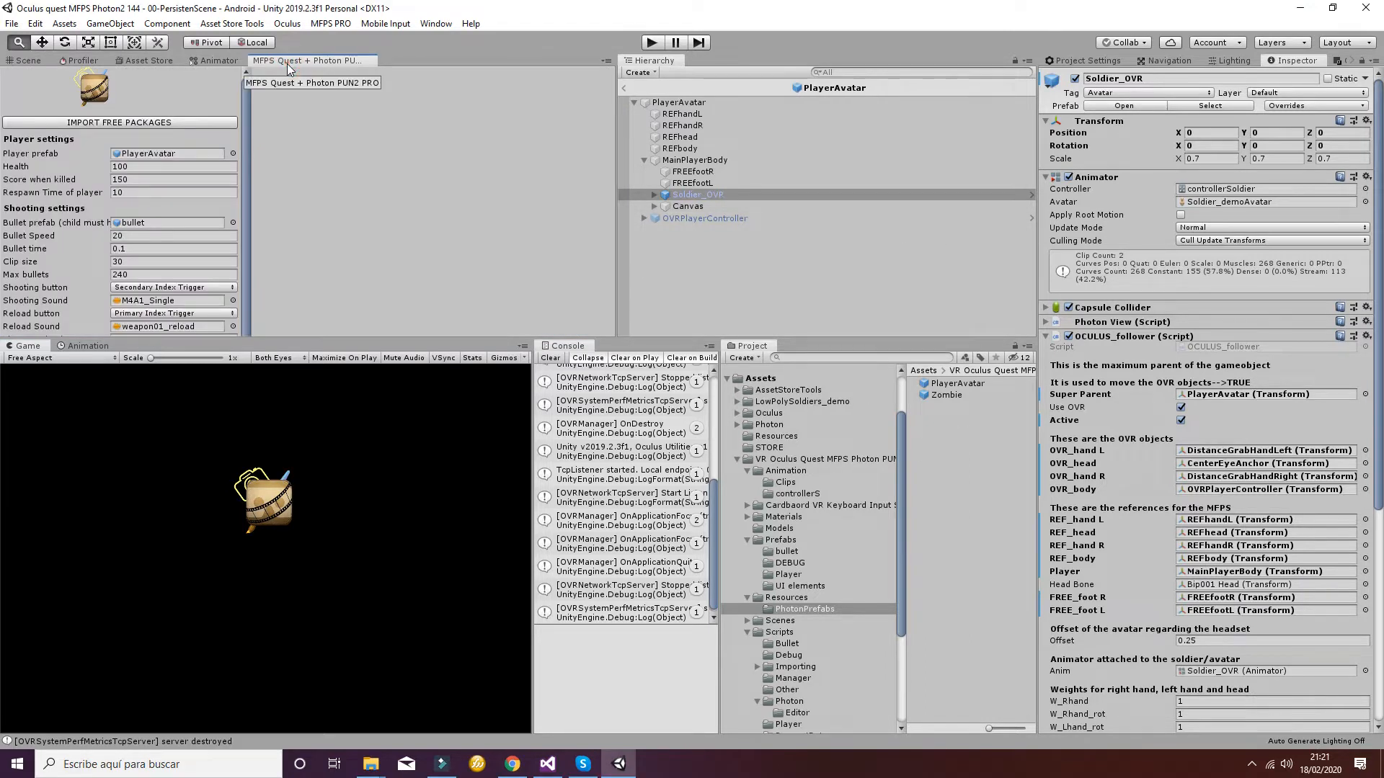
{"action": "mouse_move", "coordinate": [326, 146]}
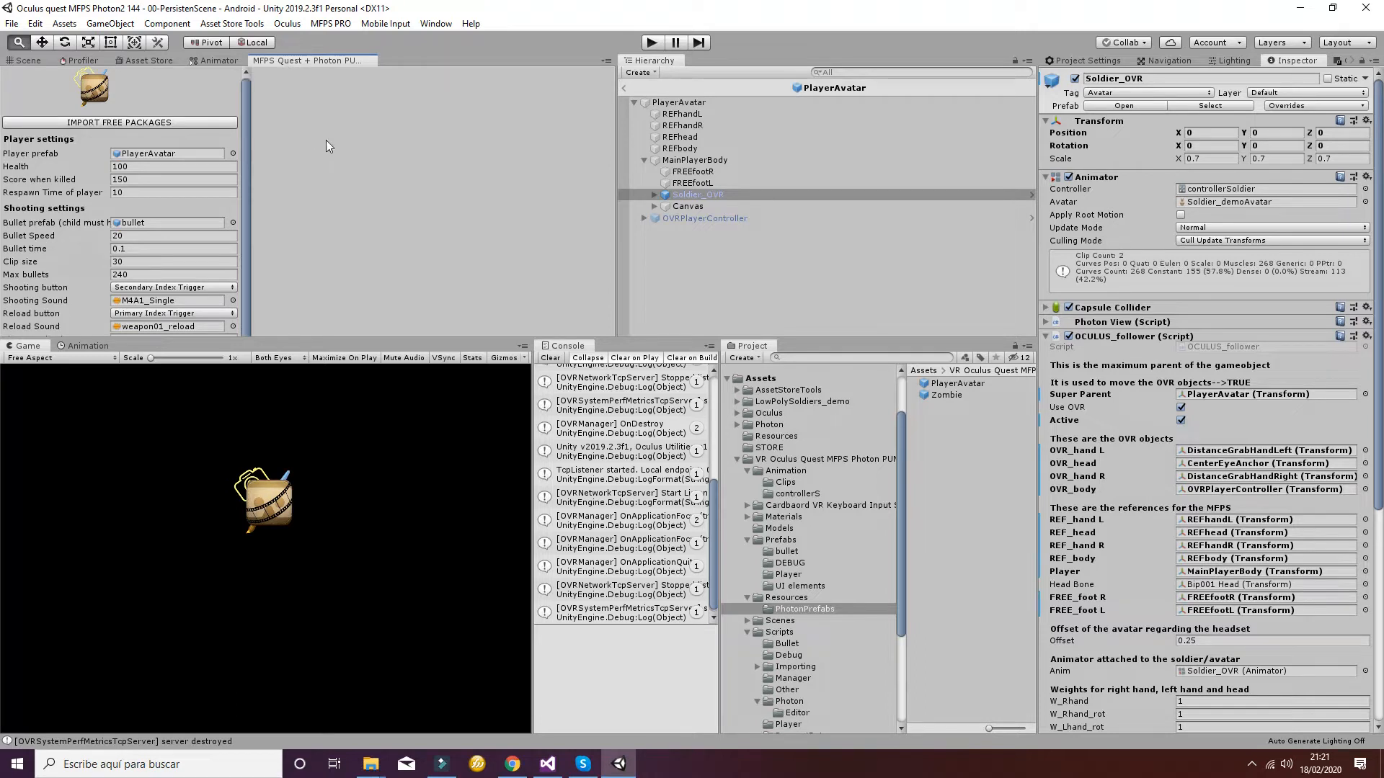
{"action": "mouse_move", "coordinate": [284, 95]}
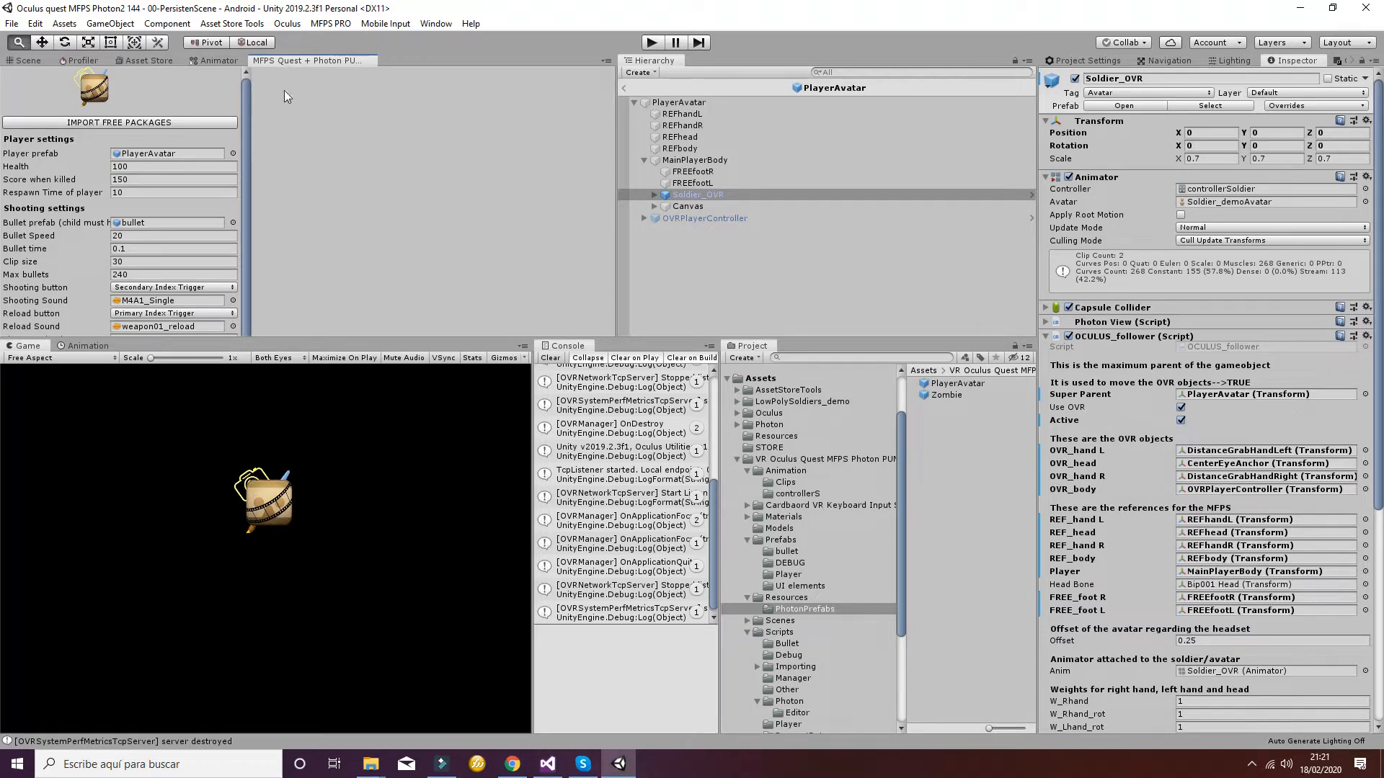
{"action": "left_click", "coordinate": [330, 23]}
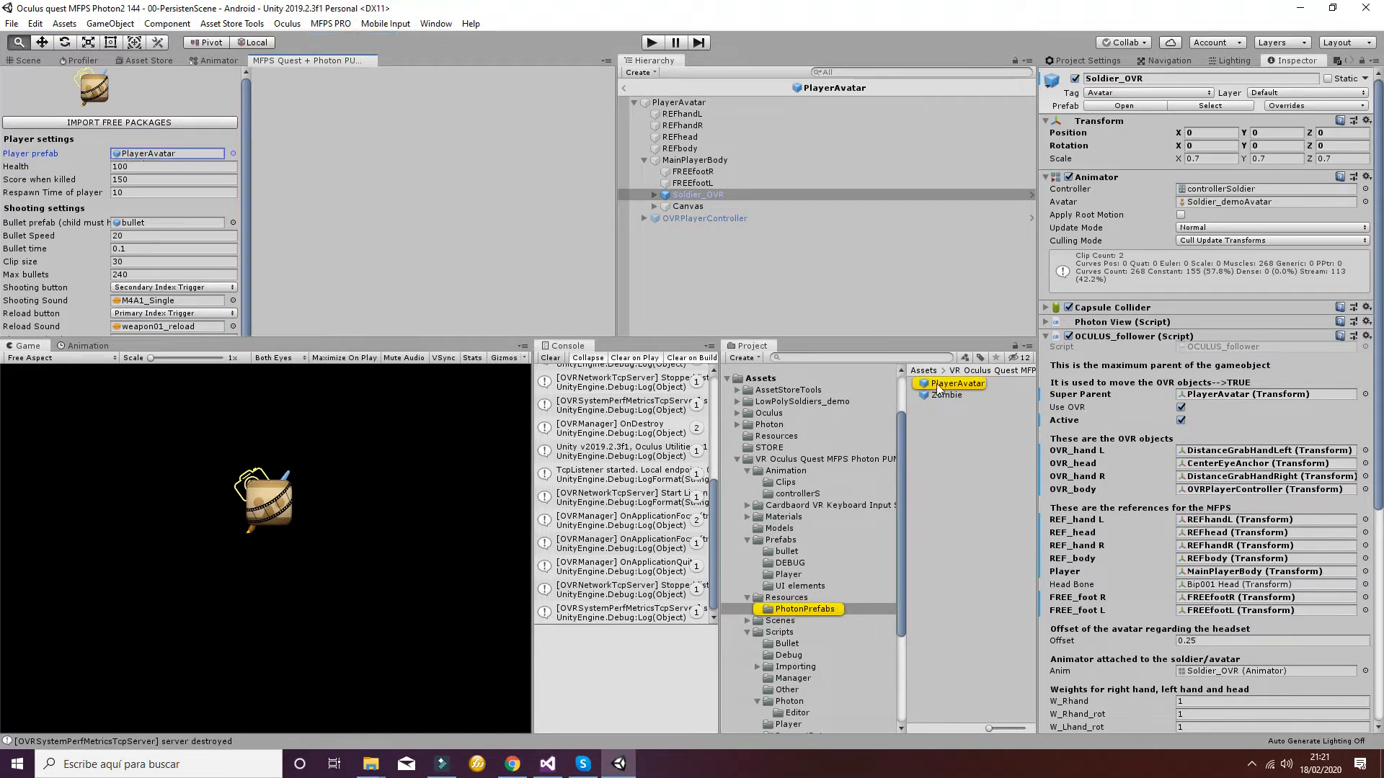
Back in the Scene view, inspect Soldier_OVR, its Bip001 bone root and Soldier_mesh.
{"action": "left_click", "coordinate": [958, 383]}
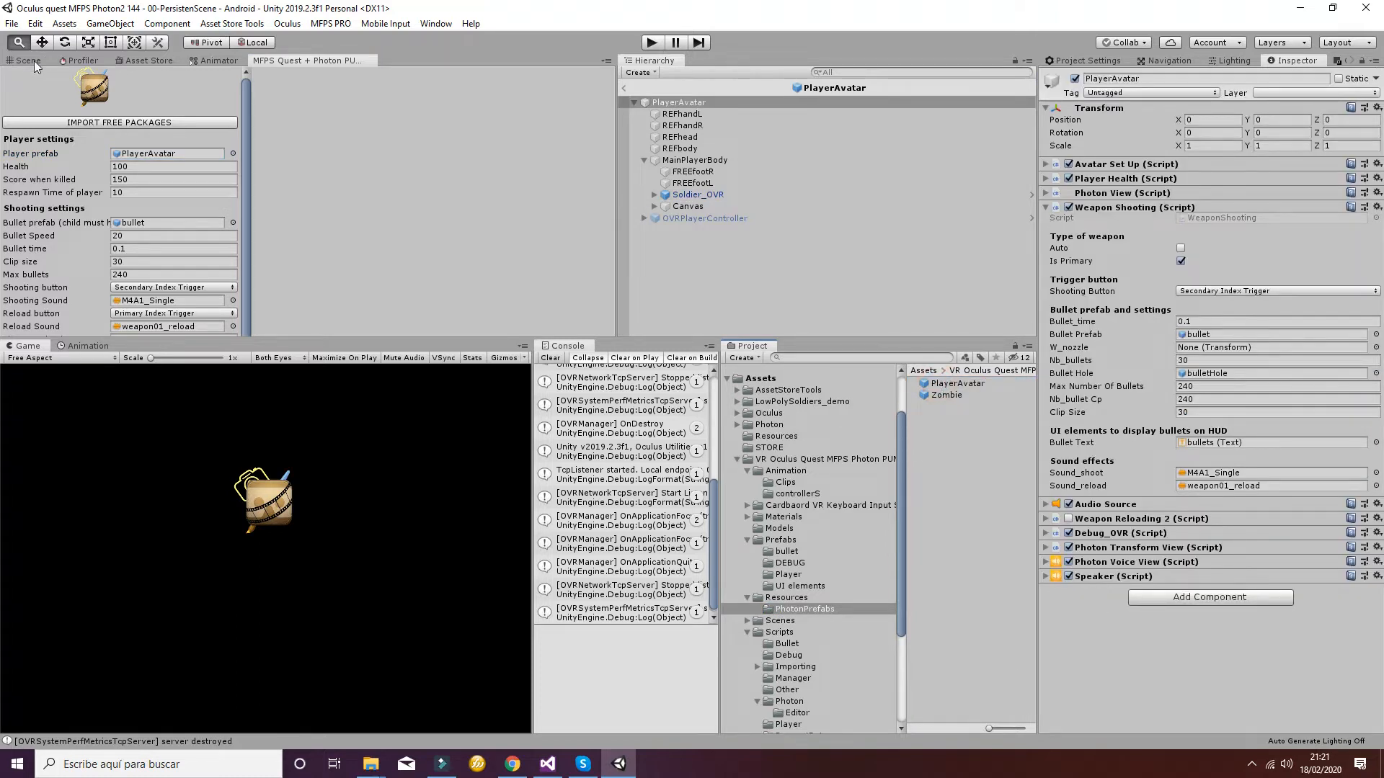
{"action": "left_click", "coordinate": [26, 60]}
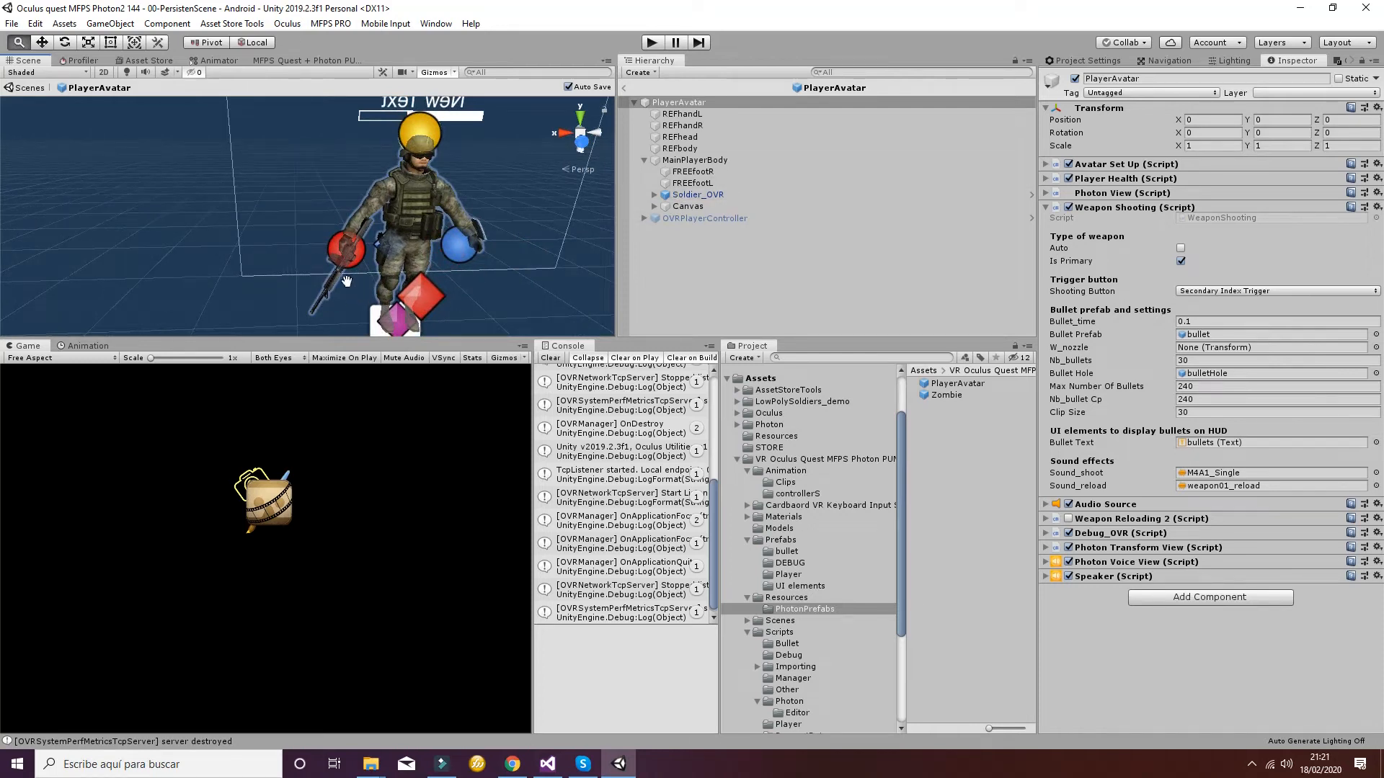
{"action": "mouse_move", "coordinate": [347, 222]}
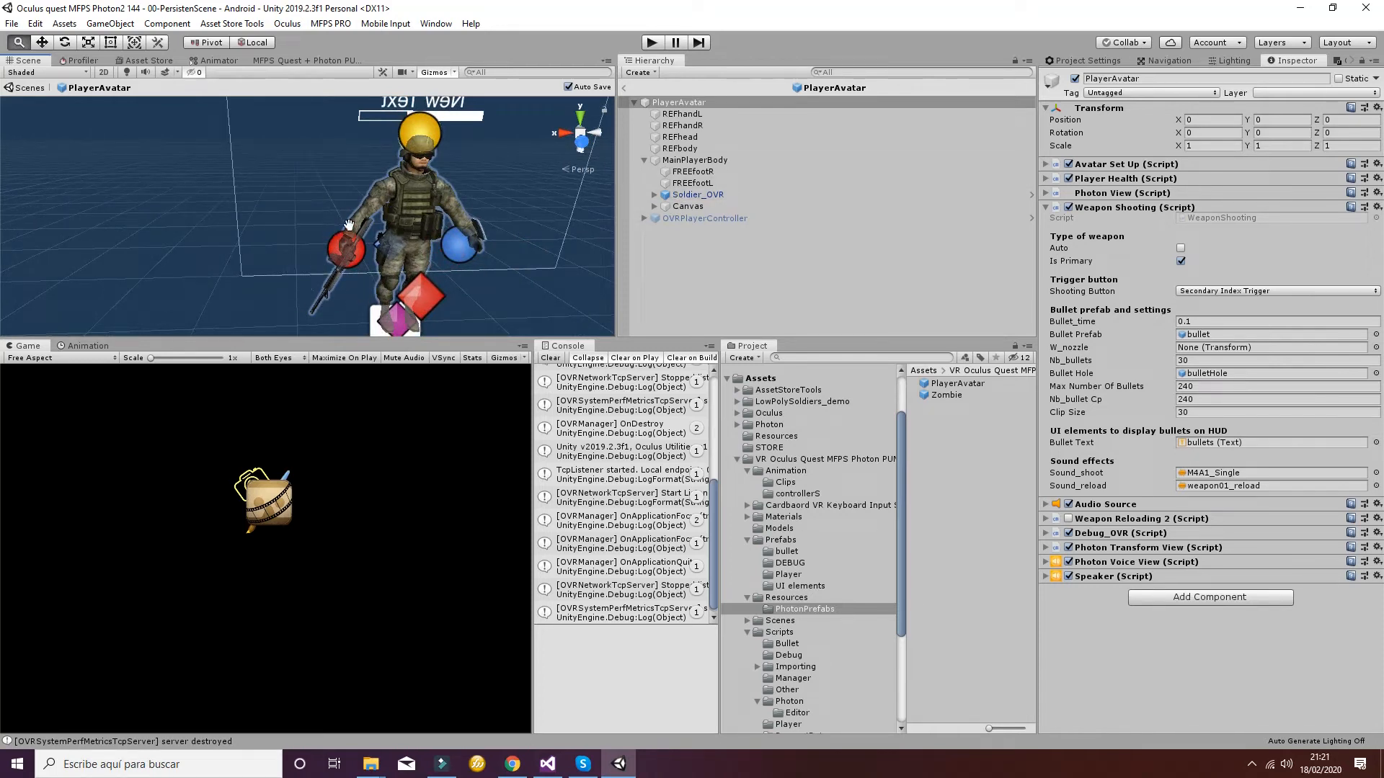
{"action": "left_click", "coordinate": [653, 194]}
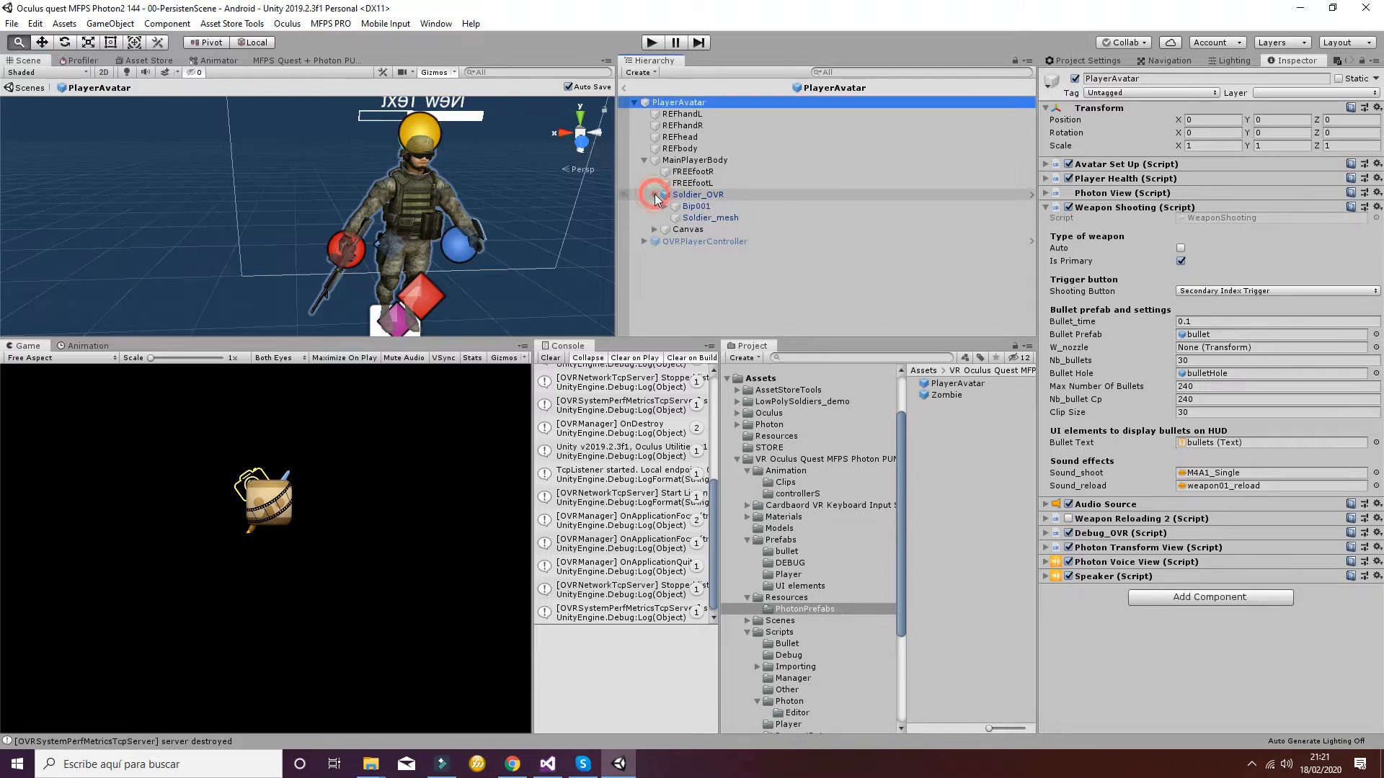
{"action": "left_click", "coordinate": [696, 205]}
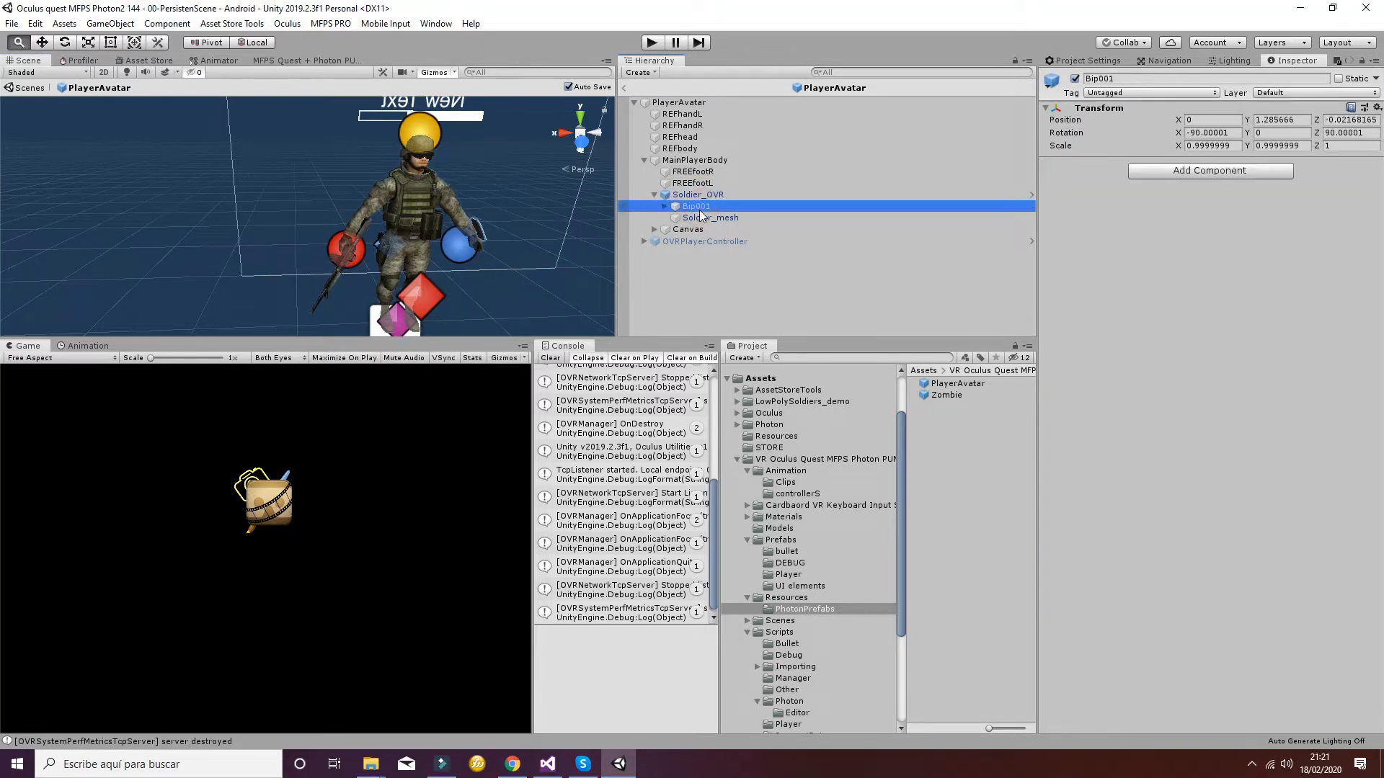
{"action": "left_click", "coordinate": [675, 205]}
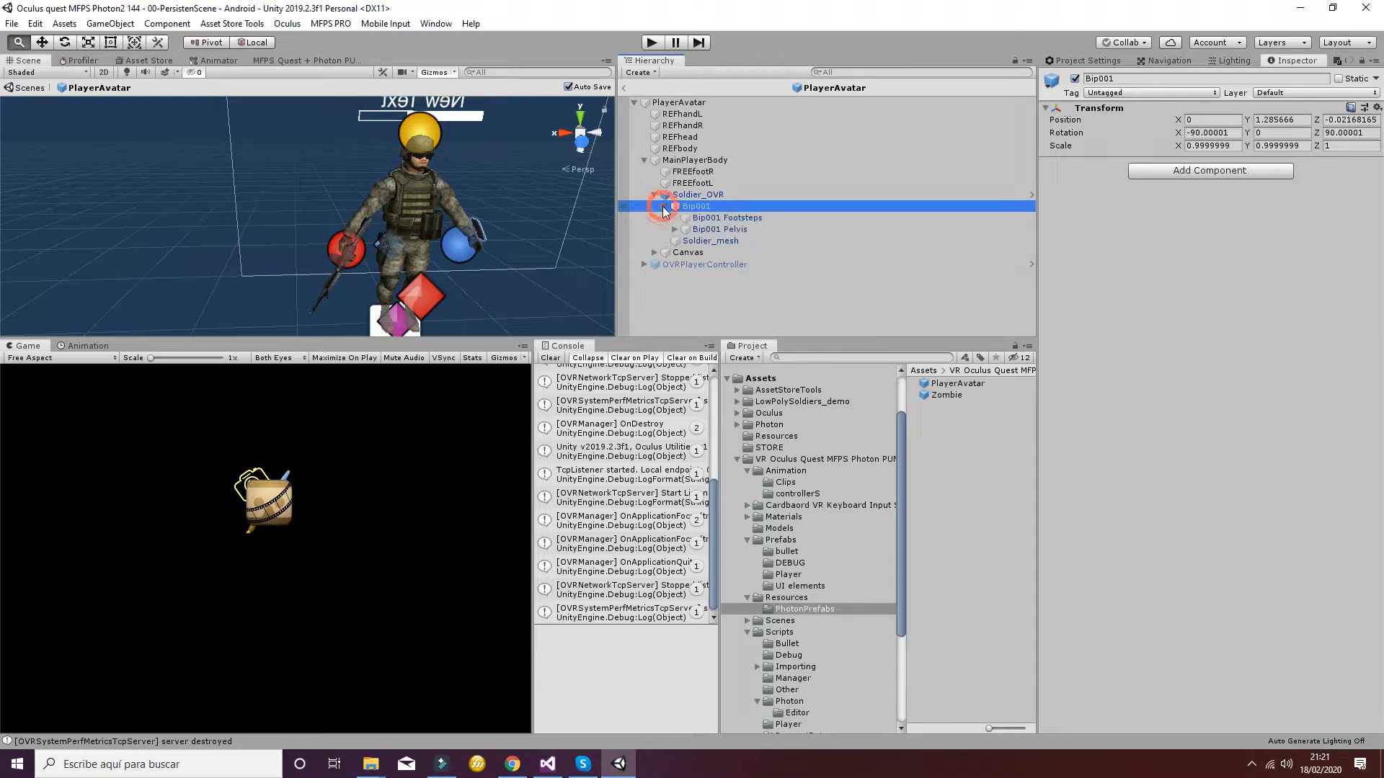
{"action": "left_click", "coordinate": [676, 206]}
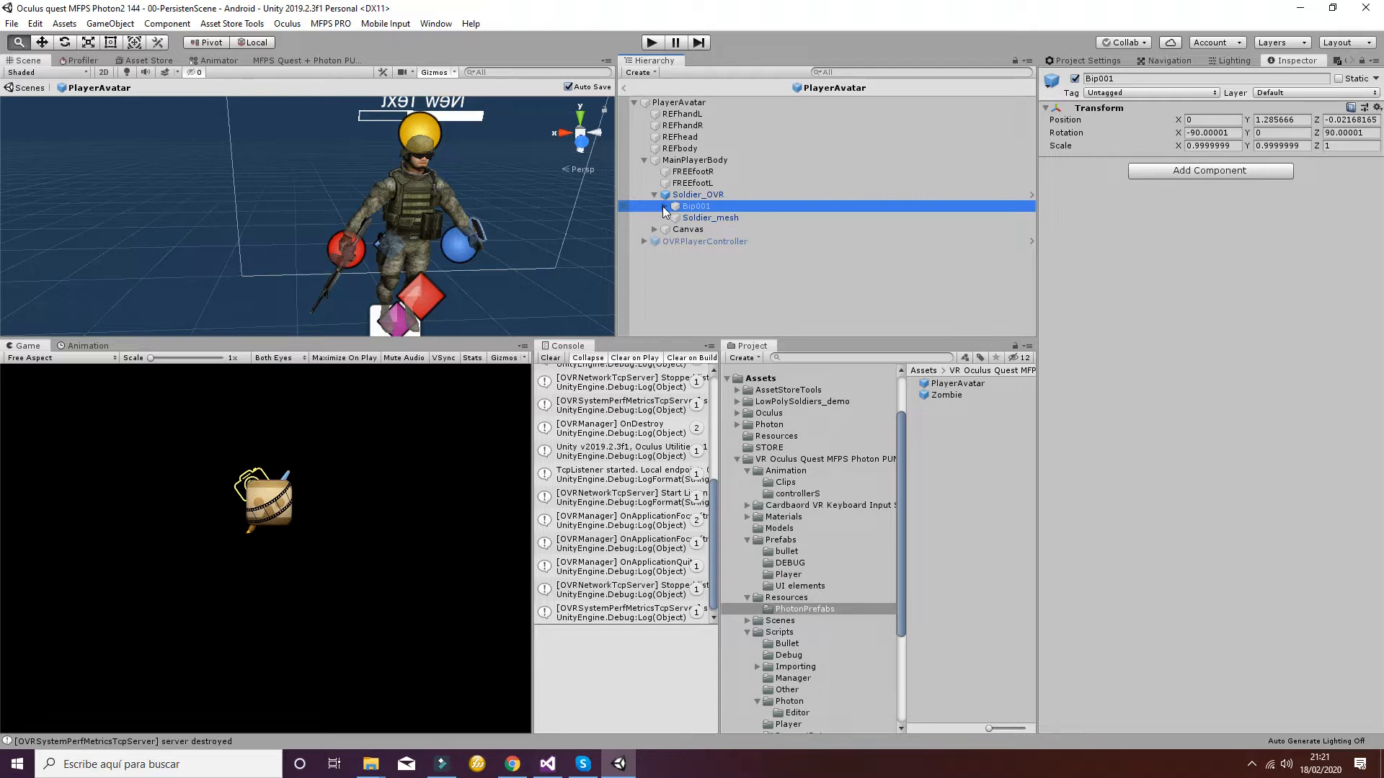
{"action": "left_click", "coordinate": [709, 217]}
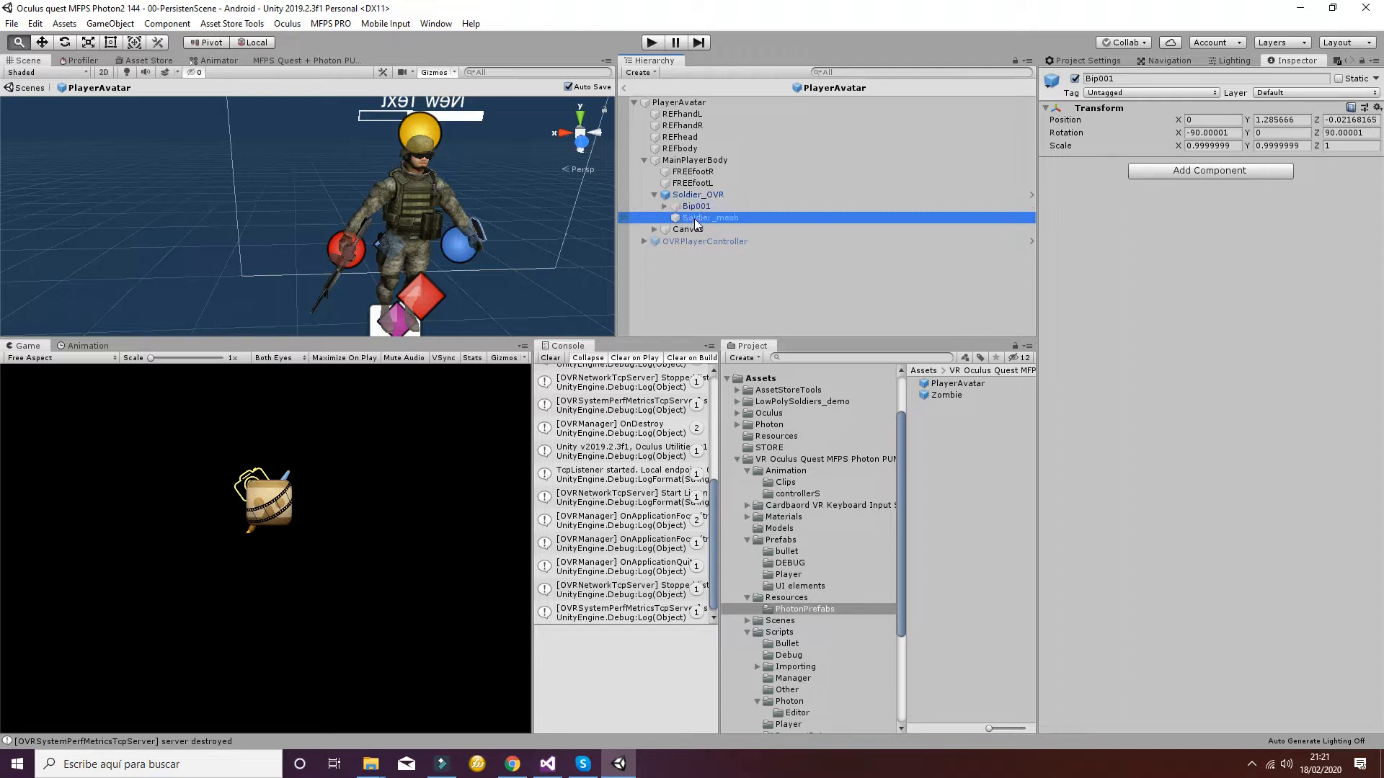
{"action": "left_click", "coordinate": [708, 217]}
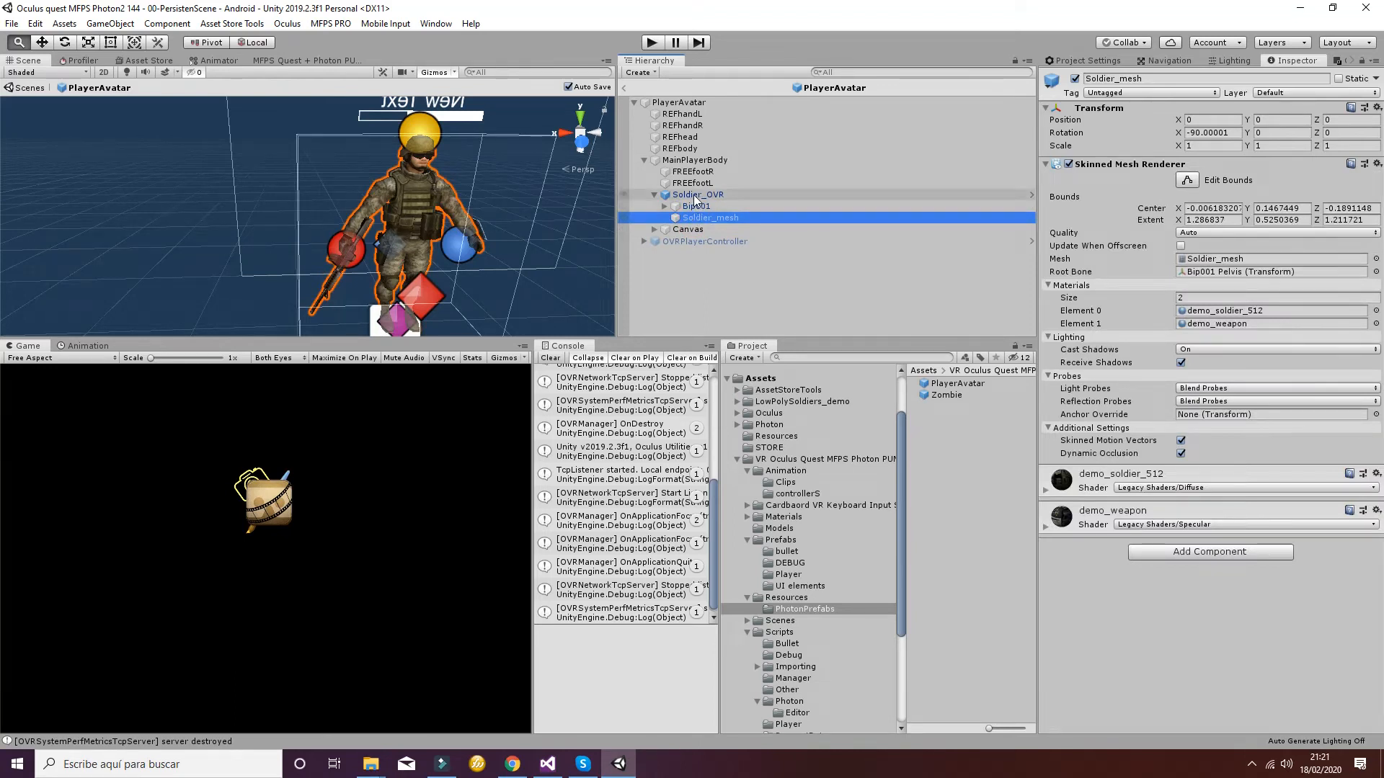
{"action": "left_click", "coordinate": [697, 194]}
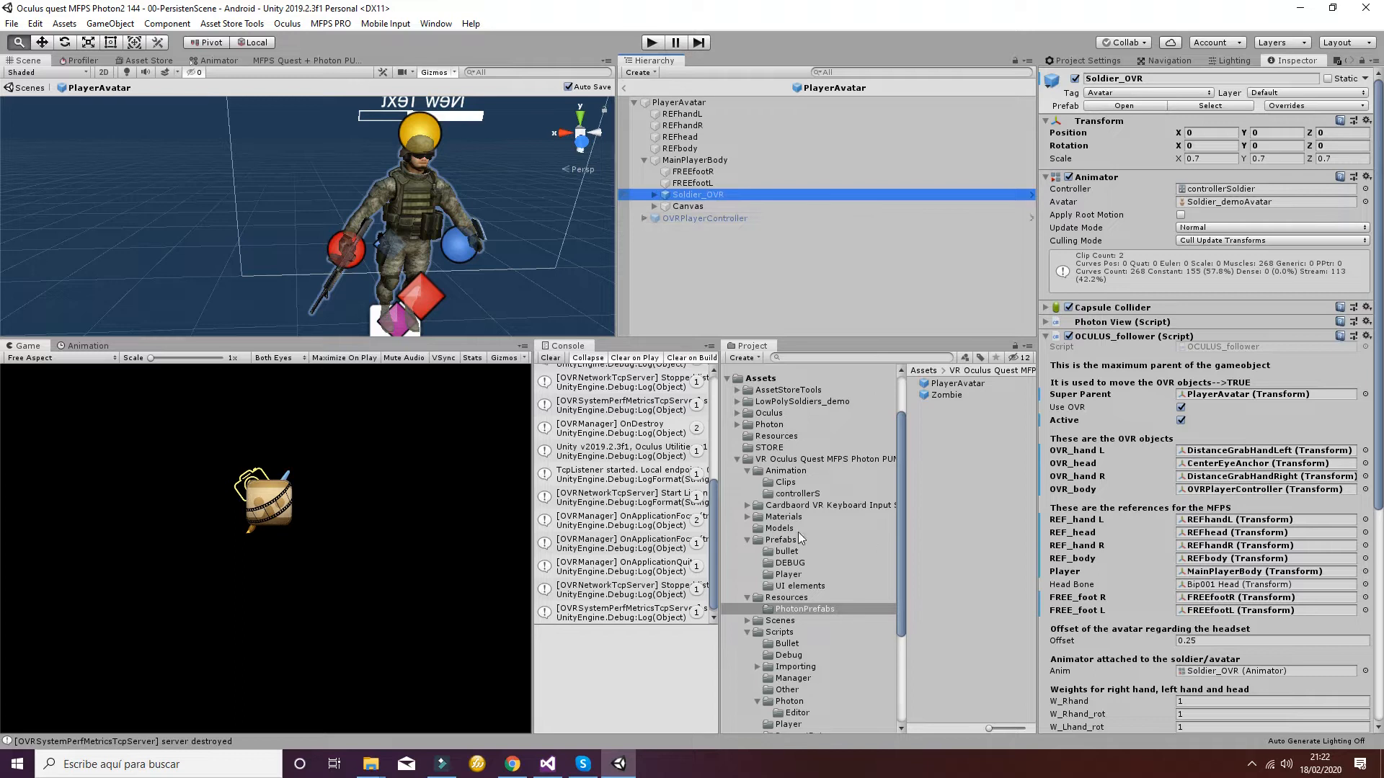
Select GothicGirl_A in Assets/Models, check its Animation settings, and configure its humanoid rig.
{"action": "left_click", "coordinate": [778, 528]}
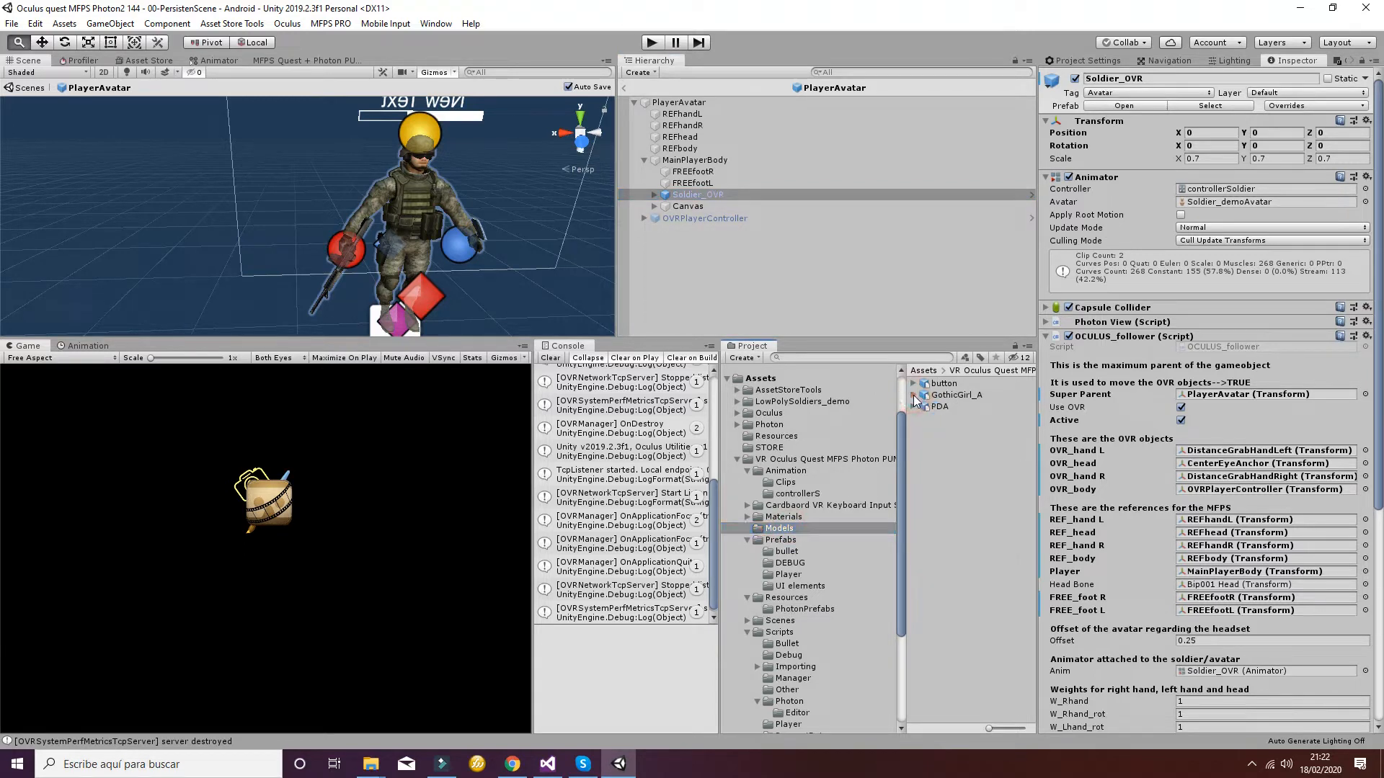
{"action": "left_click", "coordinate": [951, 394]}
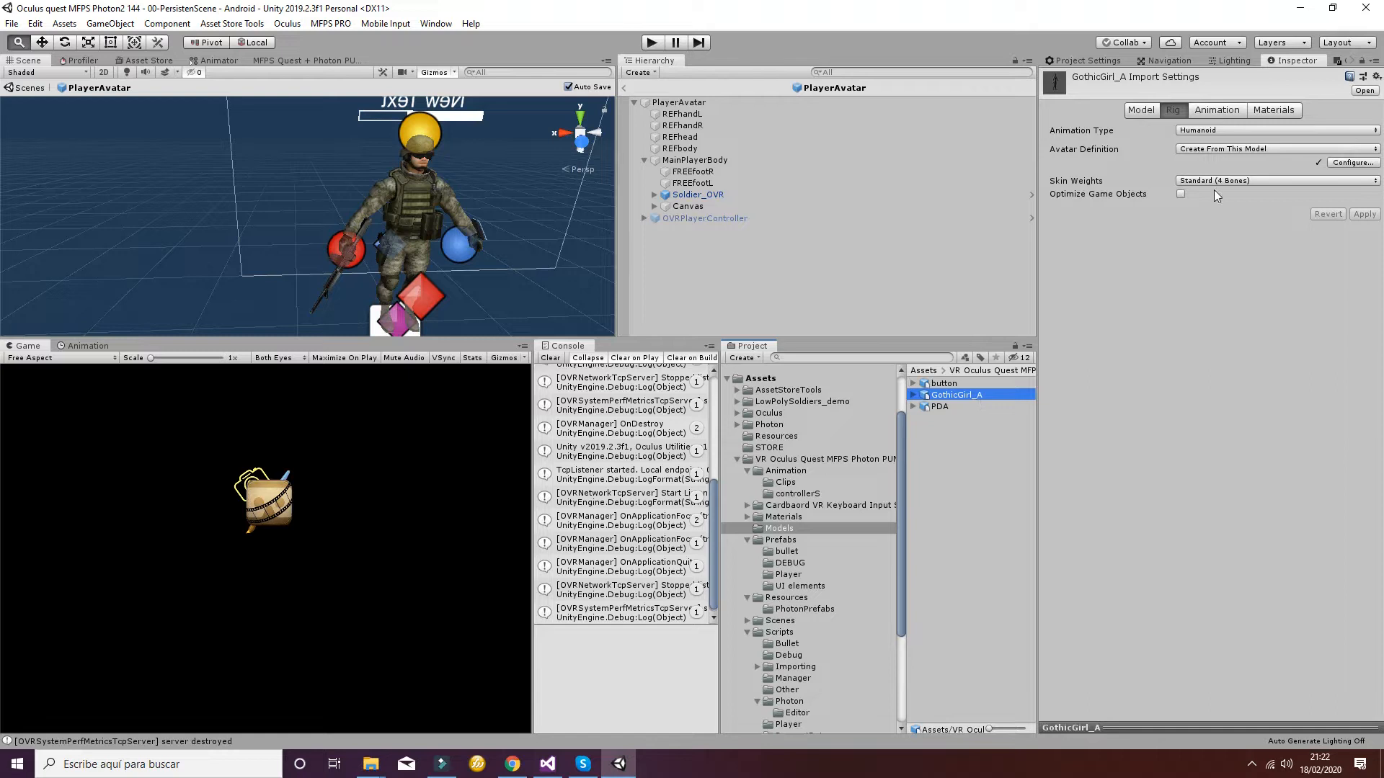
{"action": "left_click", "coordinate": [1216, 109]}
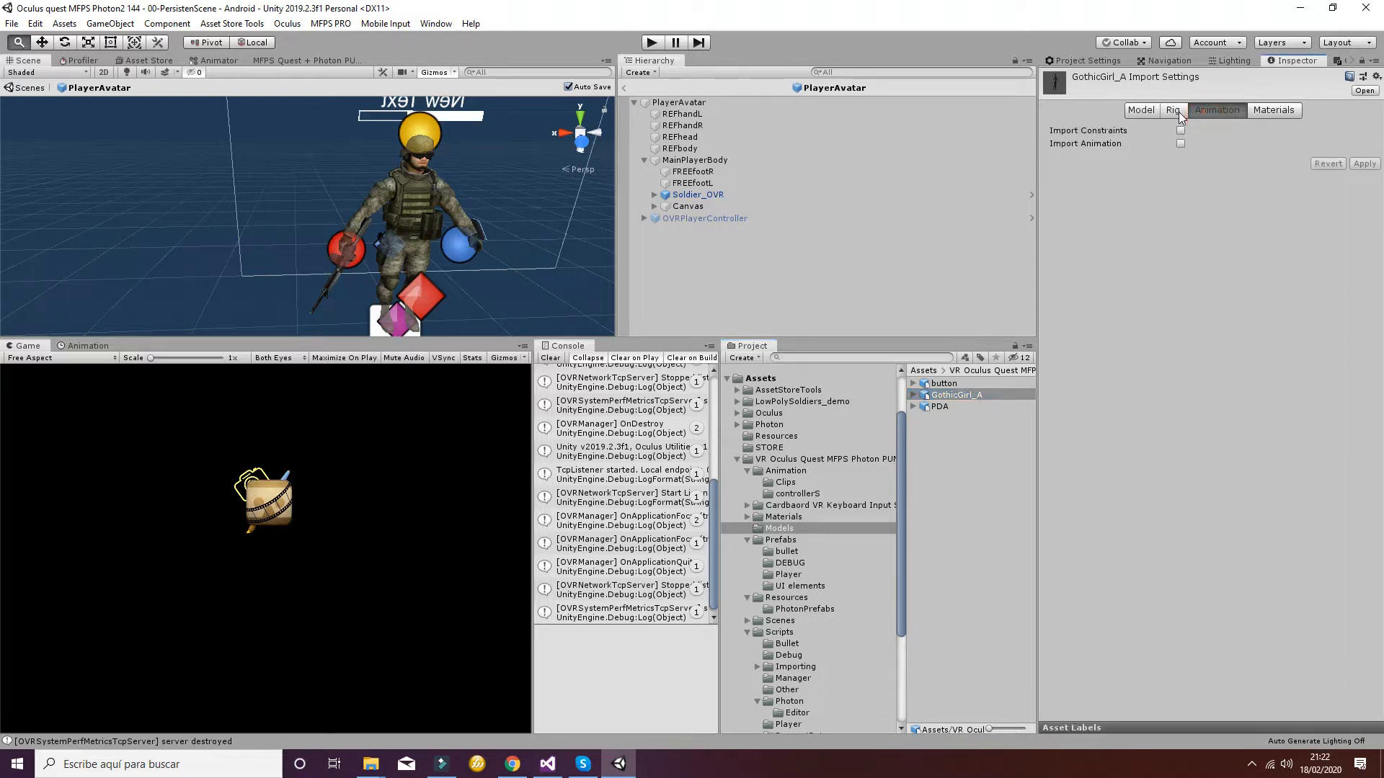
{"action": "left_click", "coordinate": [1172, 109]}
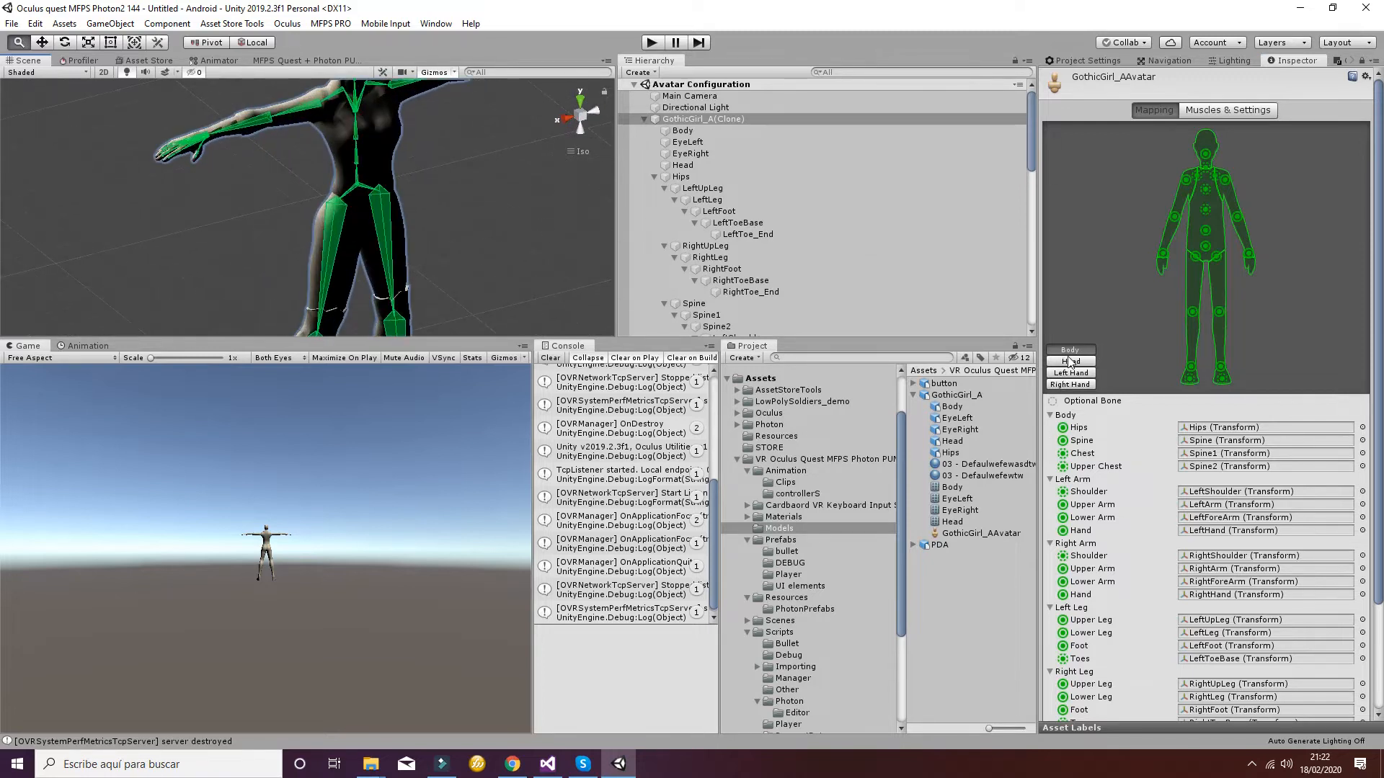
Show the right-hand finger bone mapping in GothicGirl_A's avatar configuration.
{"action": "left_click", "coordinate": [1069, 385]}
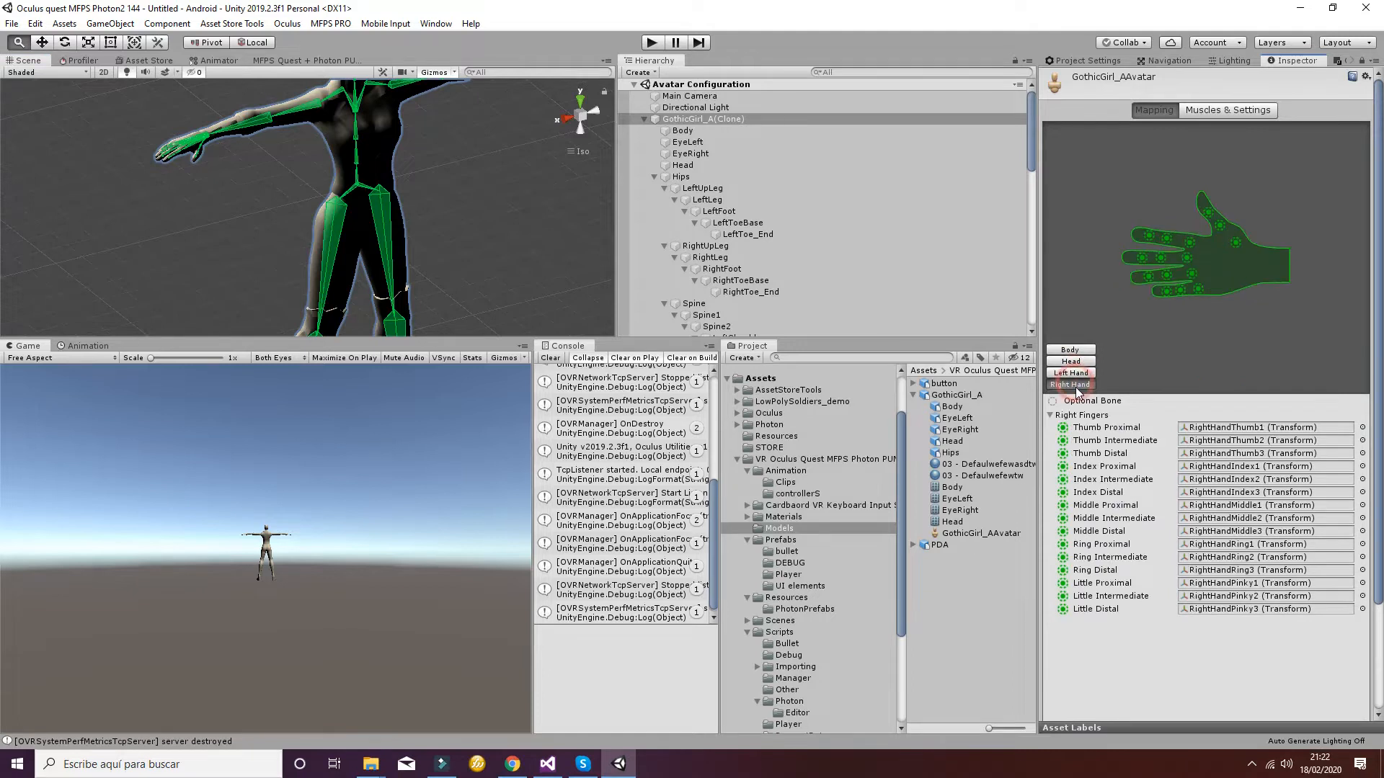
{"action": "mouse_move", "coordinate": [1315, 390]}
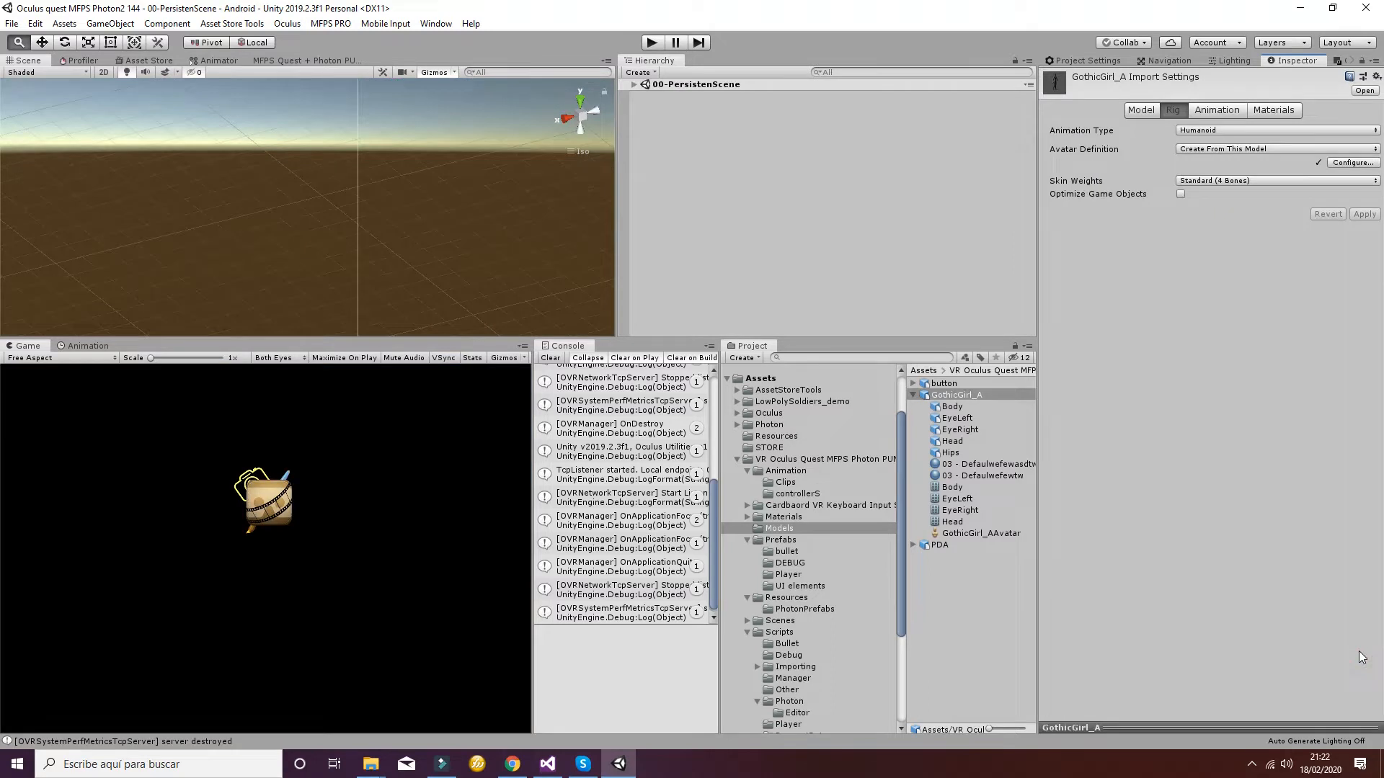
{"action": "mouse_move", "coordinate": [853, 326]}
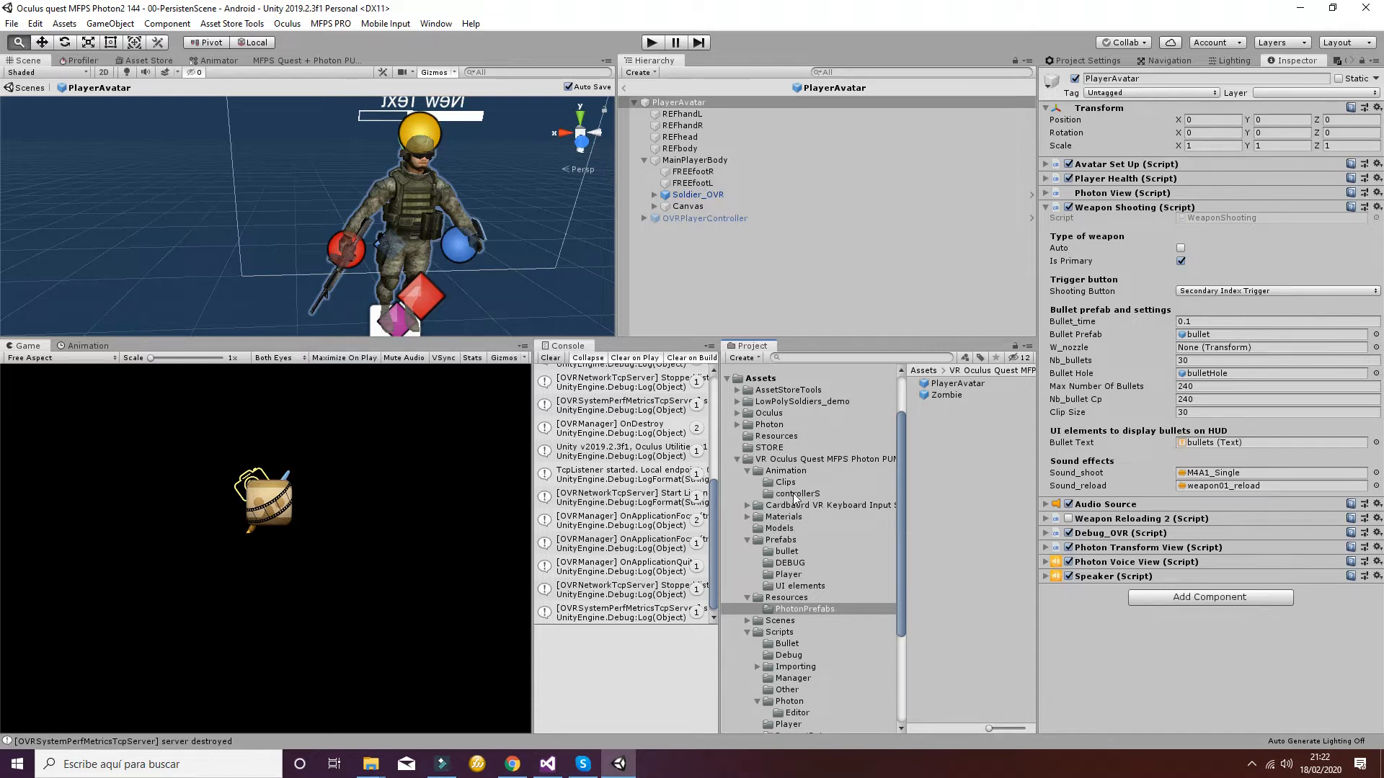
Place GothicGirl_A under MainPlayerBody and deactivate Soldier_OVR.
{"action": "left_click", "coordinate": [780, 528]}
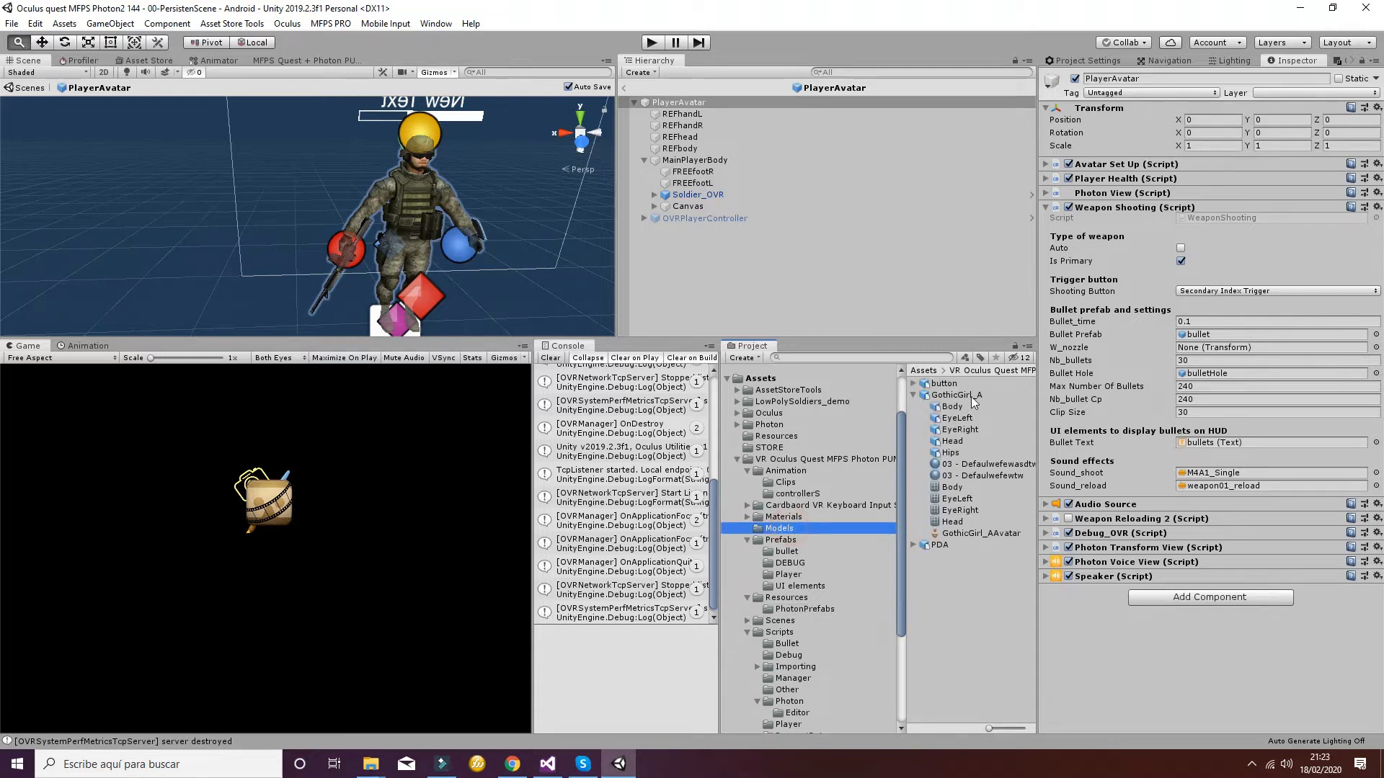
{"action": "left_click", "coordinate": [679, 102]}
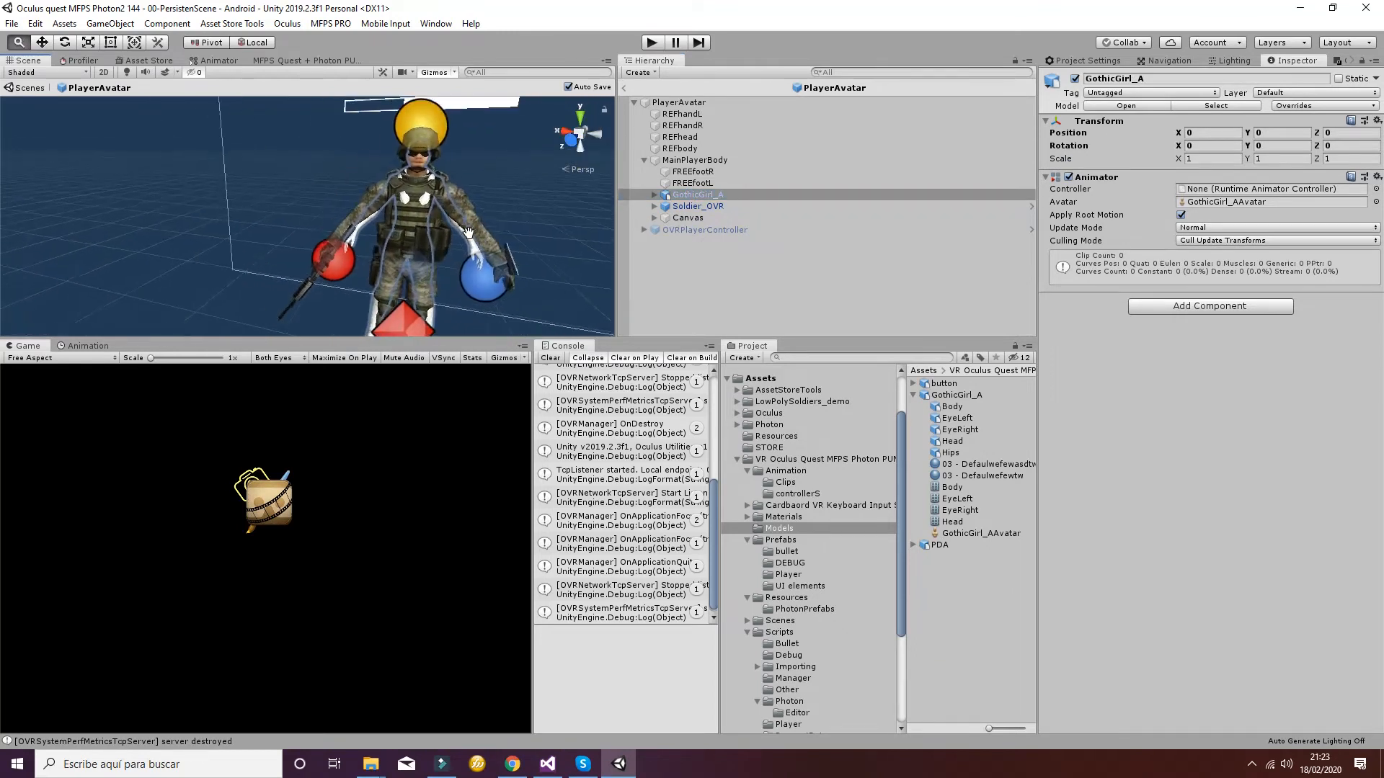
{"action": "left_click", "coordinate": [696, 206]}
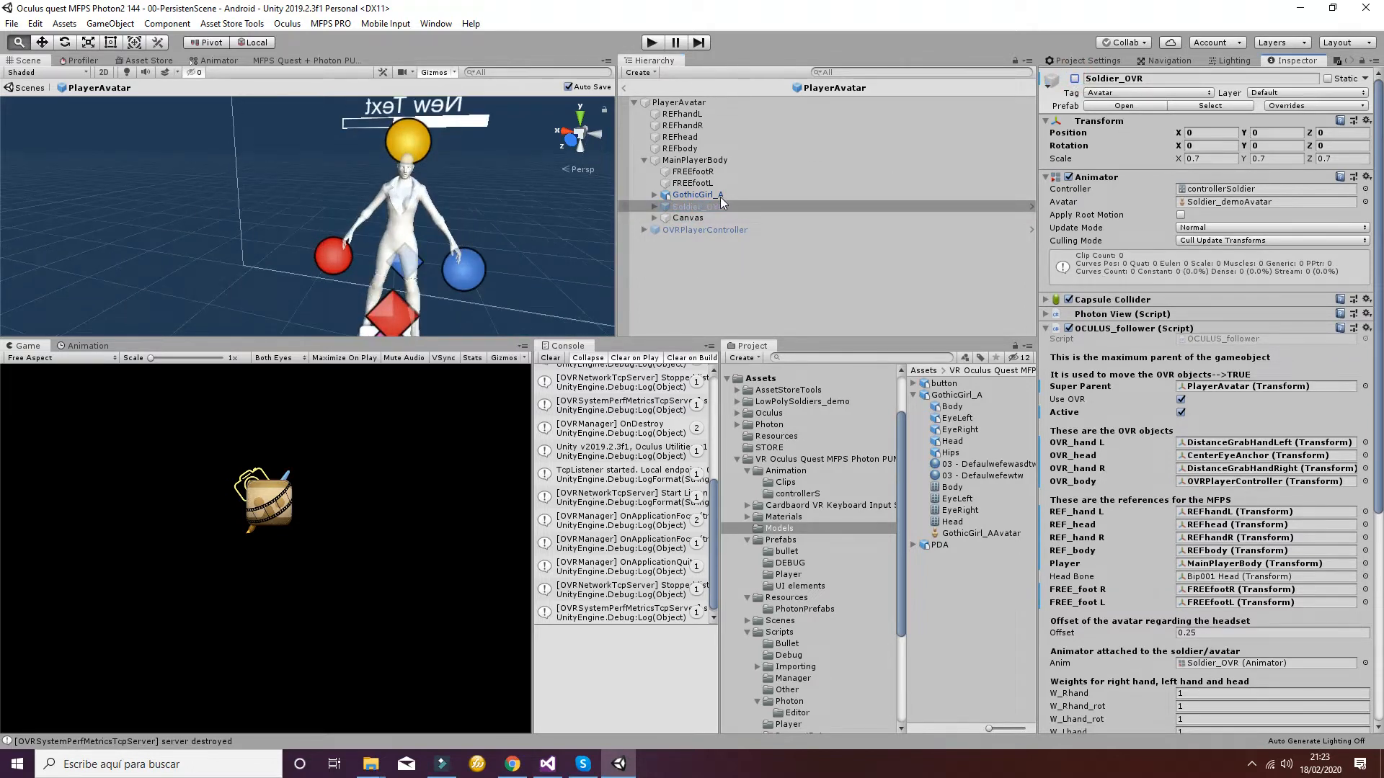
Set GothicGirl_A's Transform Scale X and Y to 1.1.
{"action": "left_click", "coordinate": [697, 194]}
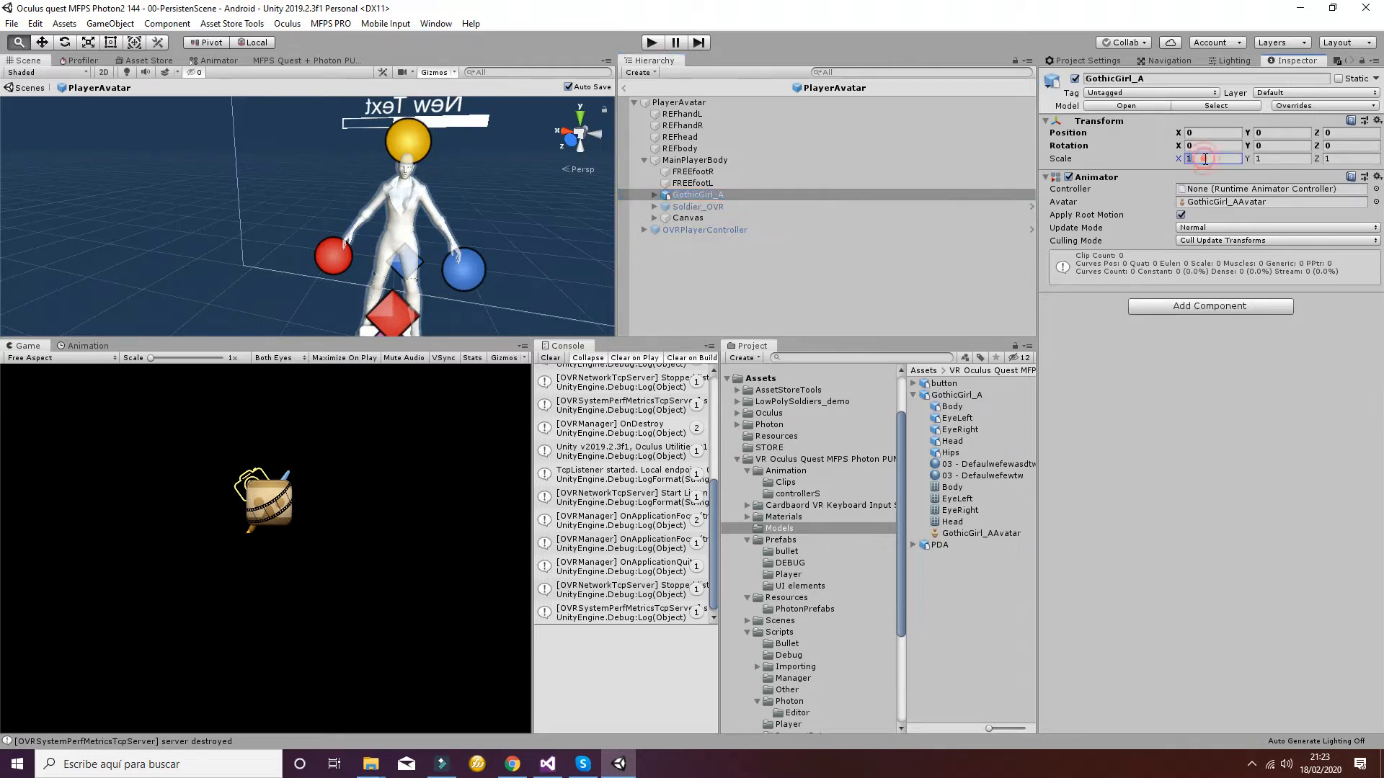
{"action": "type", "text": "1.1"}
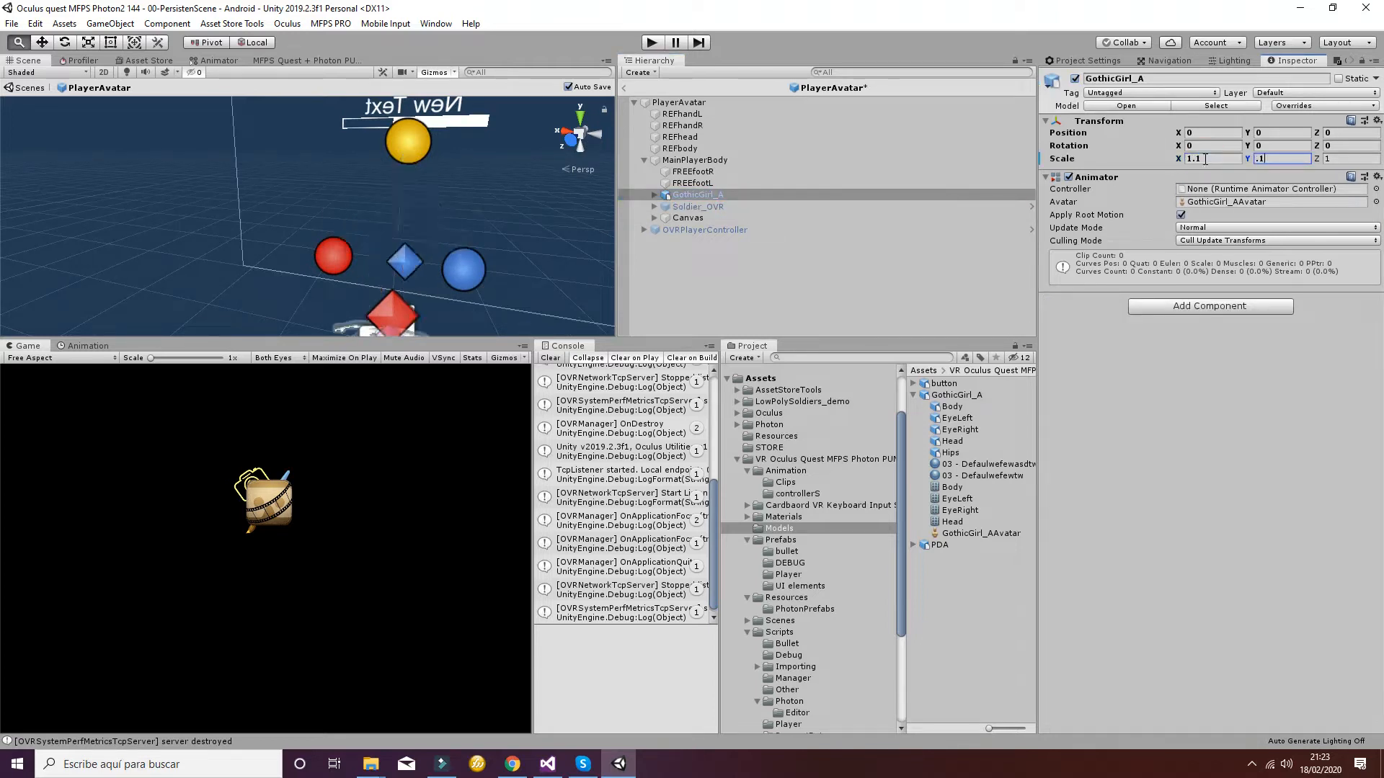
{"action": "type", "text": "1.1"}
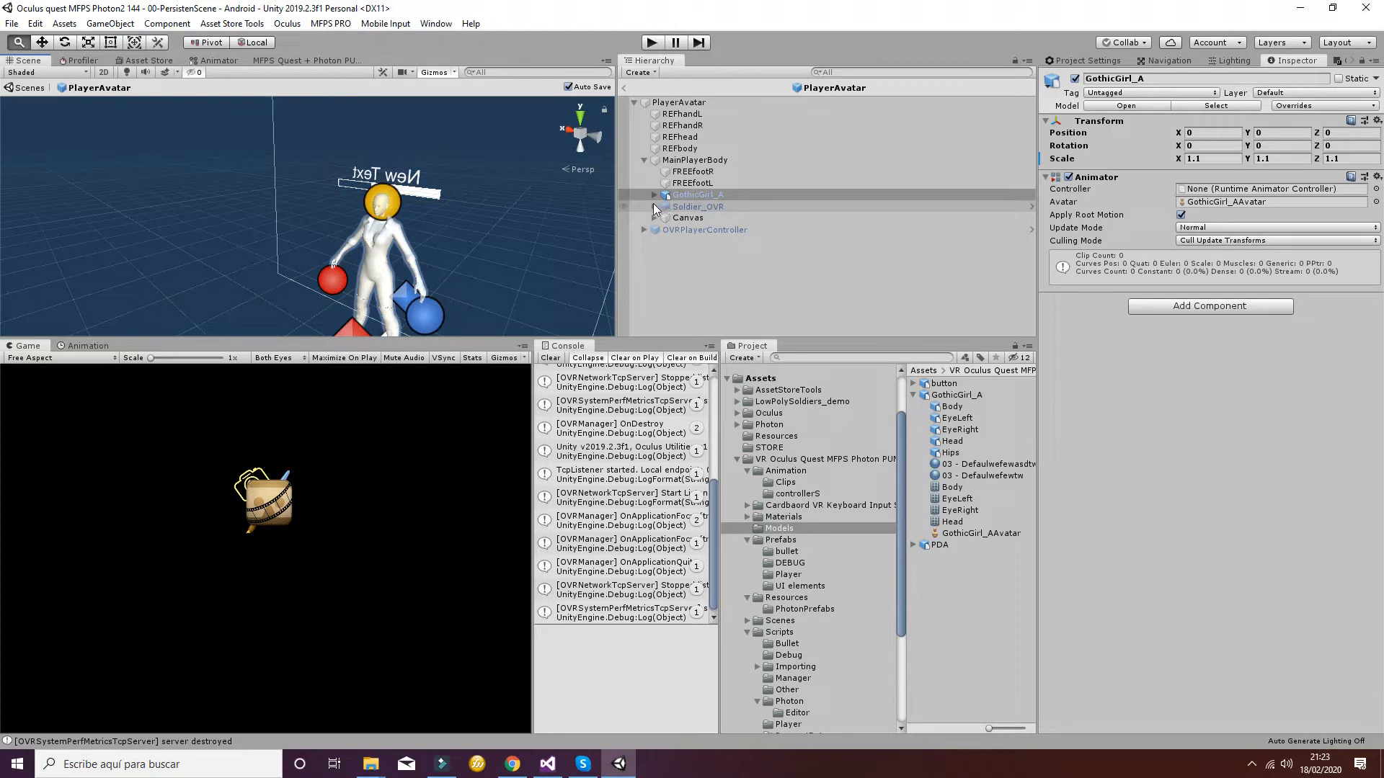
Review Soldier_OVR's components, then browse animator controllers for GothicGirl_A's Animator.
{"action": "left_click", "coordinate": [697, 207]}
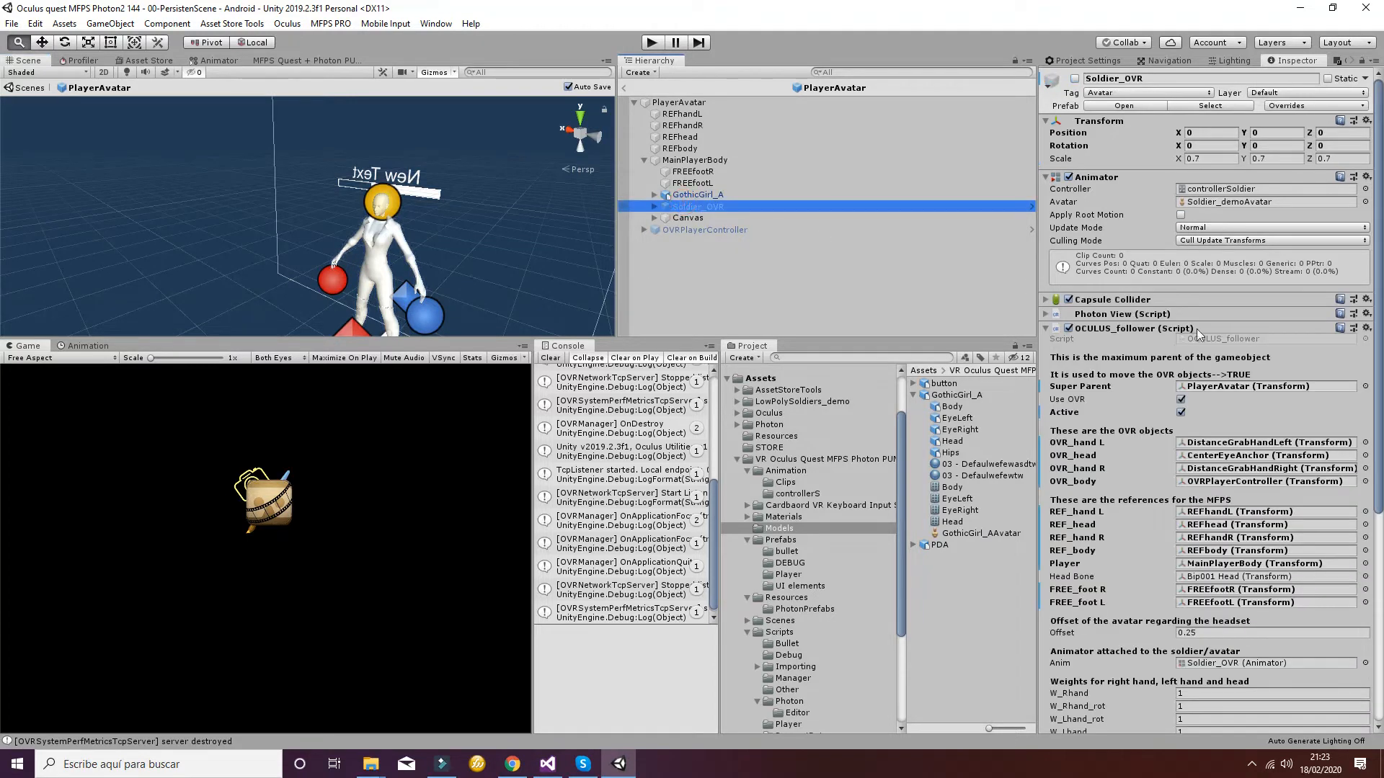
{"action": "scroll", "scroll_direction": "down", "scroll_amount": 3}
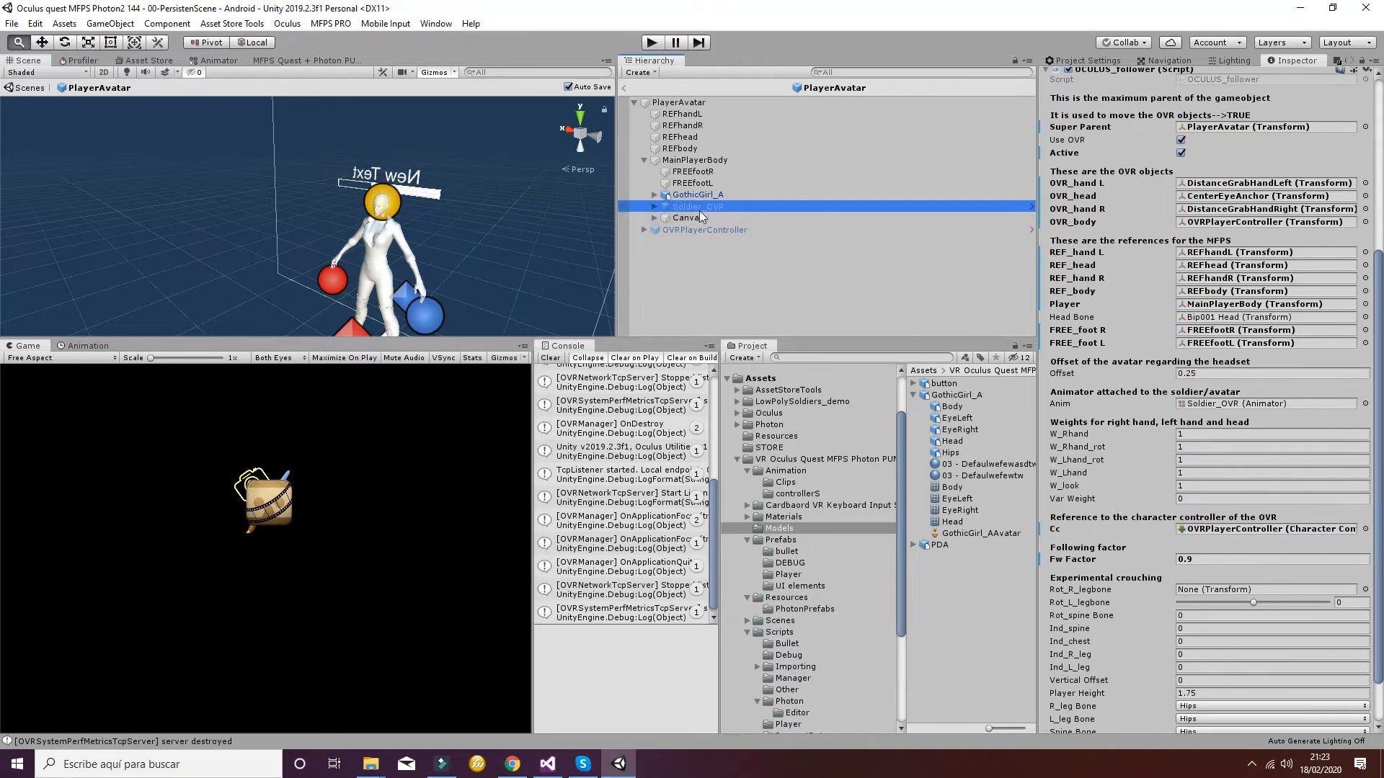
{"action": "left_click", "coordinate": [697, 207]}
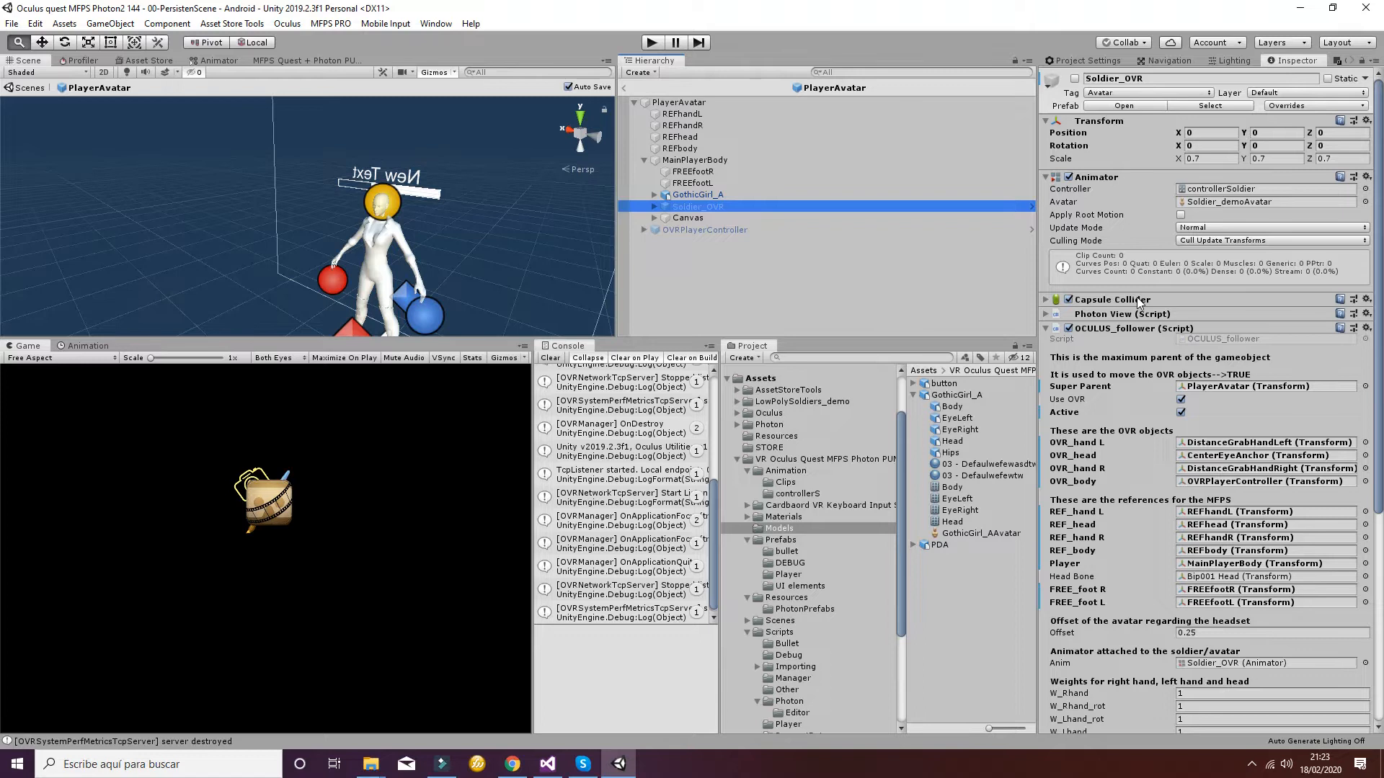
{"action": "scroll", "scroll_direction": "down", "scroll_amount": 3}
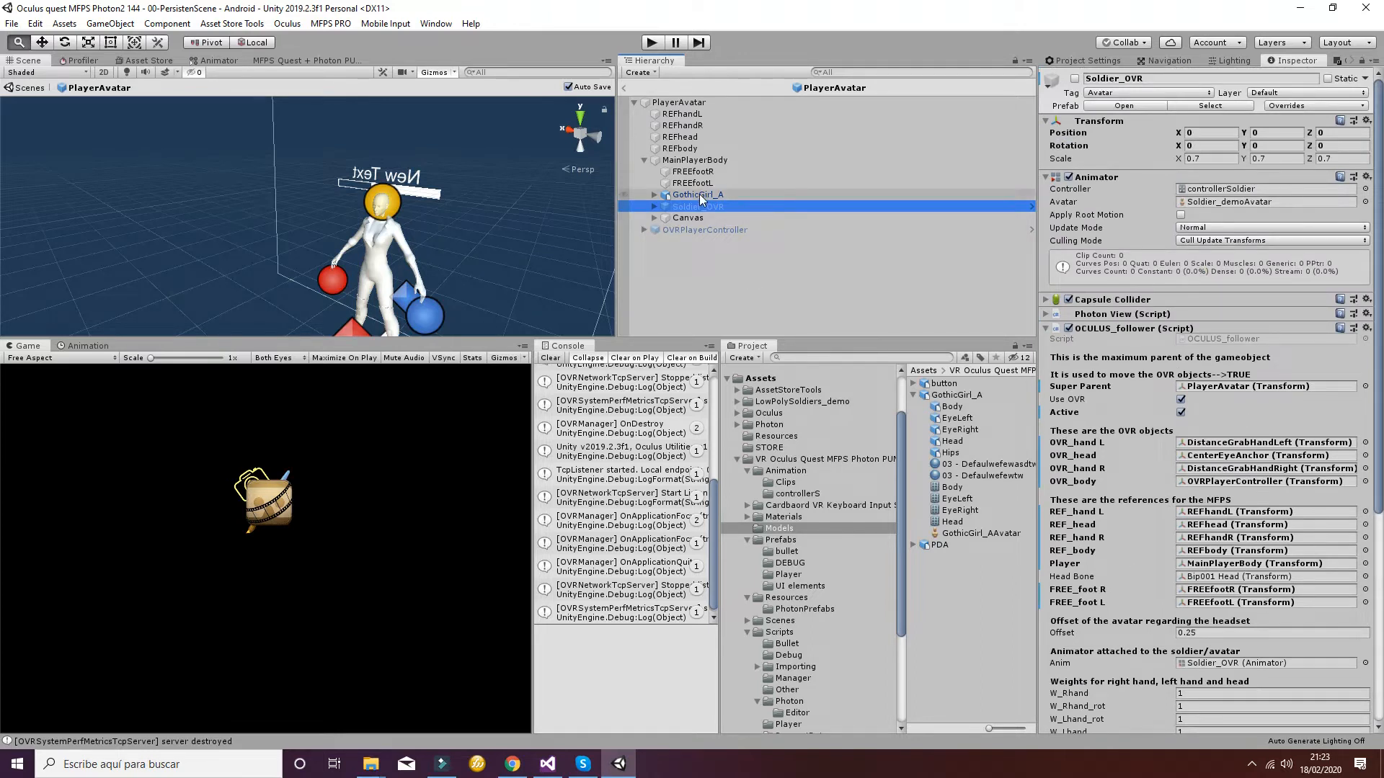
{"action": "mouse_move", "coordinate": [766, 221]}
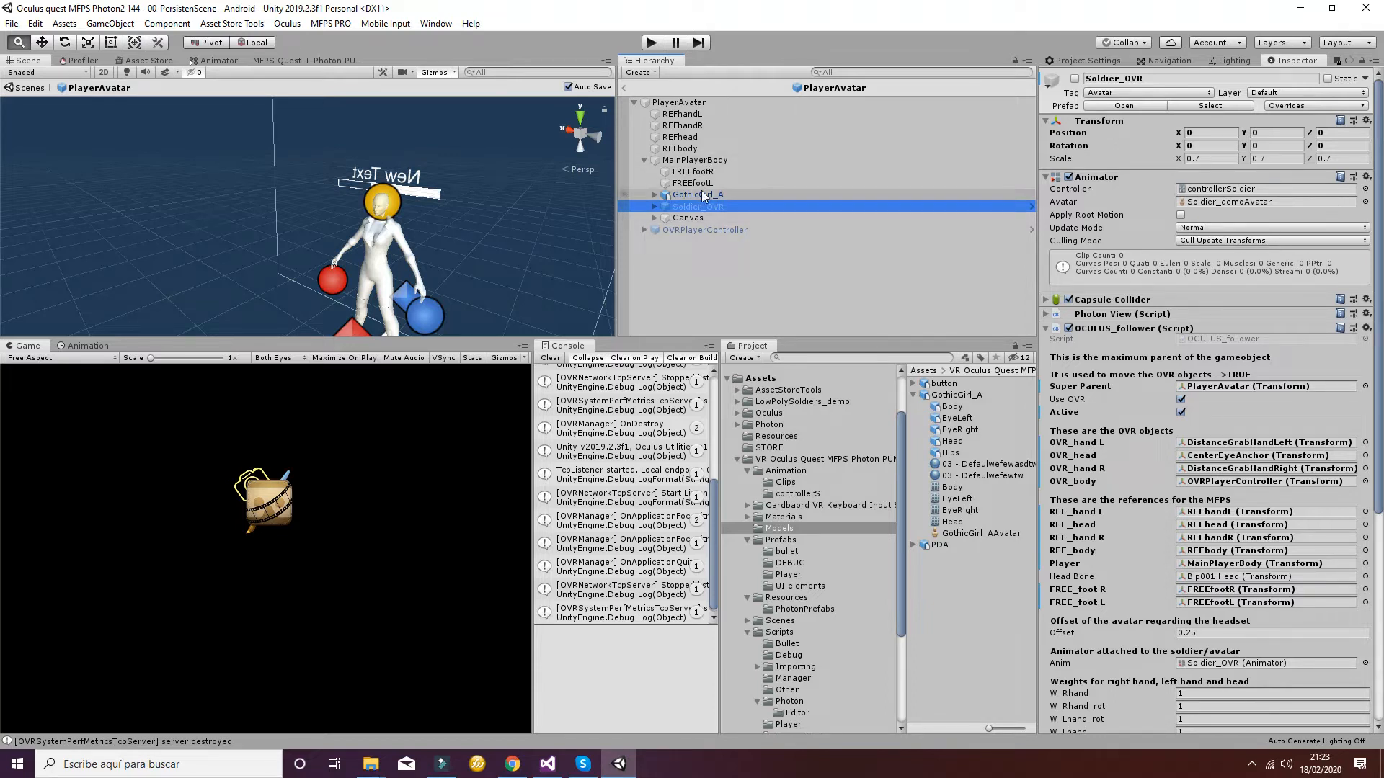
{"action": "left_click", "coordinate": [699, 194]}
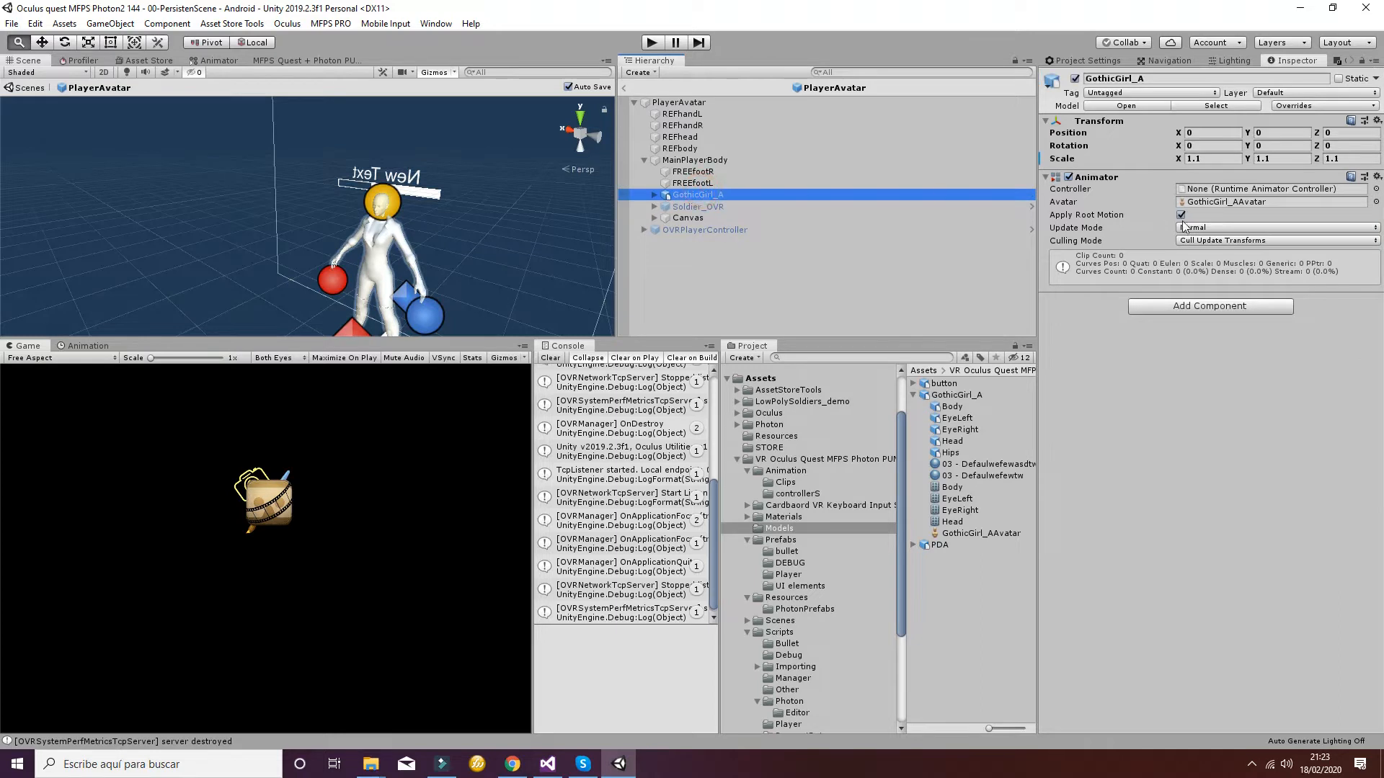
{"action": "left_click", "coordinate": [1374, 189]}
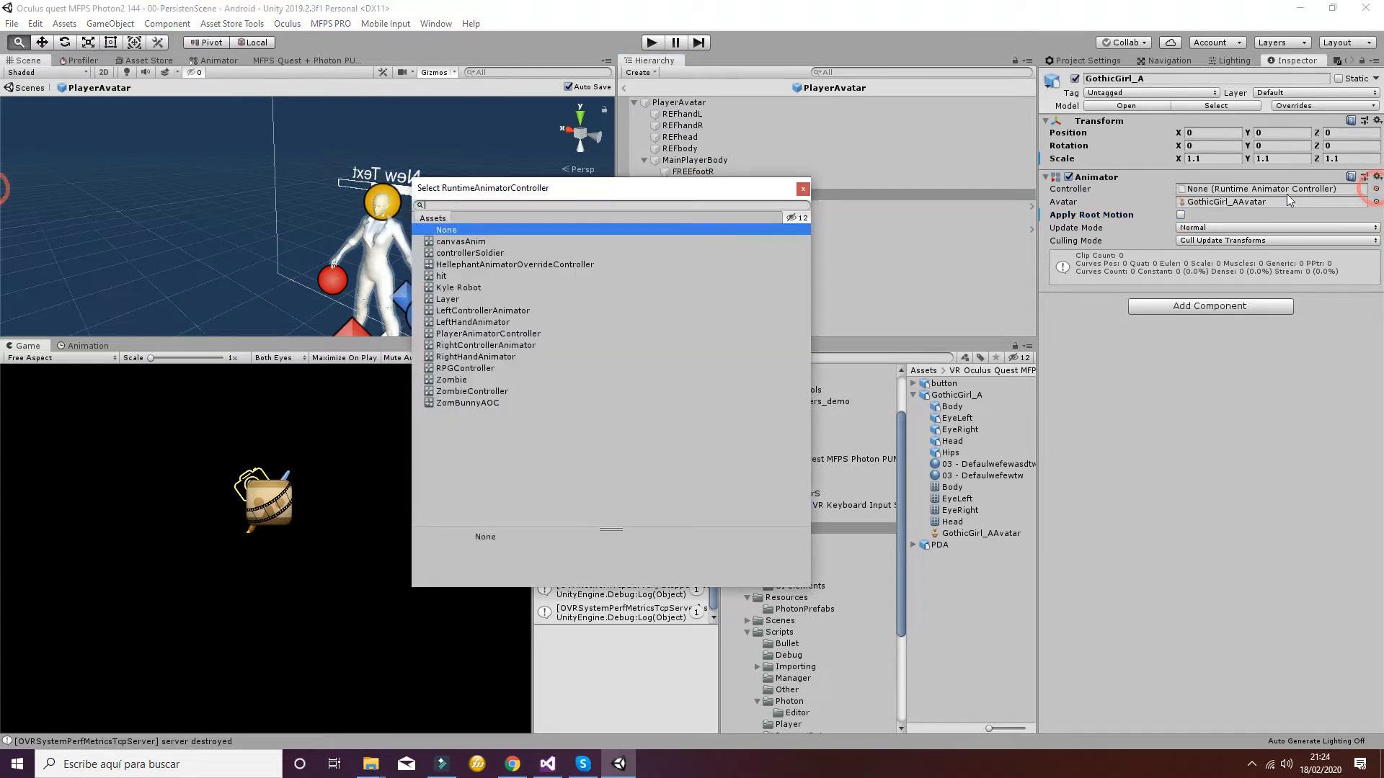
Assign controllerSoldier to GothicGirl_A and copy Soldier_OVR's Capsule Collider onto it.
{"action": "left_click", "coordinate": [469, 253]}
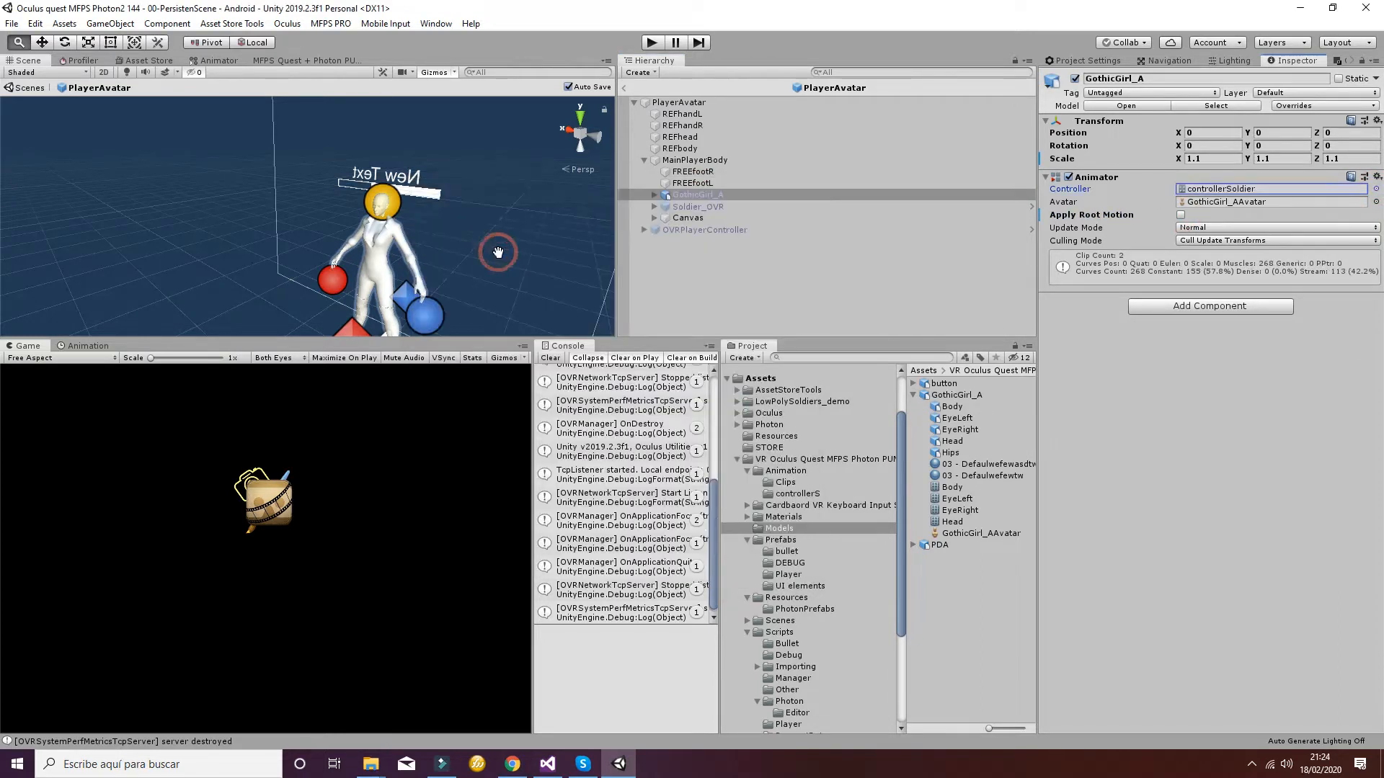
{"action": "left_click", "coordinate": [699, 207]}
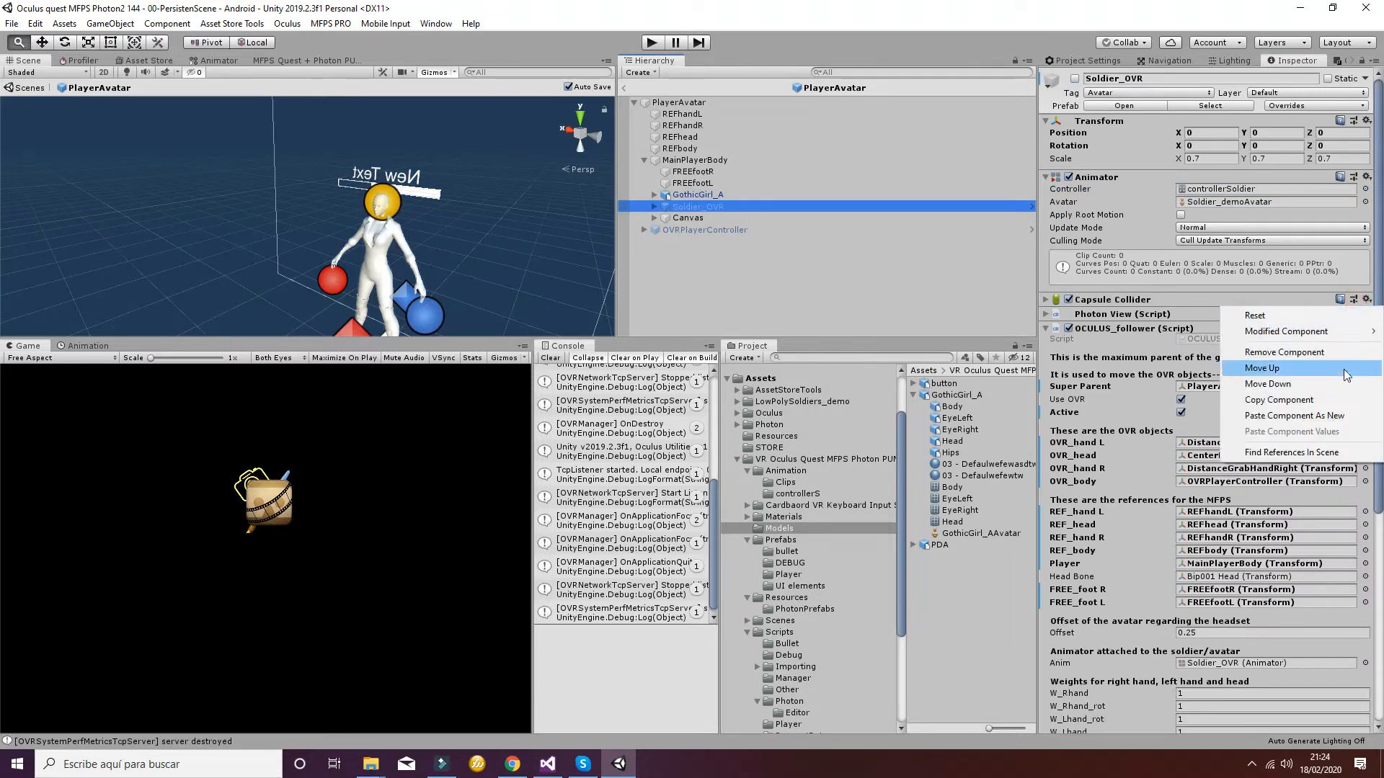
{"action": "left_click", "coordinate": [1262, 367]}
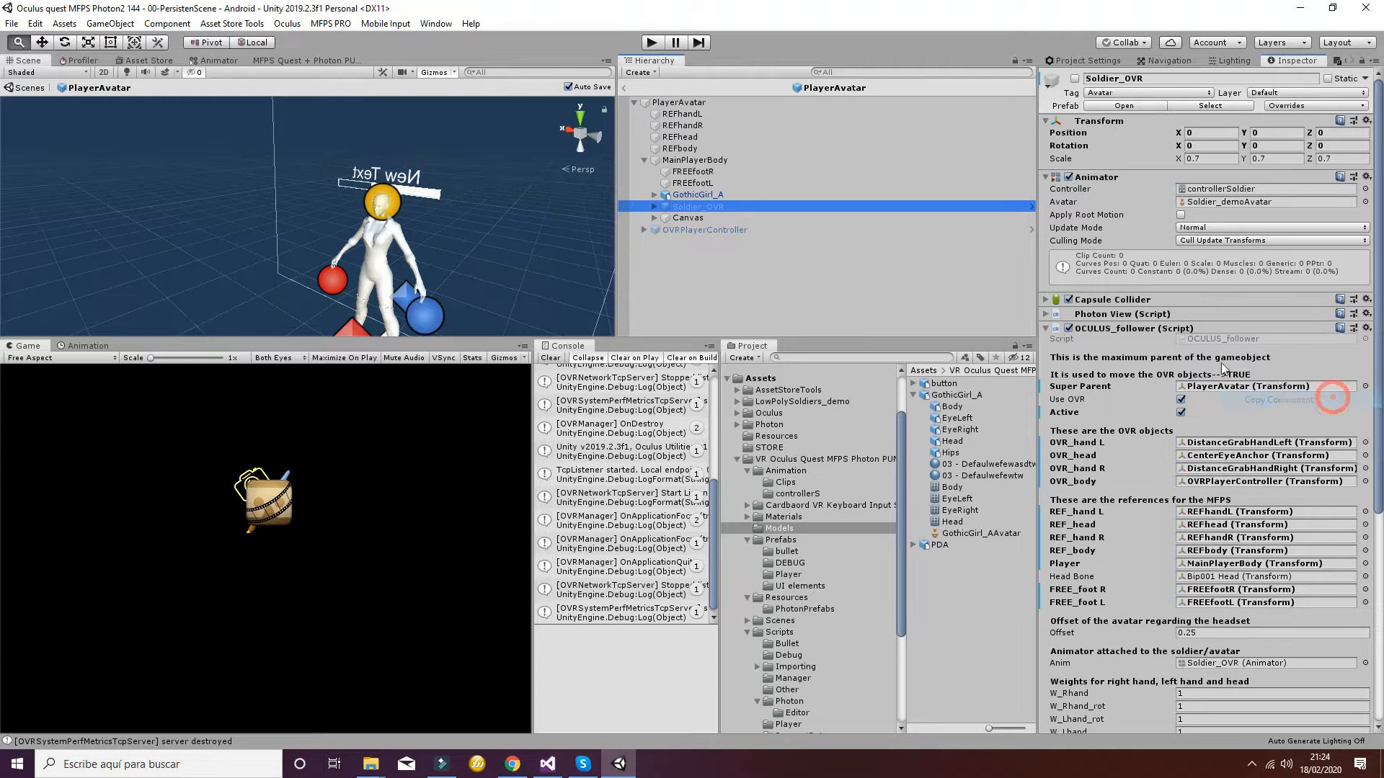
{"action": "left_click", "coordinate": [699, 194]}
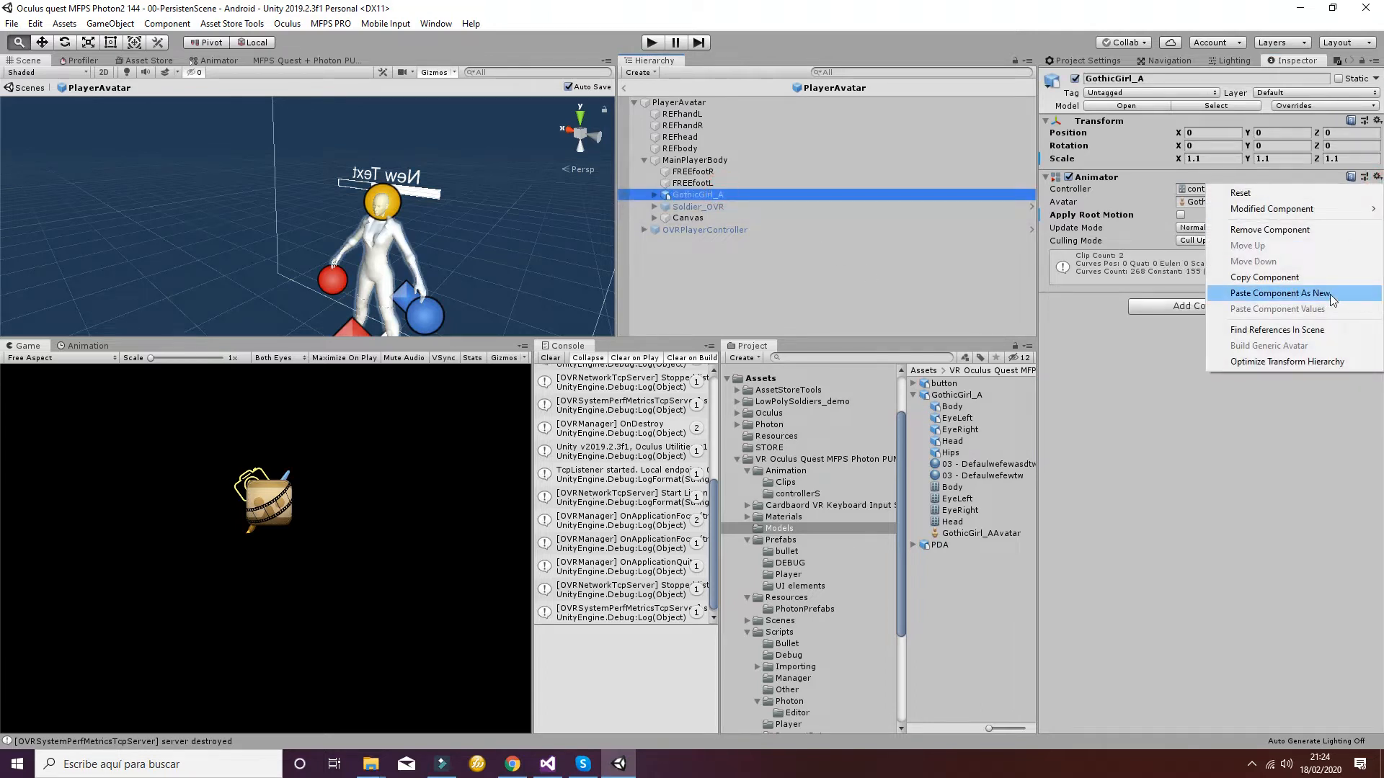
{"action": "left_click", "coordinate": [1278, 293]}
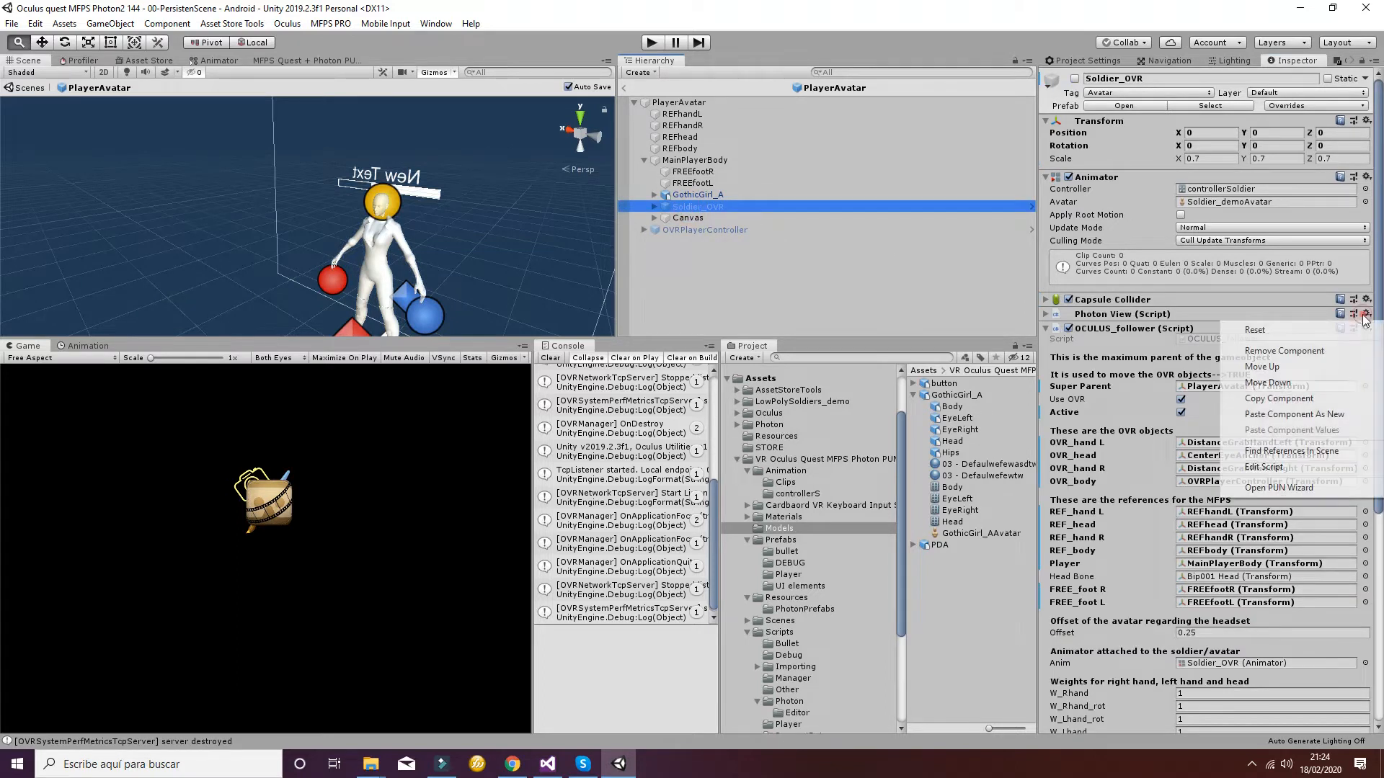
Copy Photon View, OCULUS_follower and Photon Animator View from Soldier_OVR onto GothicGirl_A.
{"action": "left_click", "coordinate": [696, 194]}
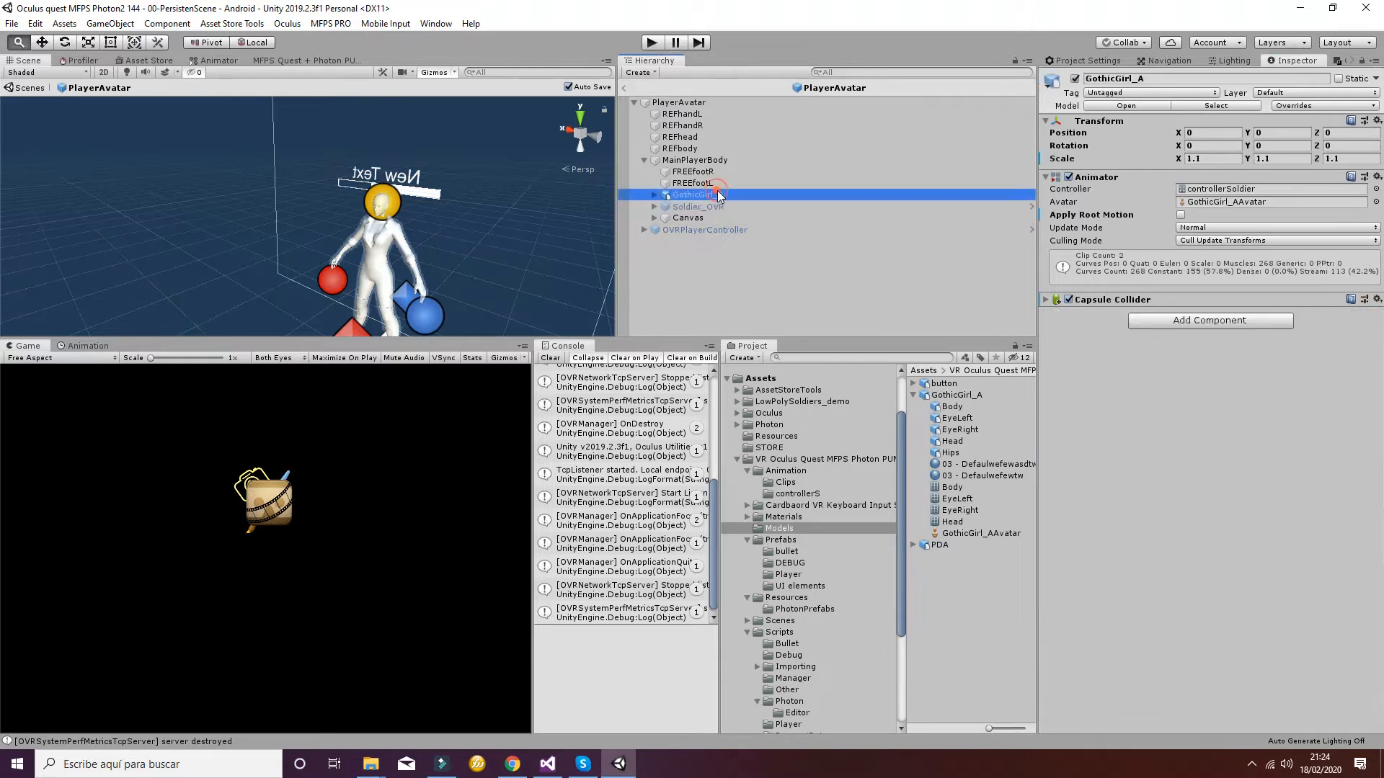
{"action": "right_click", "coordinate": [1112, 299]}
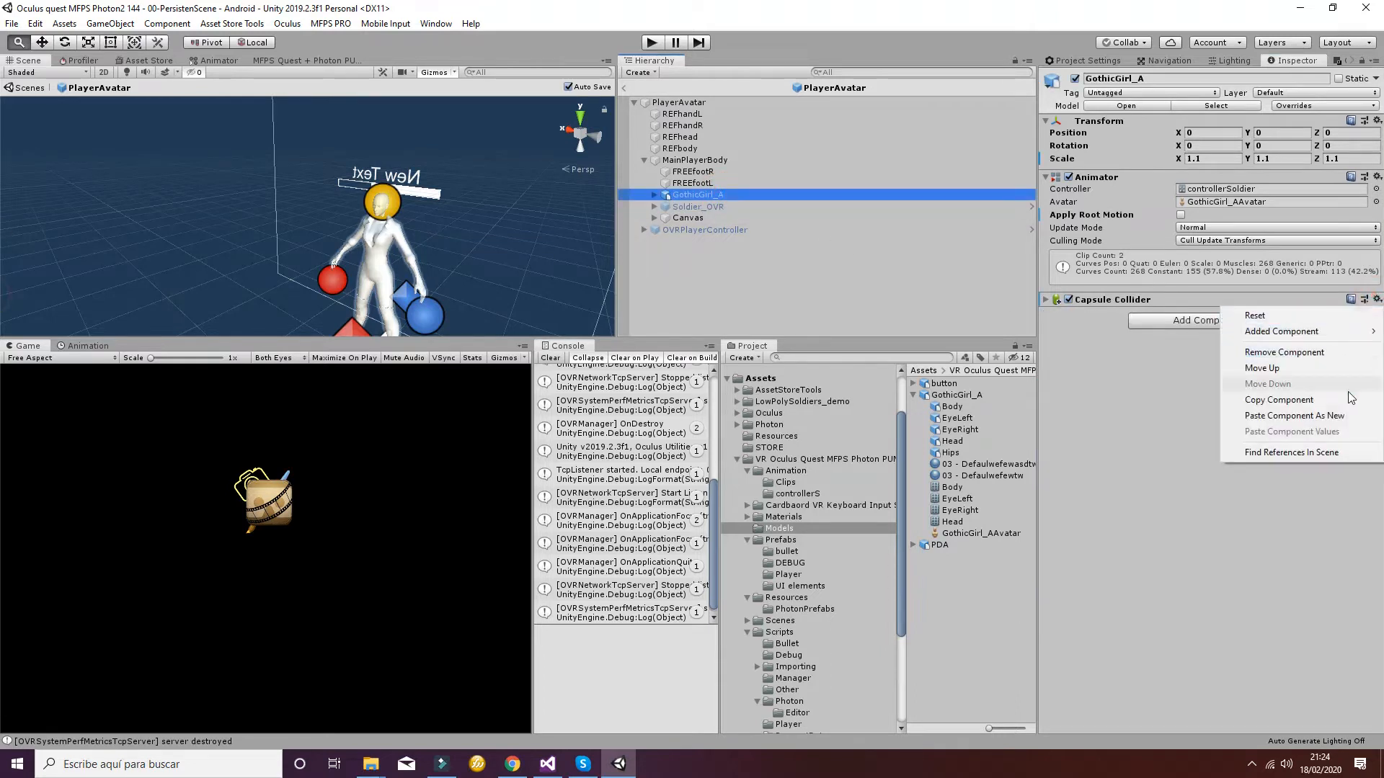
{"action": "left_click", "coordinate": [697, 205]}
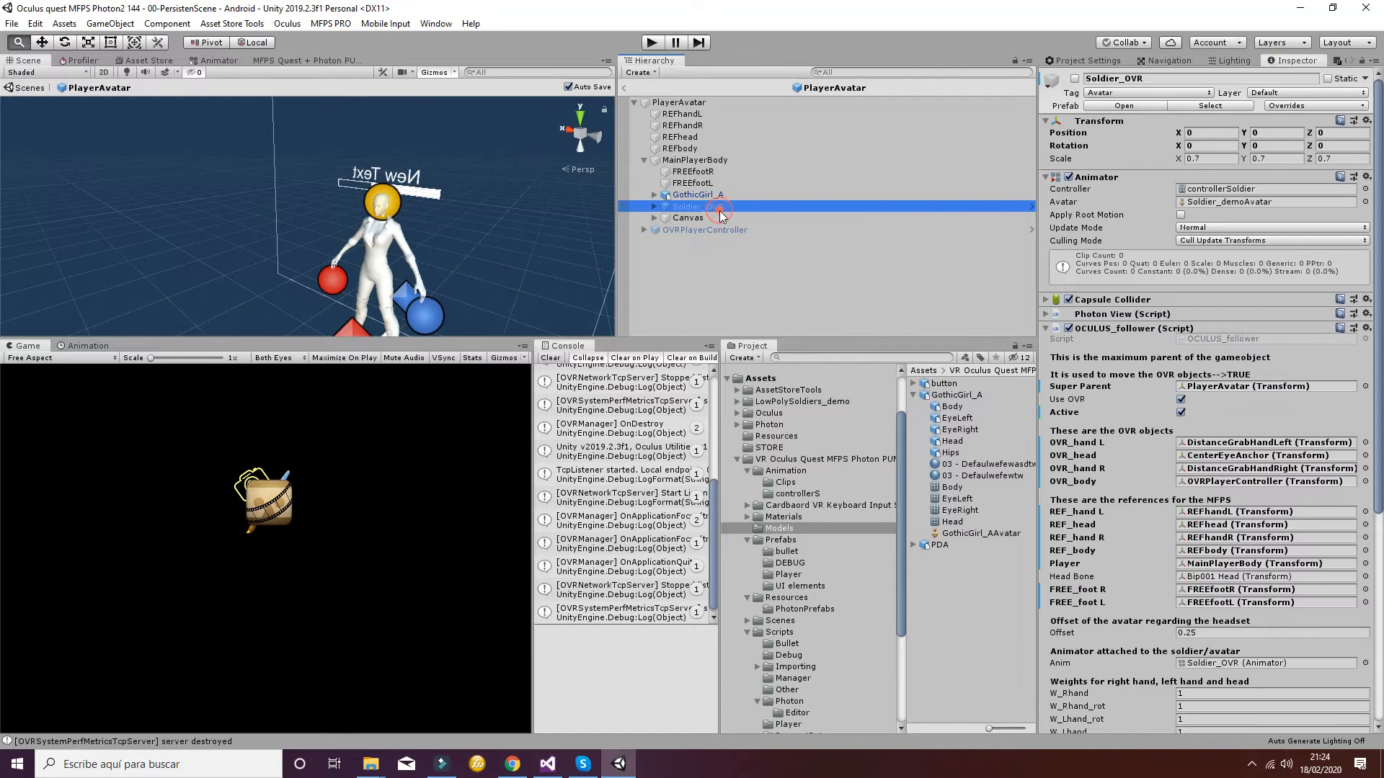
{"action": "right_click", "coordinate": [1369, 329]}
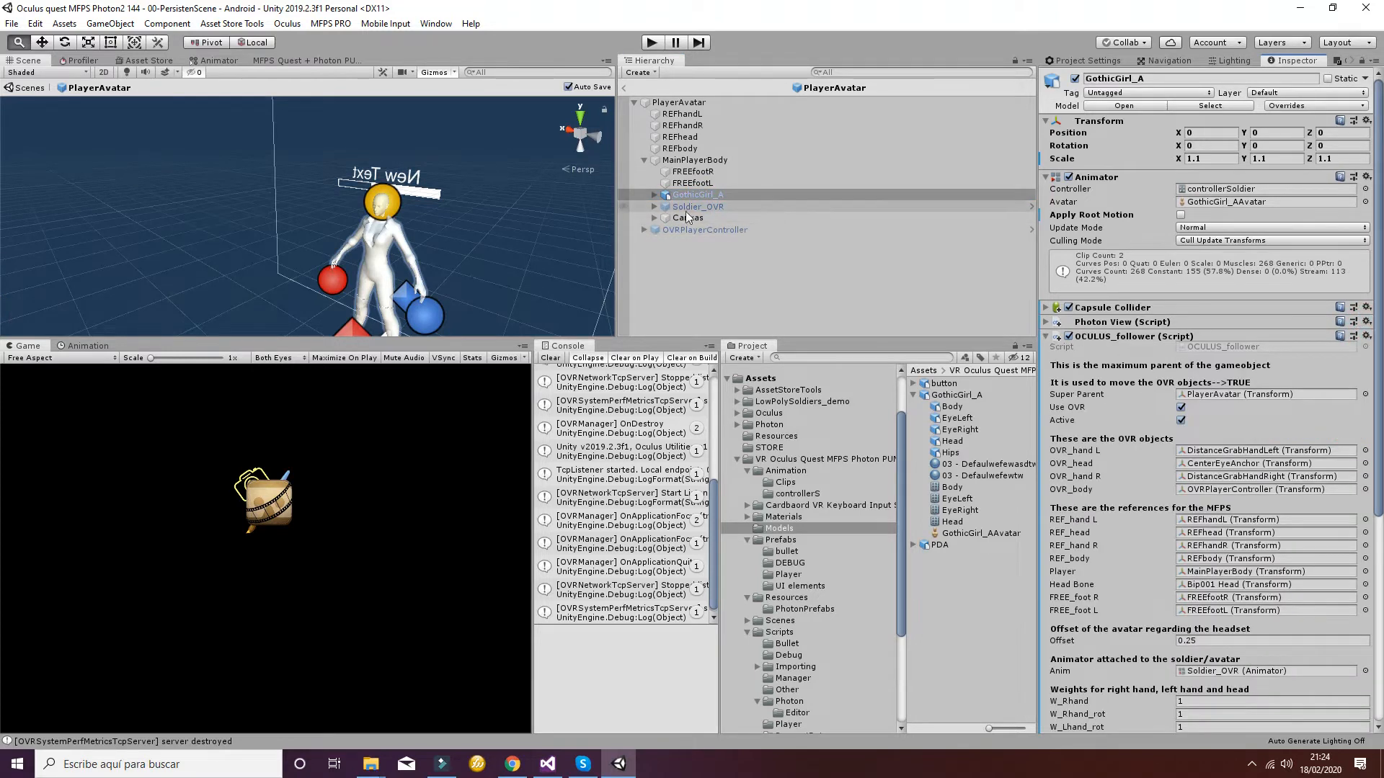
{"action": "left_click", "coordinate": [697, 205]}
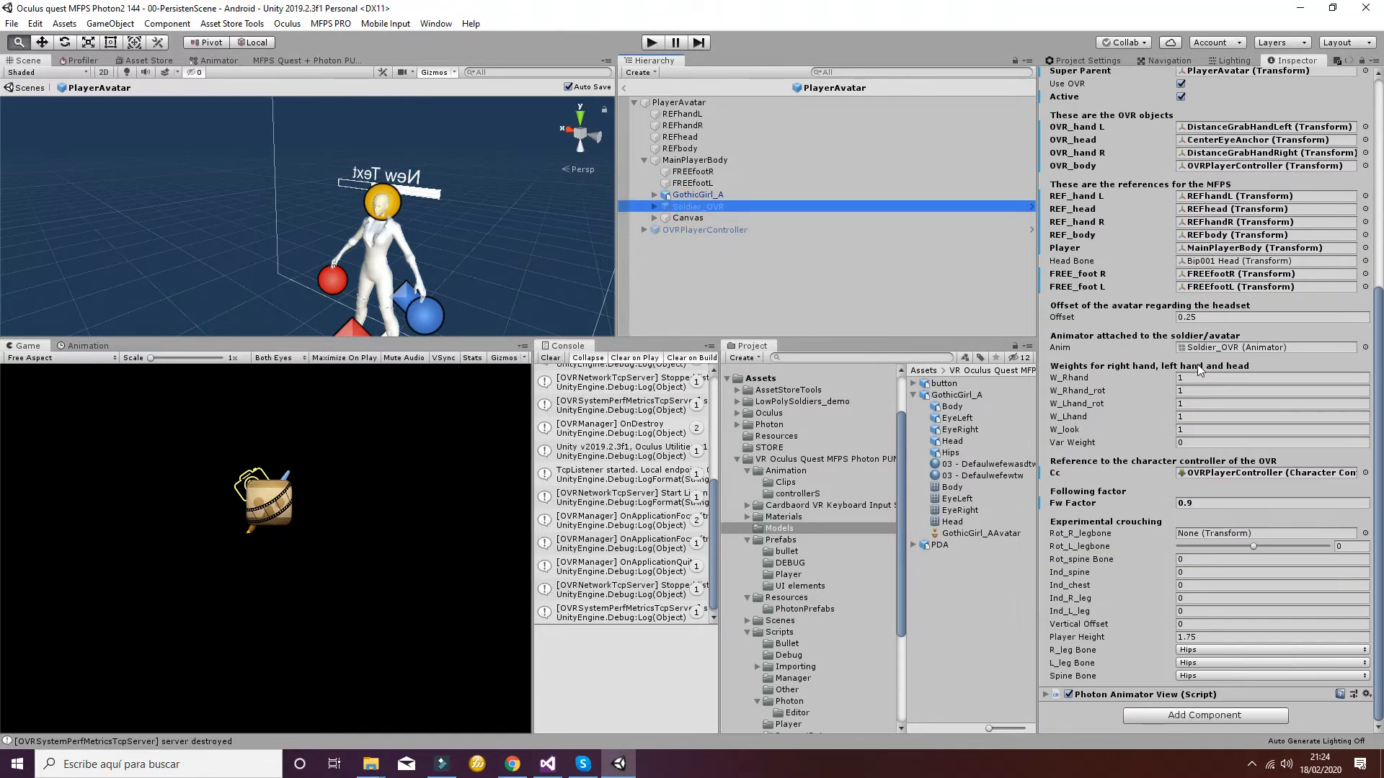
{"action": "left_click", "coordinate": [1363, 699]}
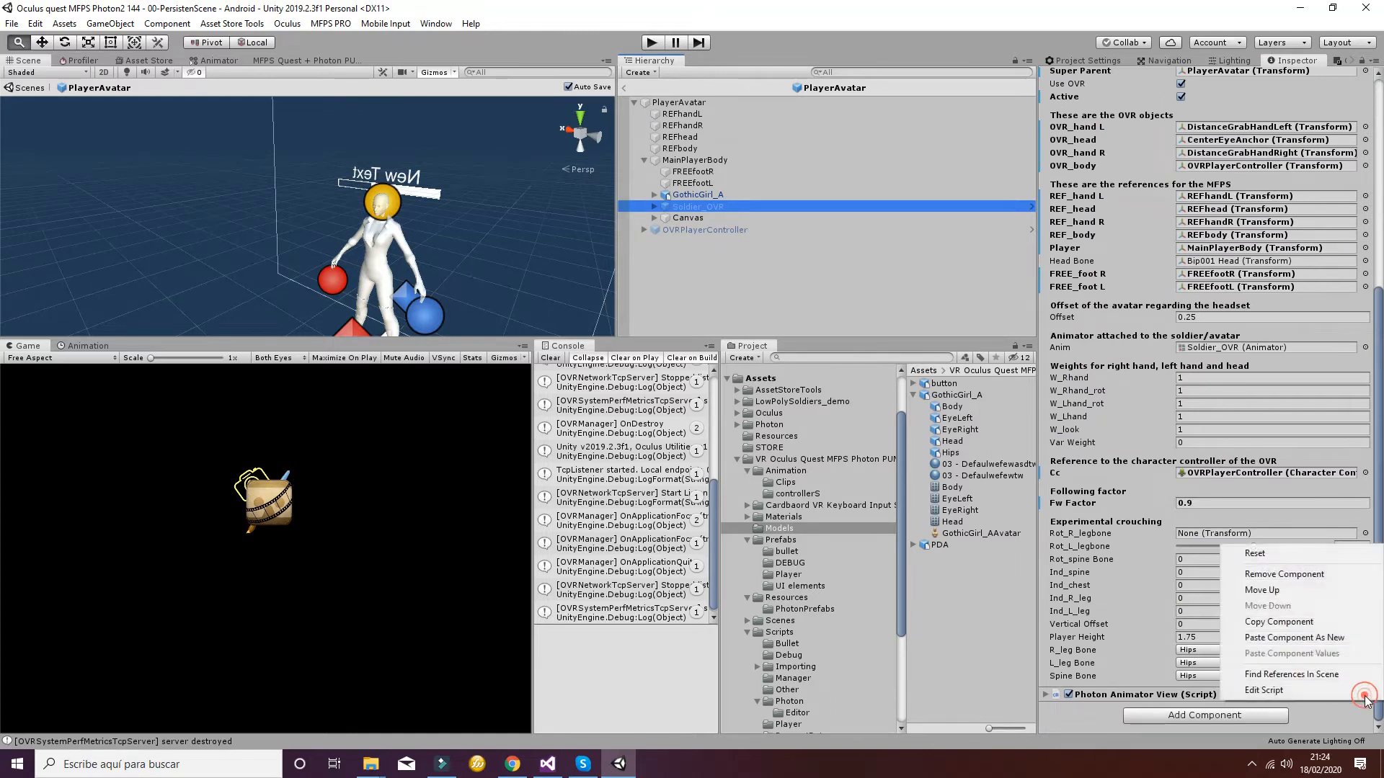
{"action": "mouse_move", "coordinate": [1279, 622]}
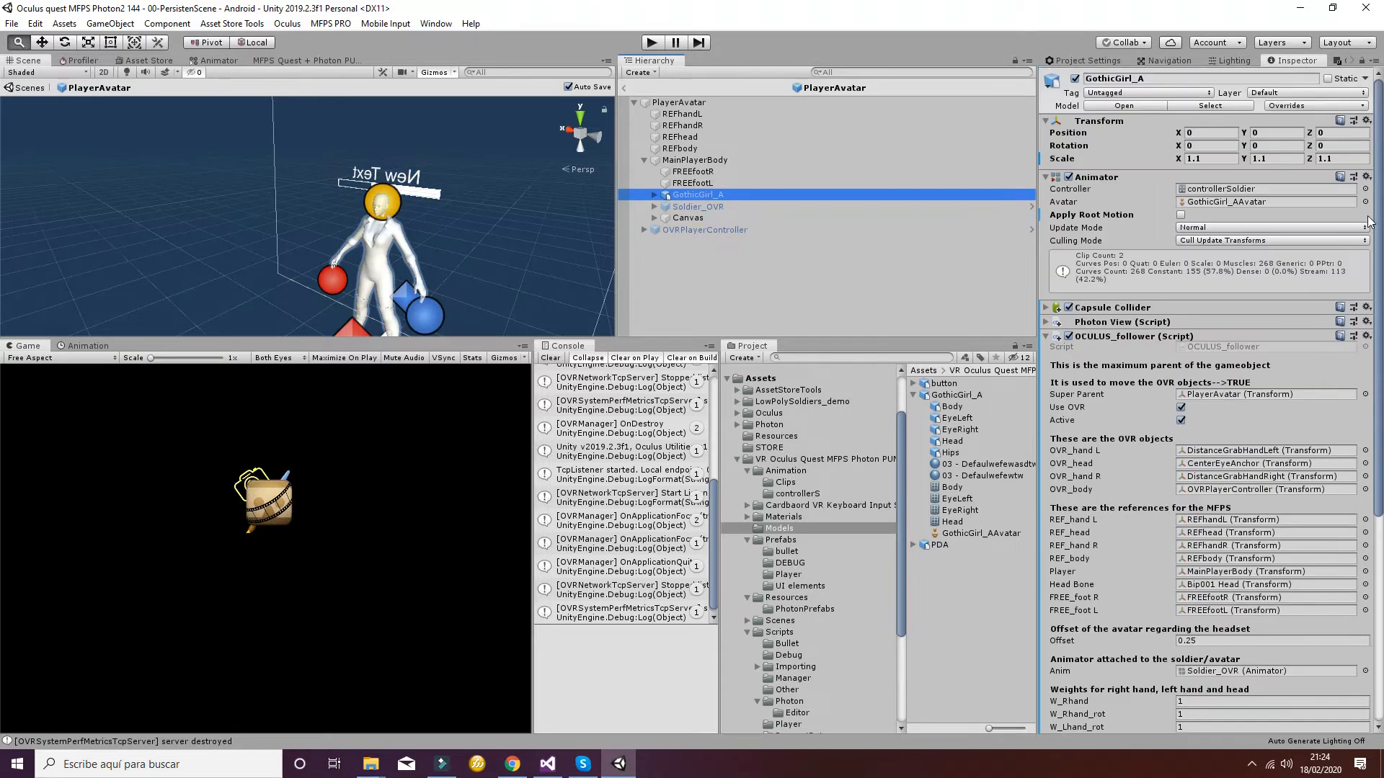
{"action": "left_click", "coordinate": [1367, 336]}
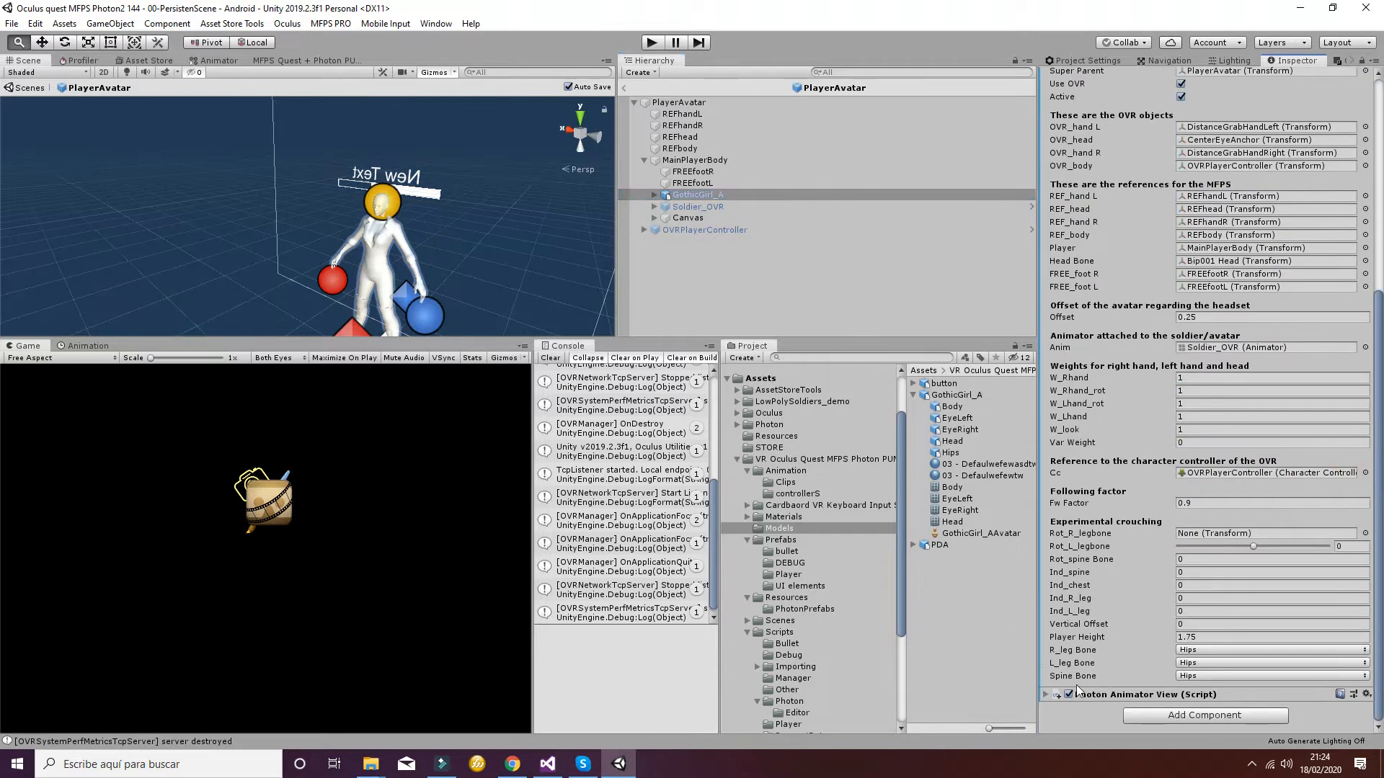
{"action": "scroll", "scroll_direction": "down", "scroll_amount": 3}
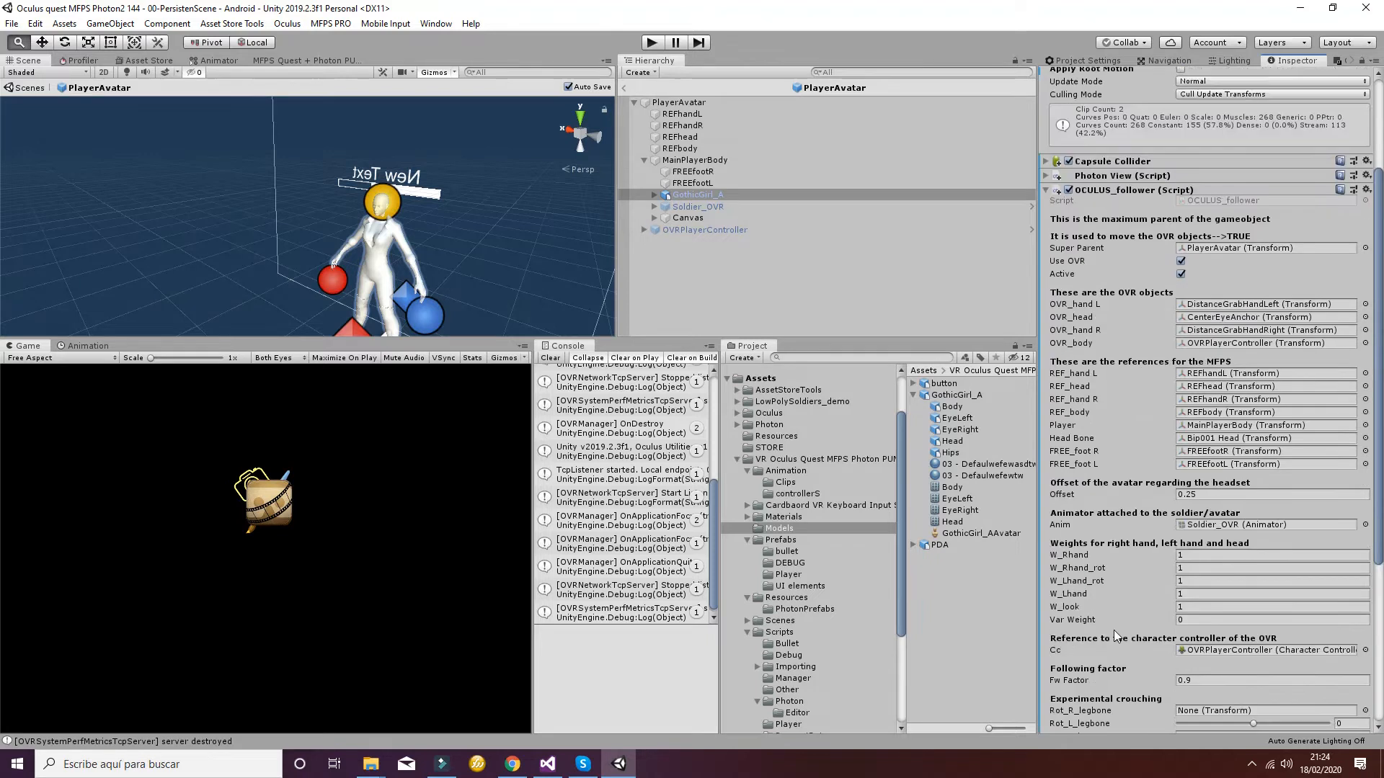
{"action": "scroll", "scroll_direction": "down", "scroll_amount": 3}
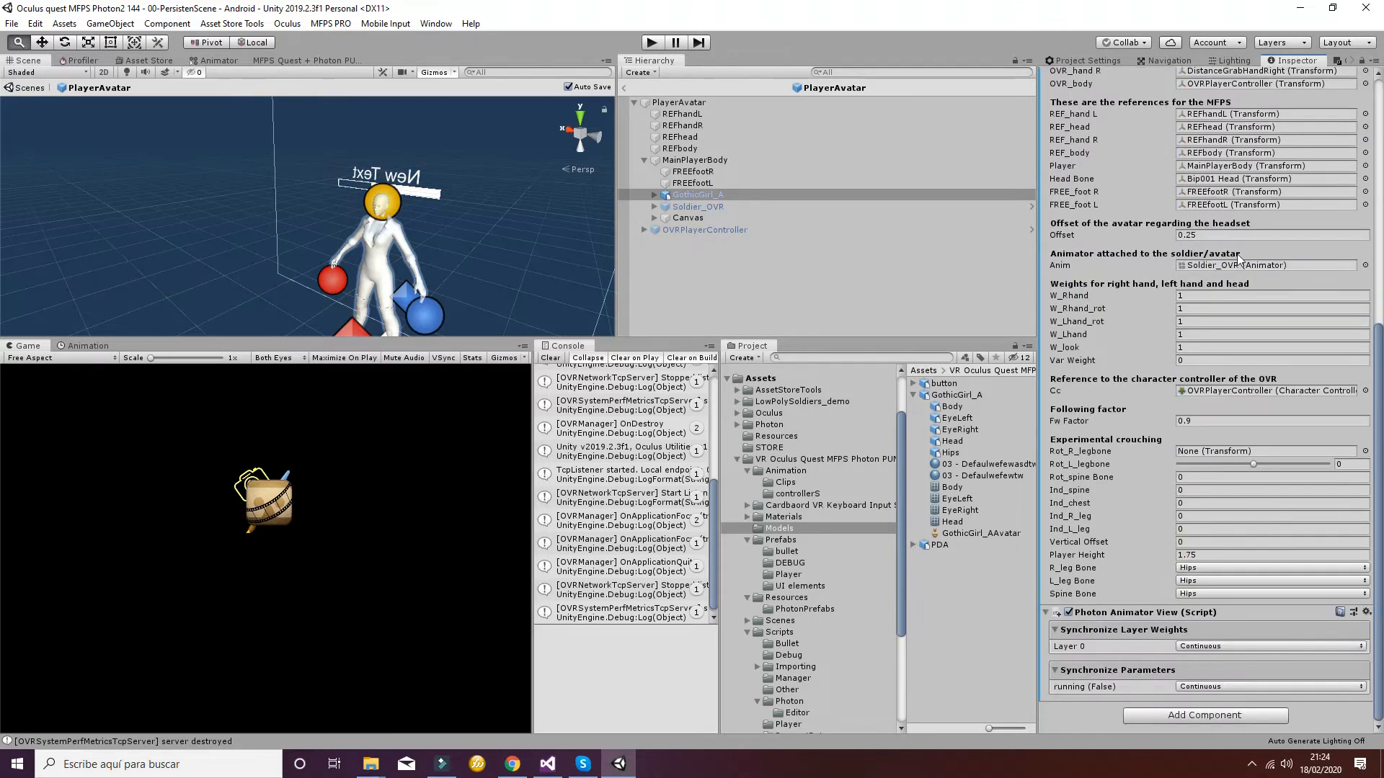
{"action": "mouse_move", "coordinate": [1159, 601]}
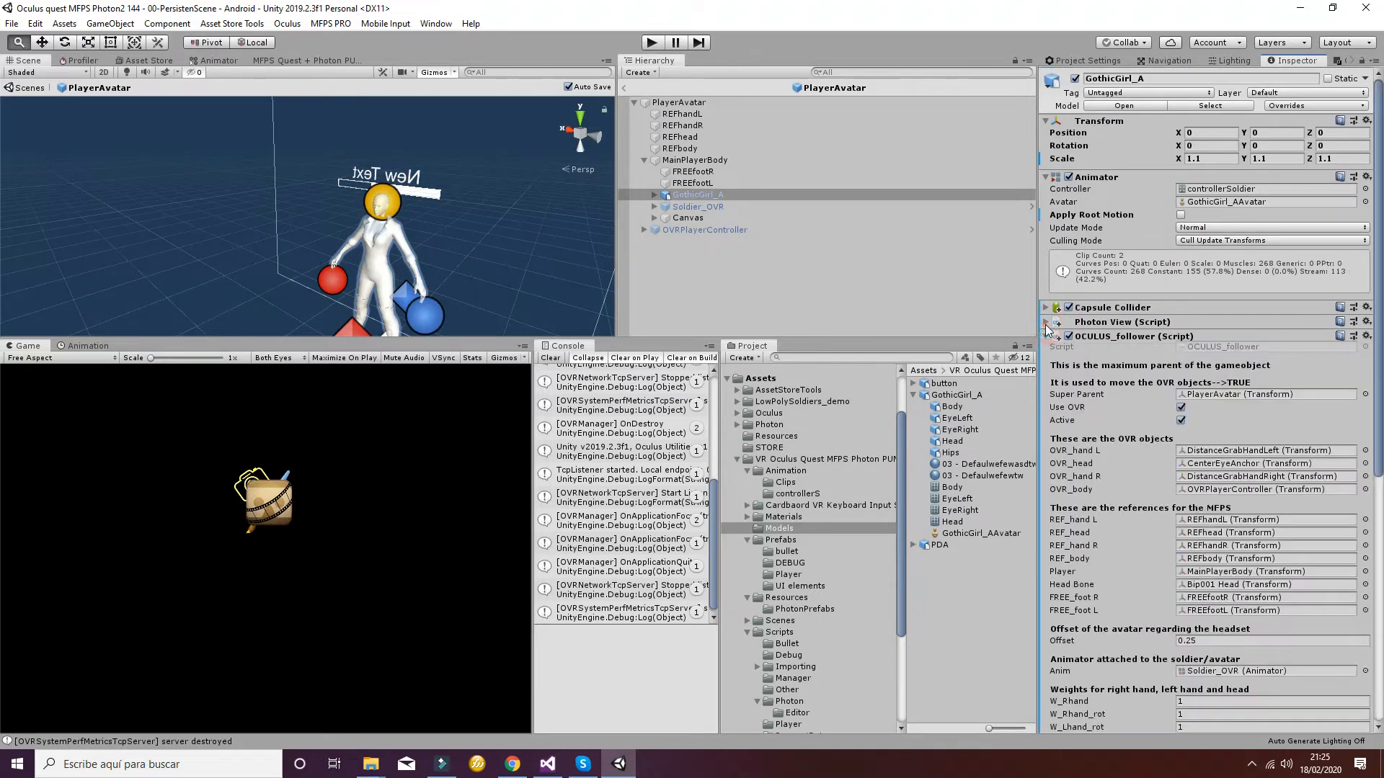
Expand GothicGirl_A's Photon View to see its observed Photon Animator View.
{"action": "left_click", "coordinate": [1047, 322]}
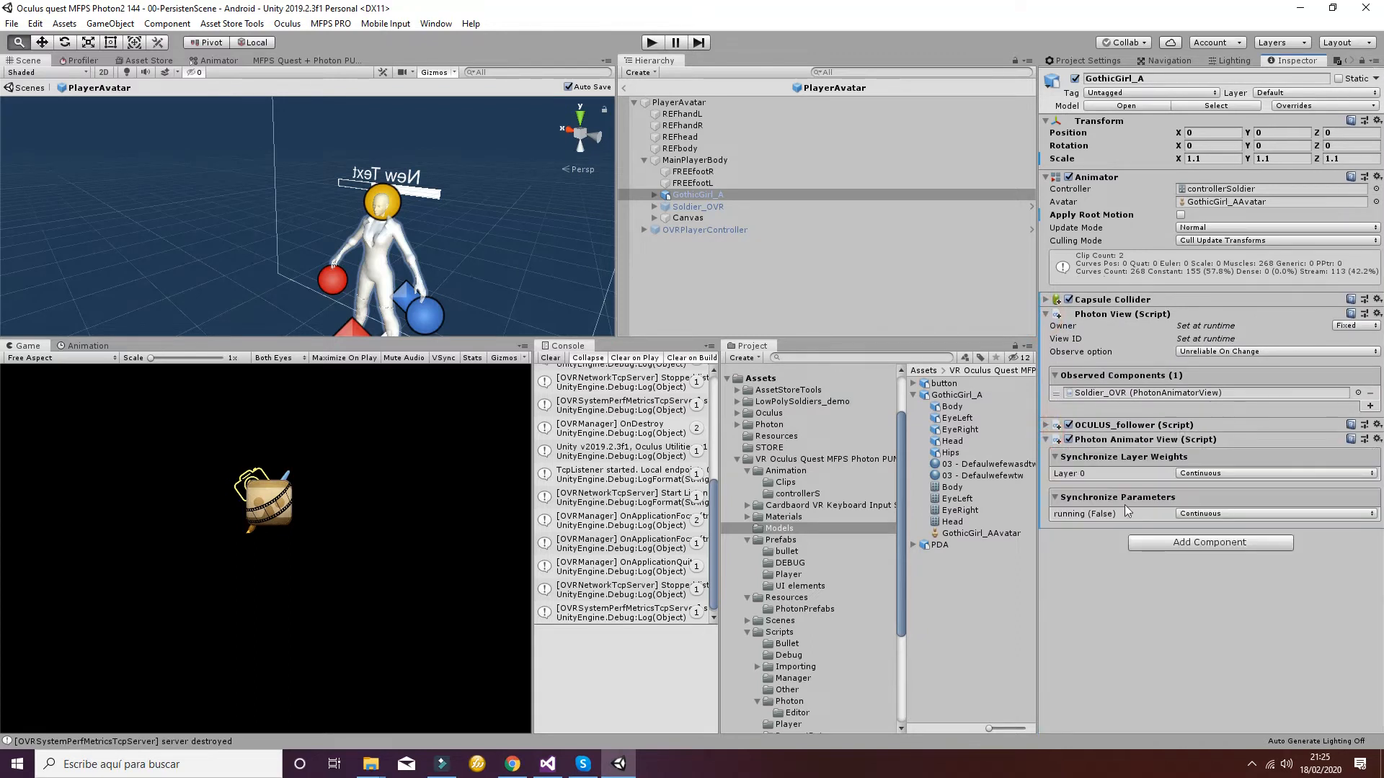
{"action": "mouse_move", "coordinate": [1143, 402]}
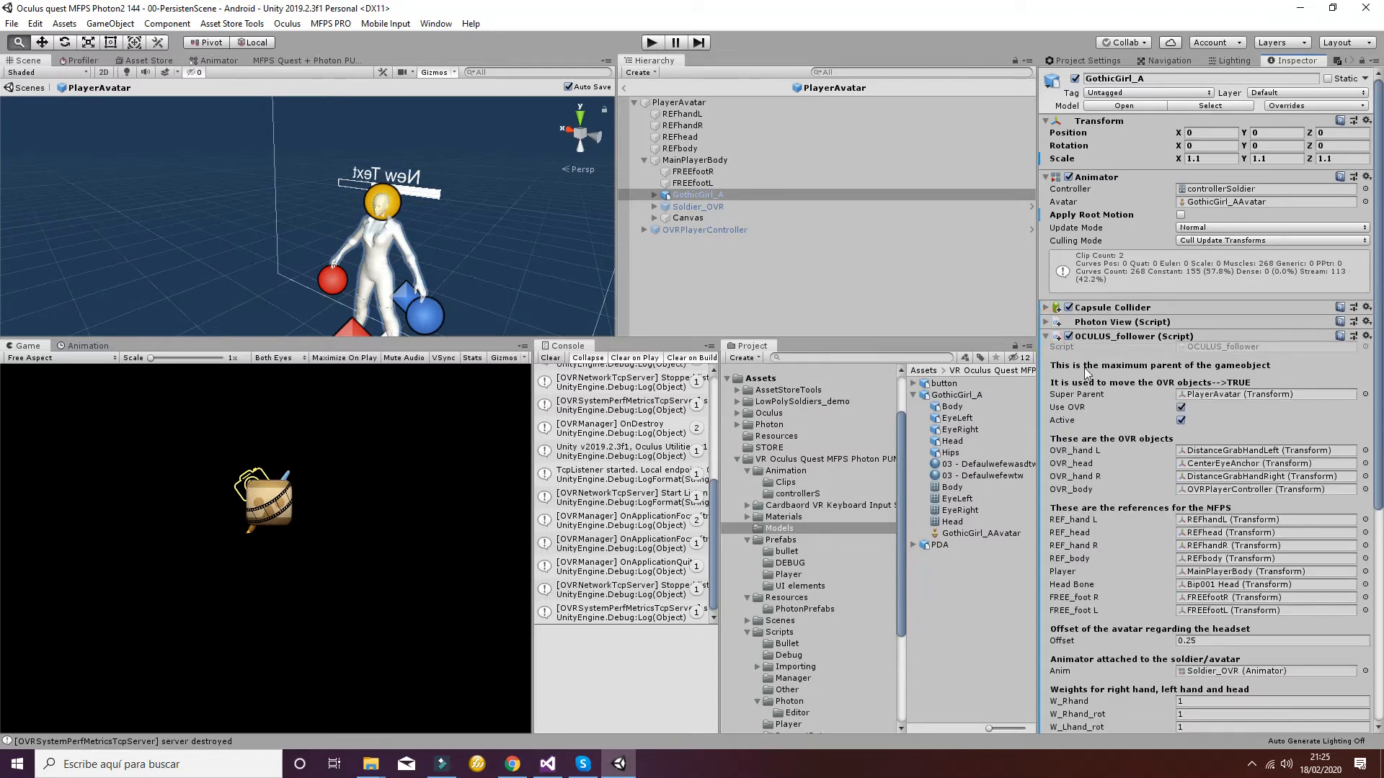
Ping OCULUS_follower's Super Parent and OVR_hand R references in the Hierarchy.
{"action": "scroll", "scroll_direction": "down", "scroll_amount": 3}
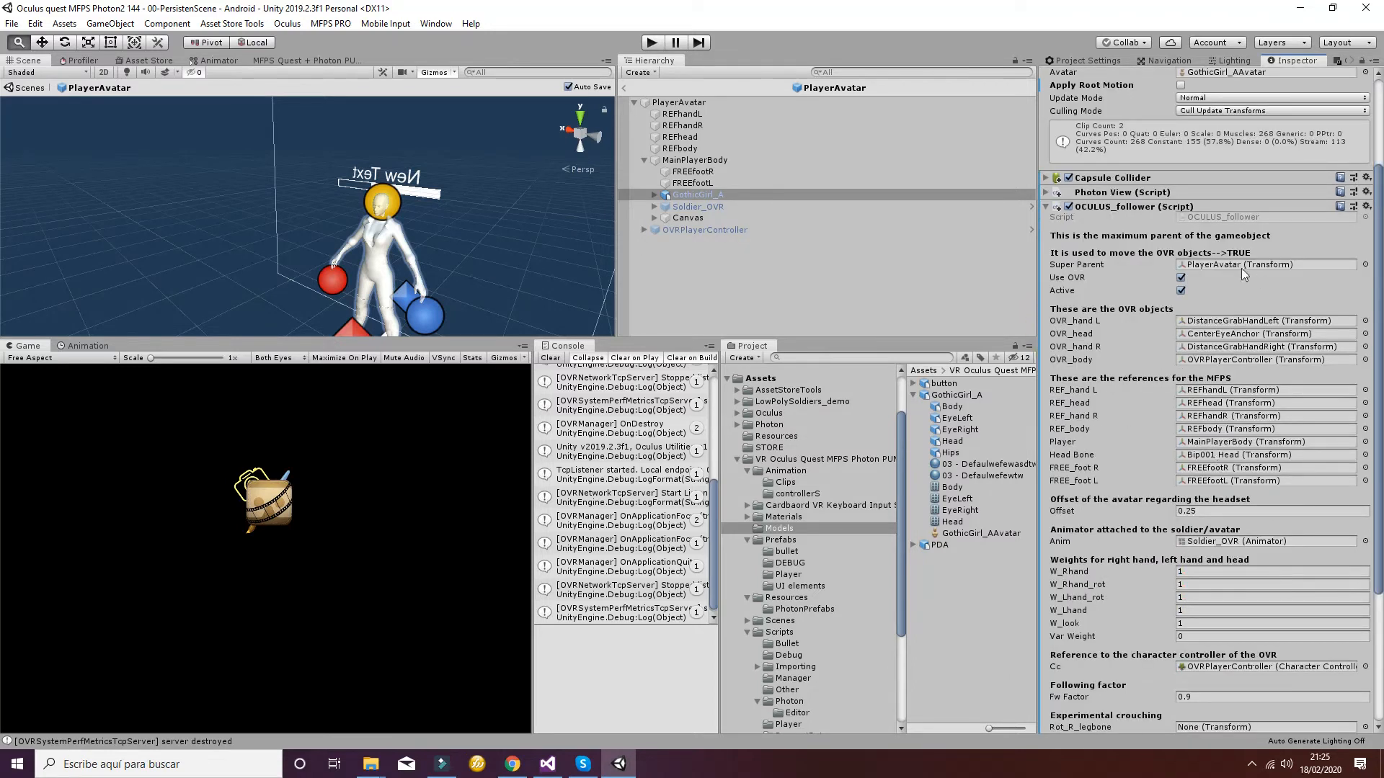
{"action": "left_click", "coordinate": [1267, 264]}
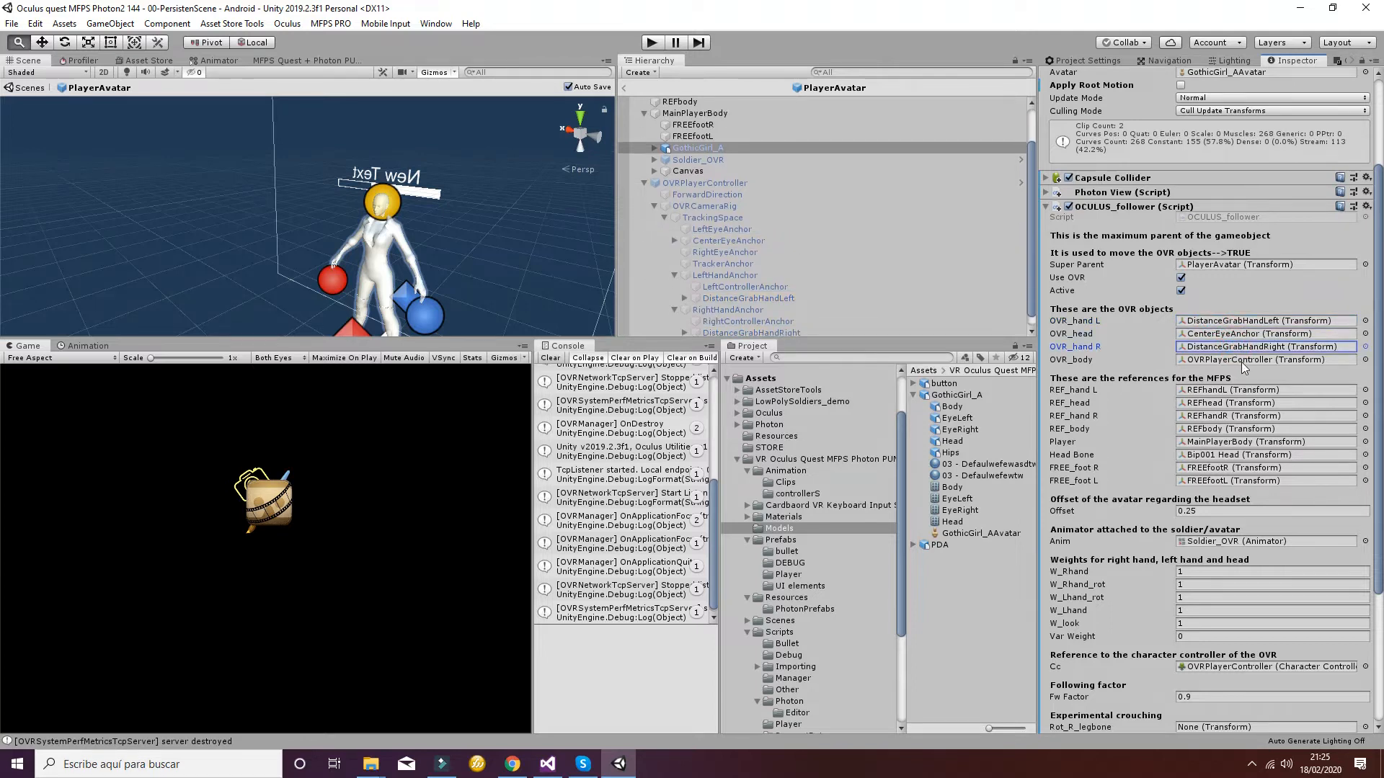
{"action": "left_click", "coordinate": [1266, 359]}
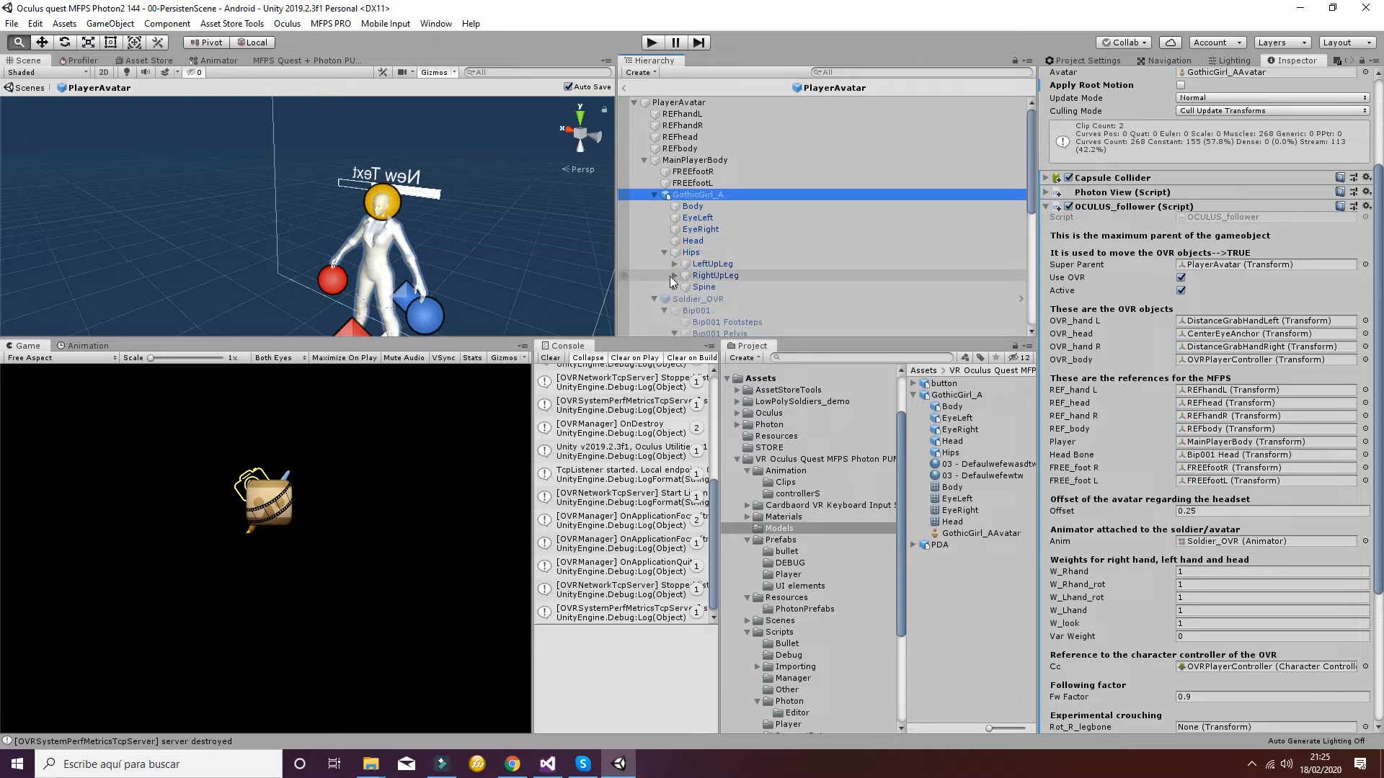
Assign GothicGirl_A's Head 1 bone as Head Bone and GothicGirl_A as the Anim field.
{"action": "left_click", "coordinate": [675, 287]}
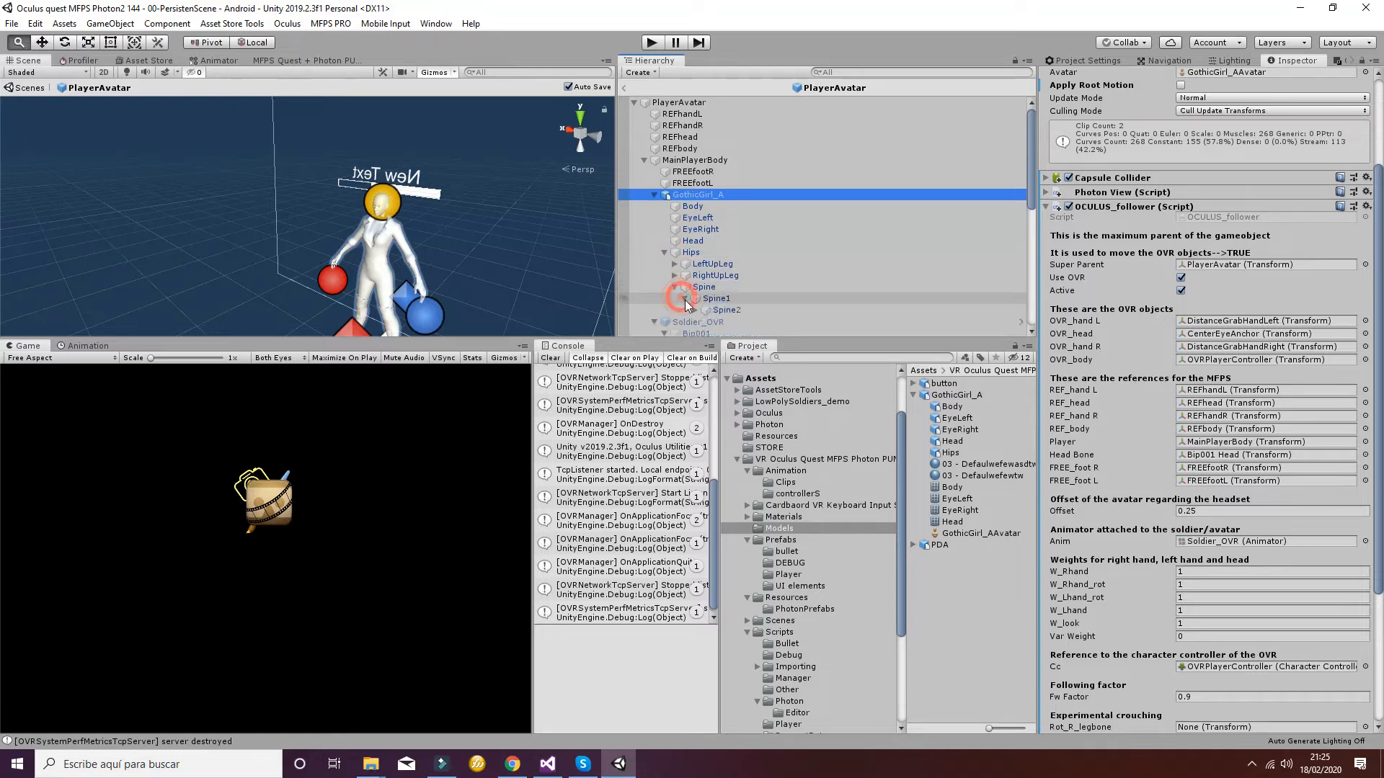
{"action": "left_click", "coordinate": [684, 310]}
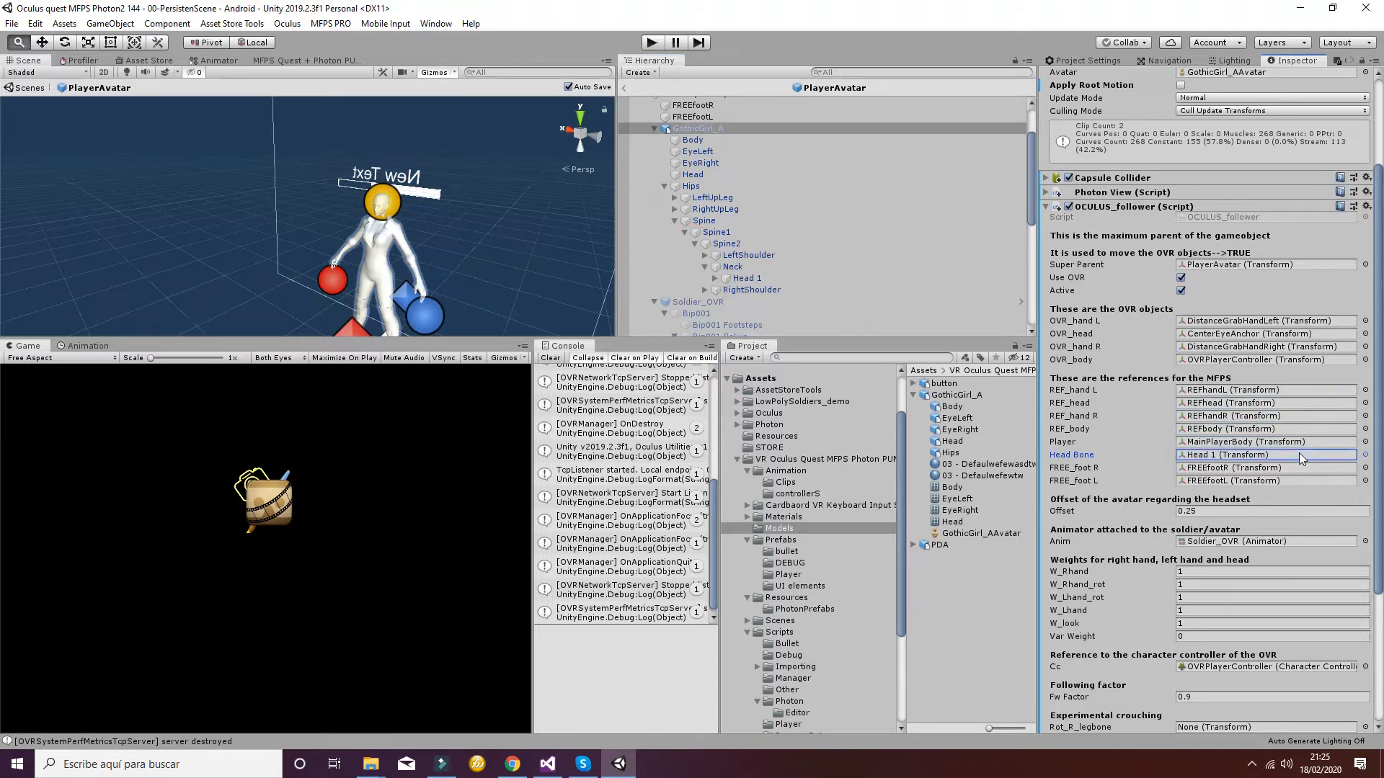
{"action": "scroll", "scroll_direction": "down", "scroll_amount": 3}
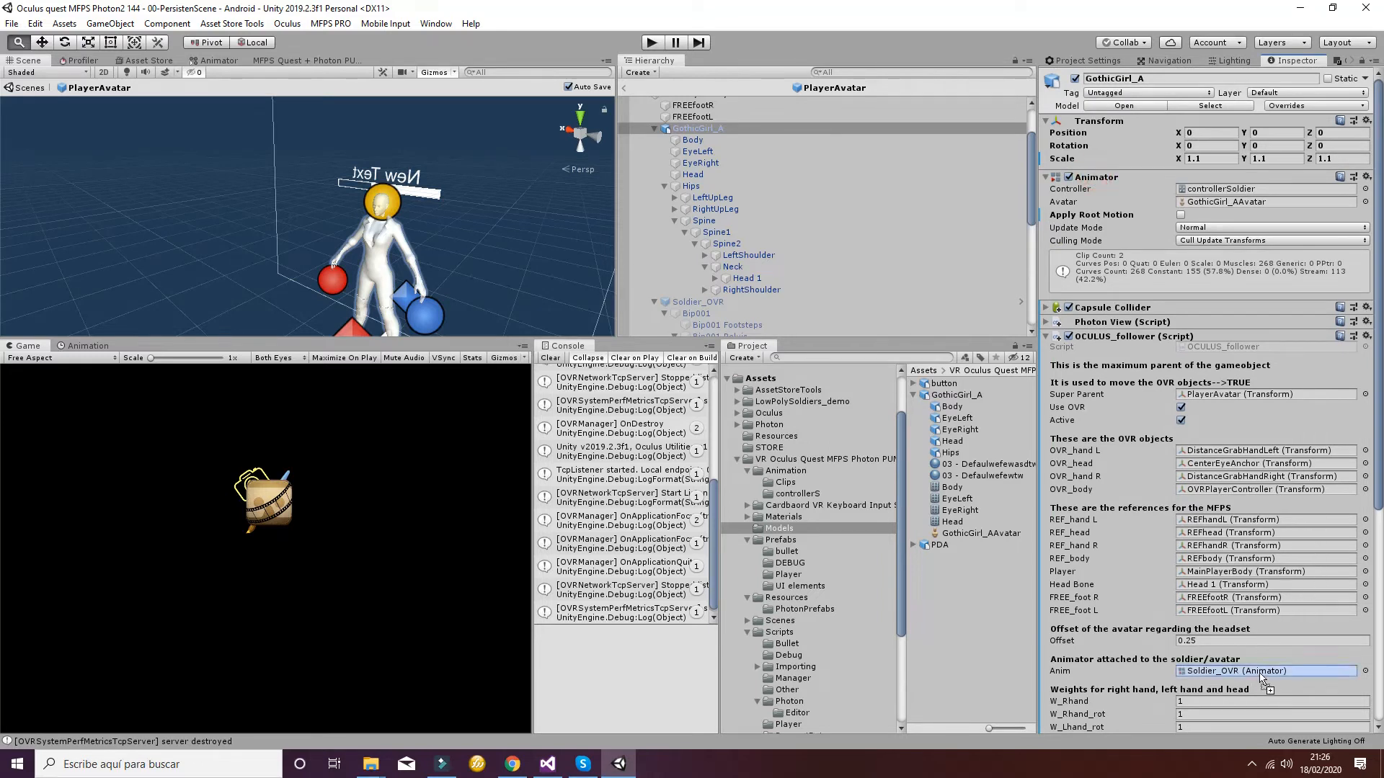
{"action": "scroll", "scroll_direction": "down", "scroll_amount": 3}
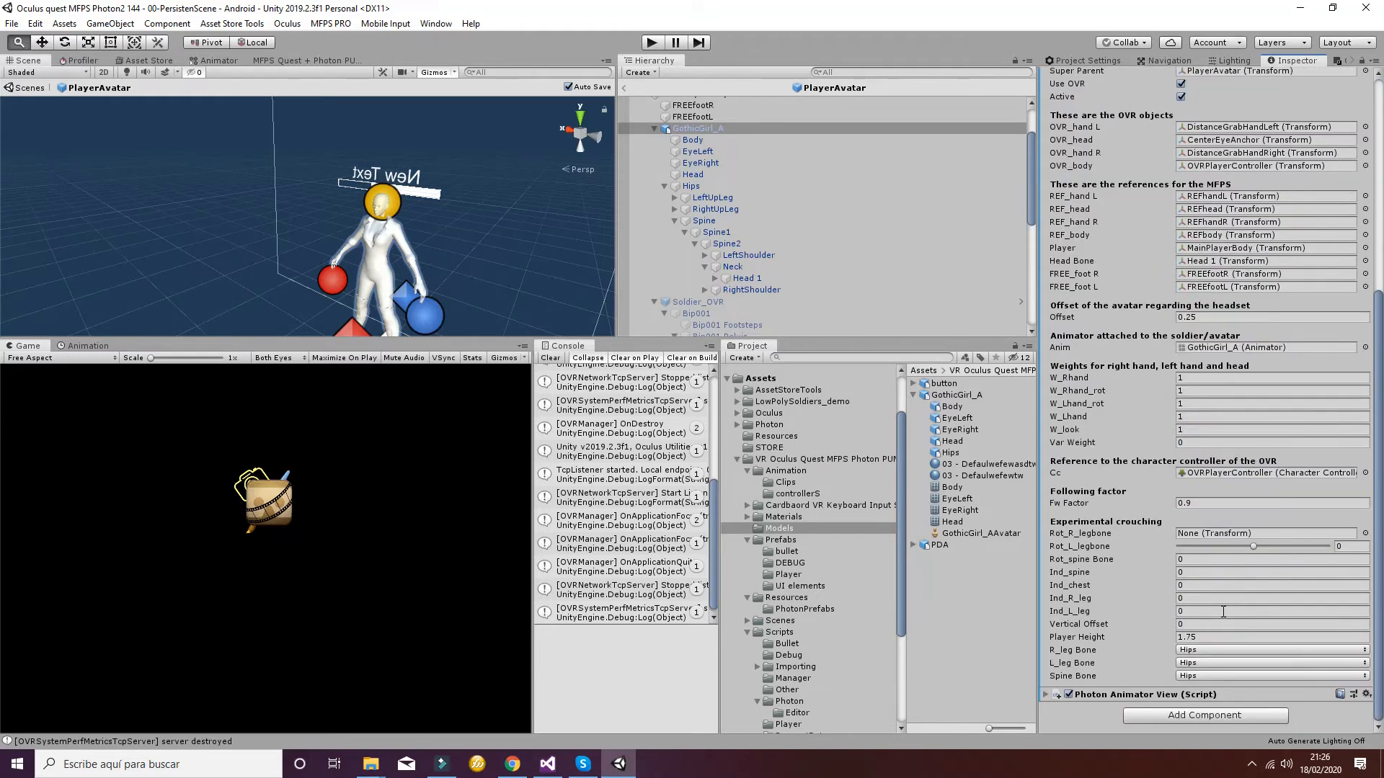
{"action": "mouse_move", "coordinate": [1085, 546]}
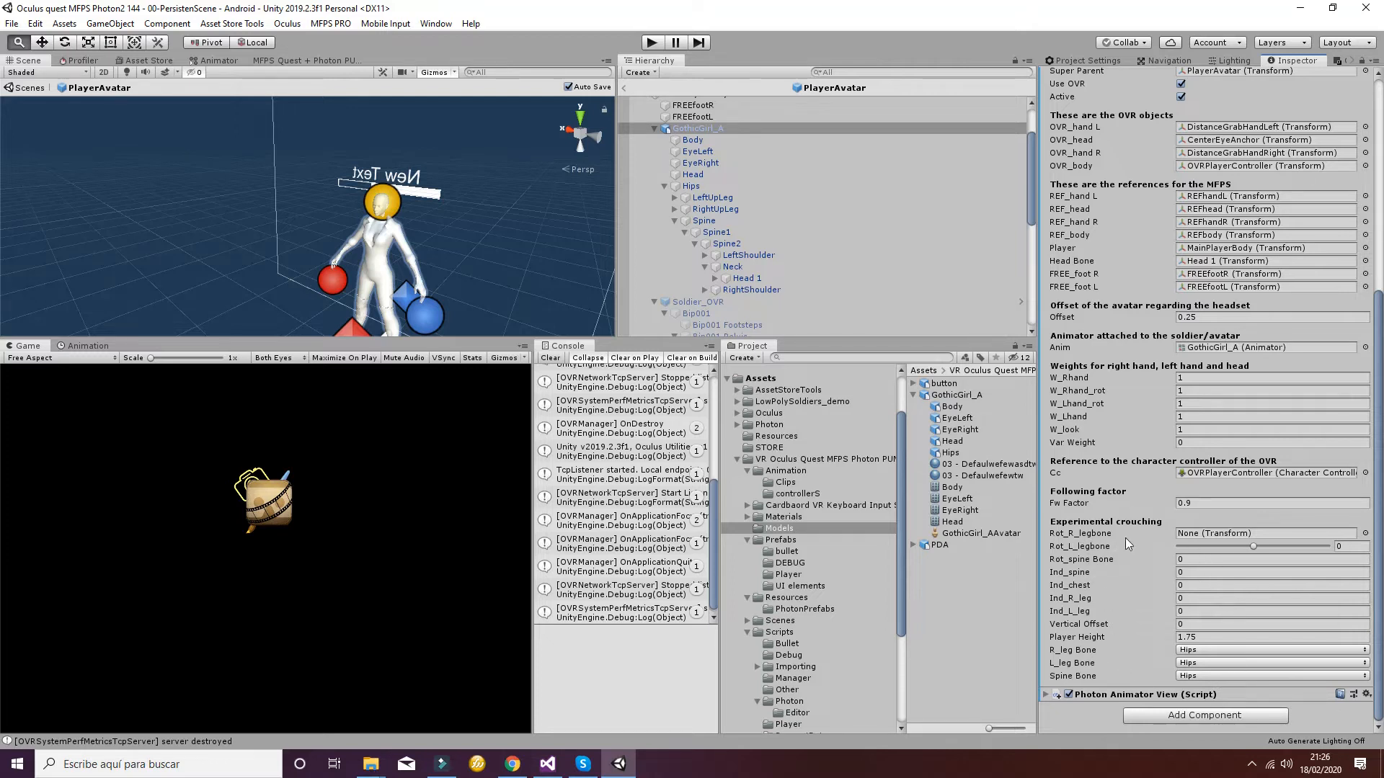
{"action": "mouse_move", "coordinate": [1246, 616]}
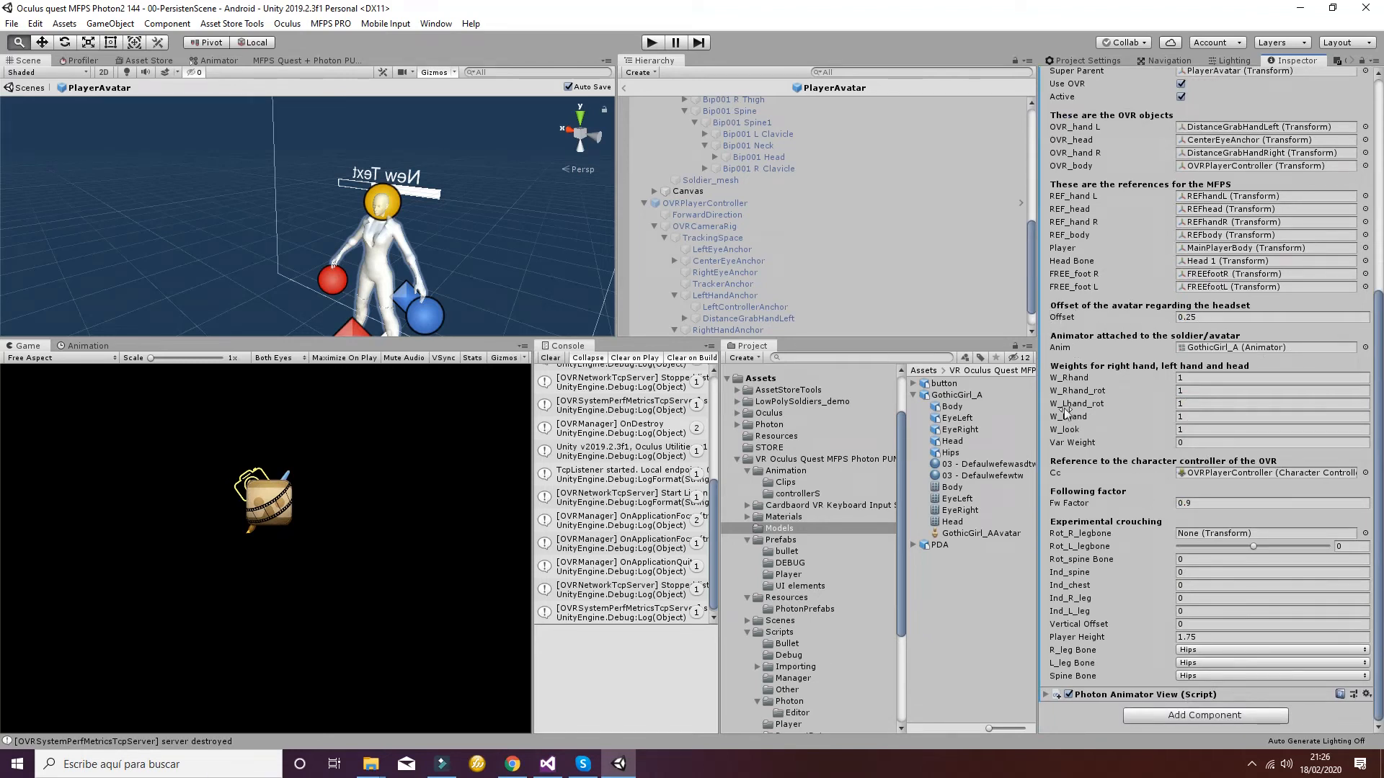
{"action": "mouse_move", "coordinate": [1261, 362]}
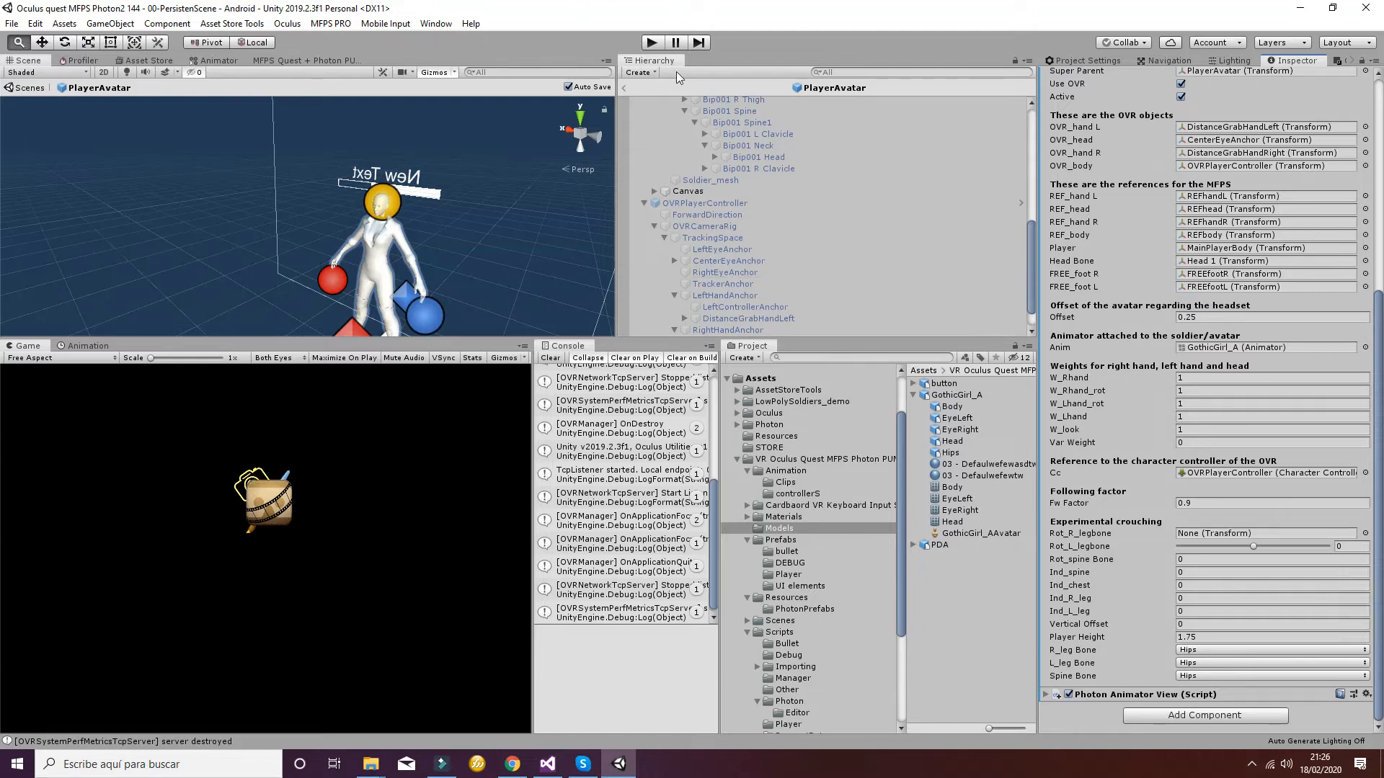
Play-test, join the multiplayer scene, inspect PlayerAvatar(Clone)'s missing W_nozzle, then stop.
{"action": "left_click", "coordinate": [651, 42]}
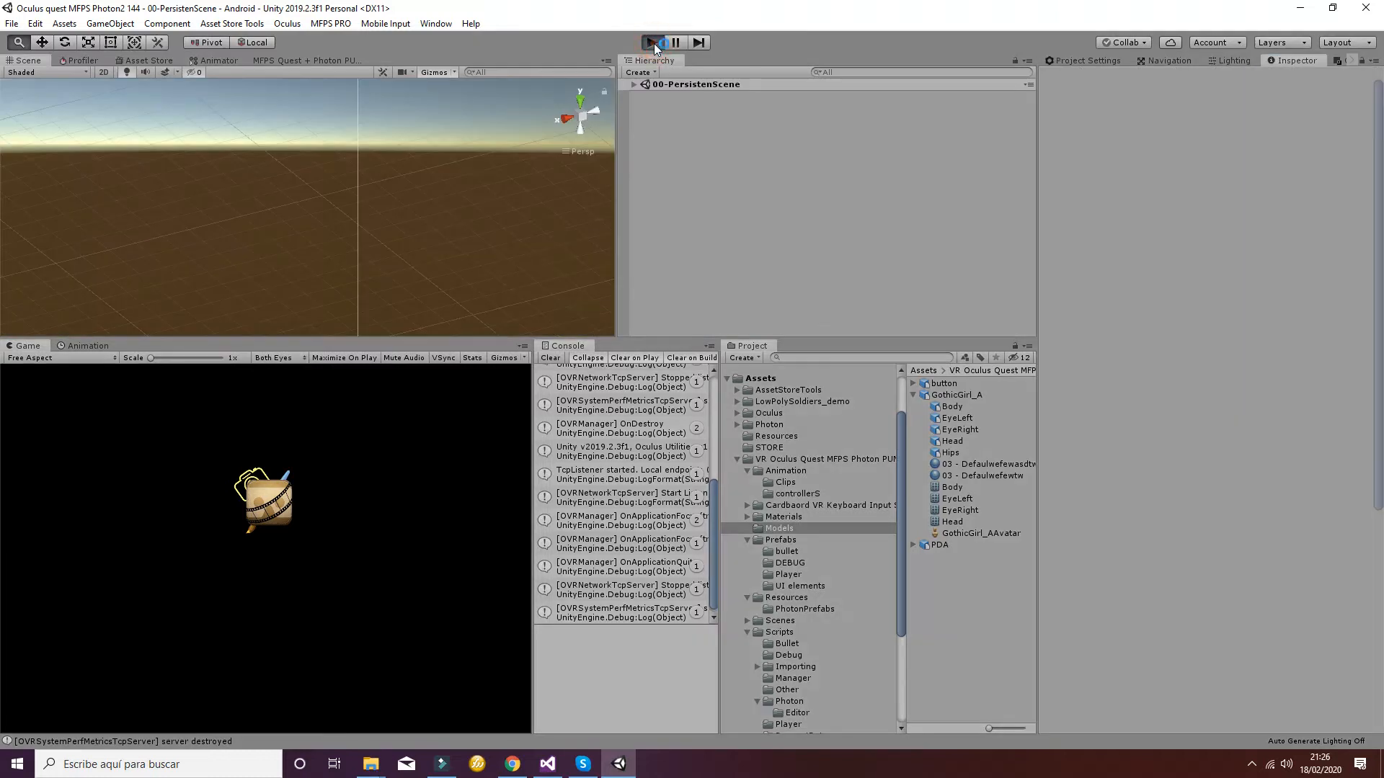
{"action": "left_click", "coordinate": [652, 42]}
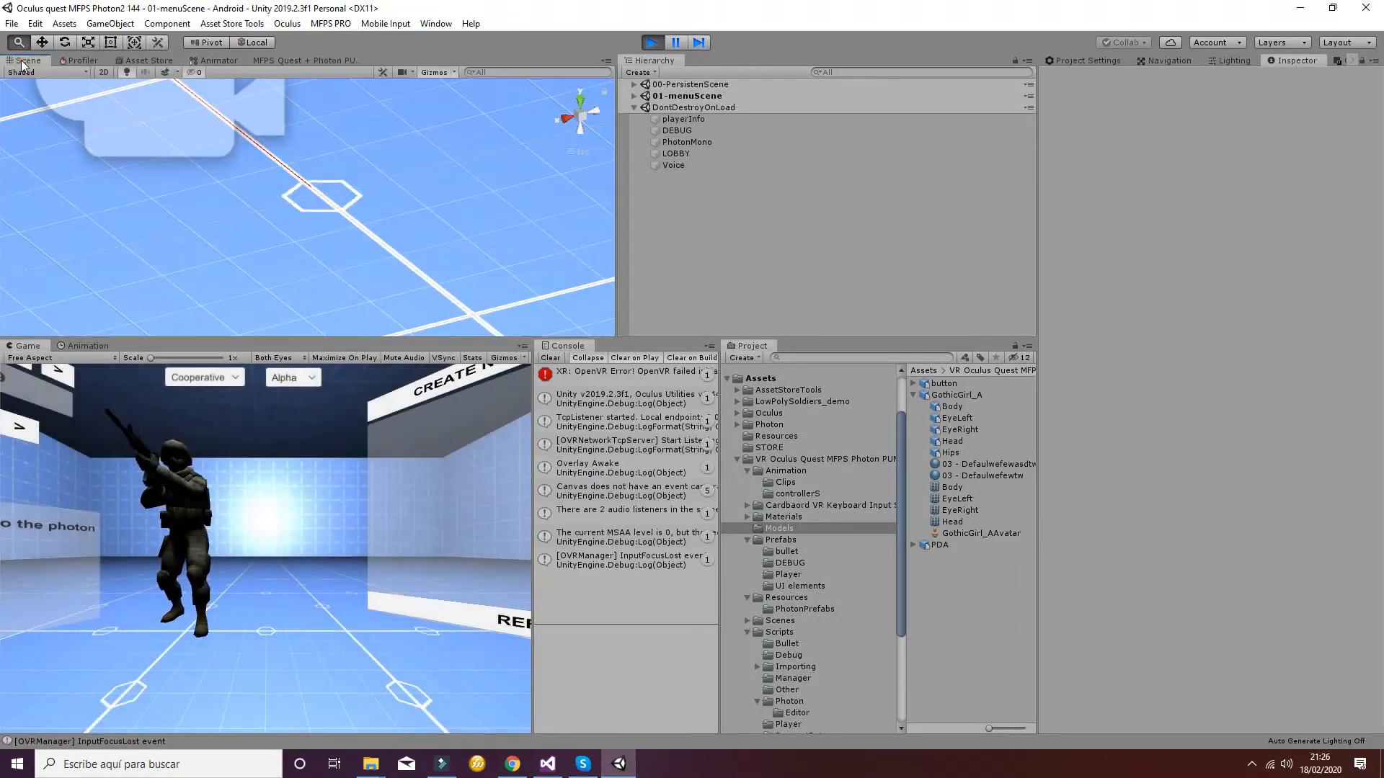
{"action": "left_click", "coordinate": [676, 152]}
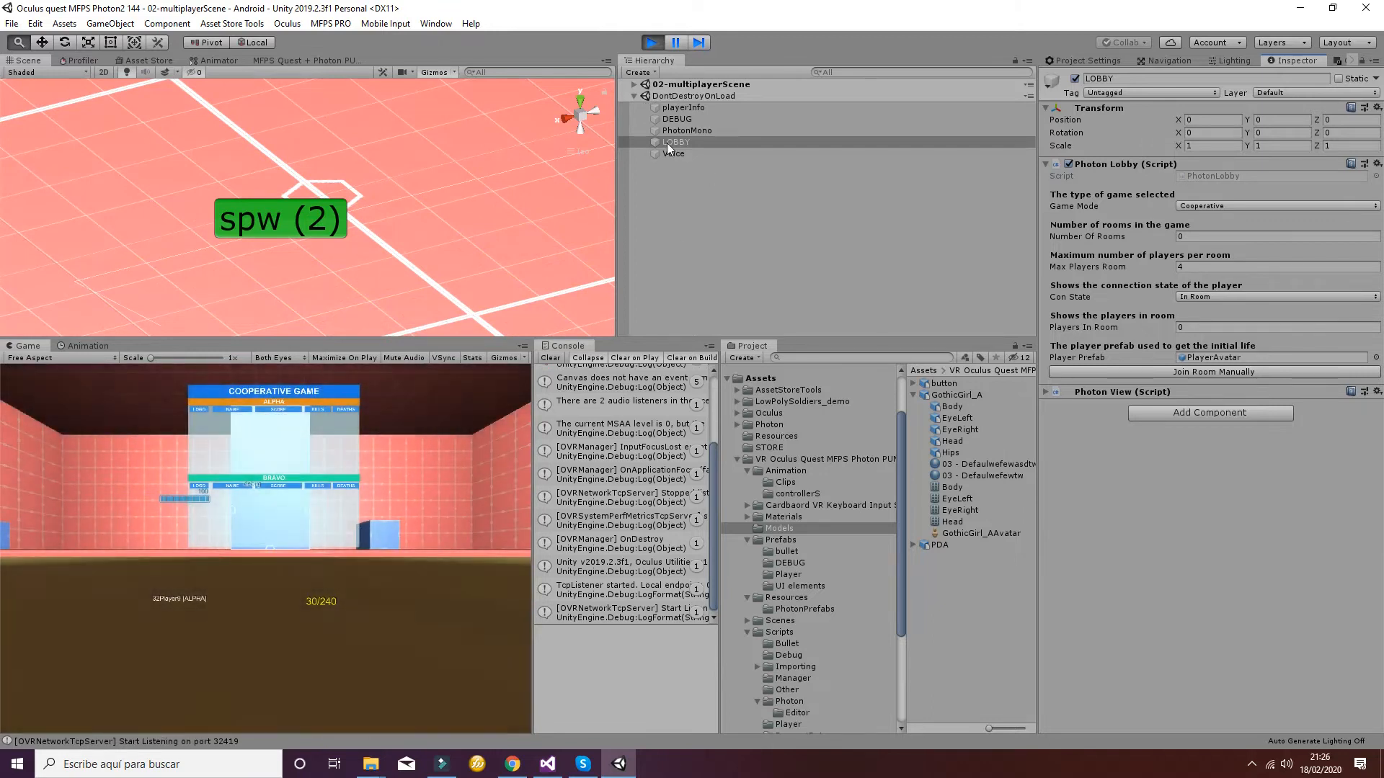
{"action": "left_click", "coordinate": [684, 107]}
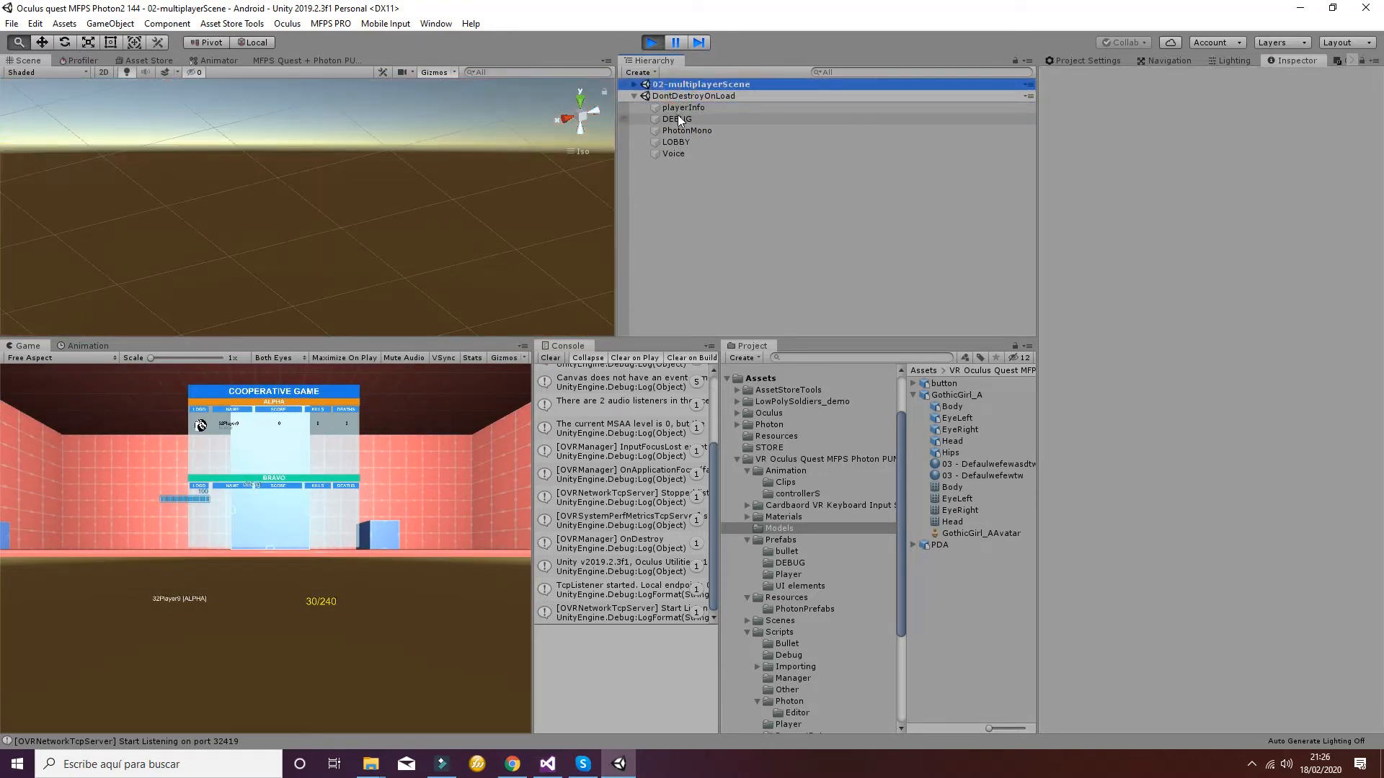
{"action": "left_click", "coordinate": [633, 84]}
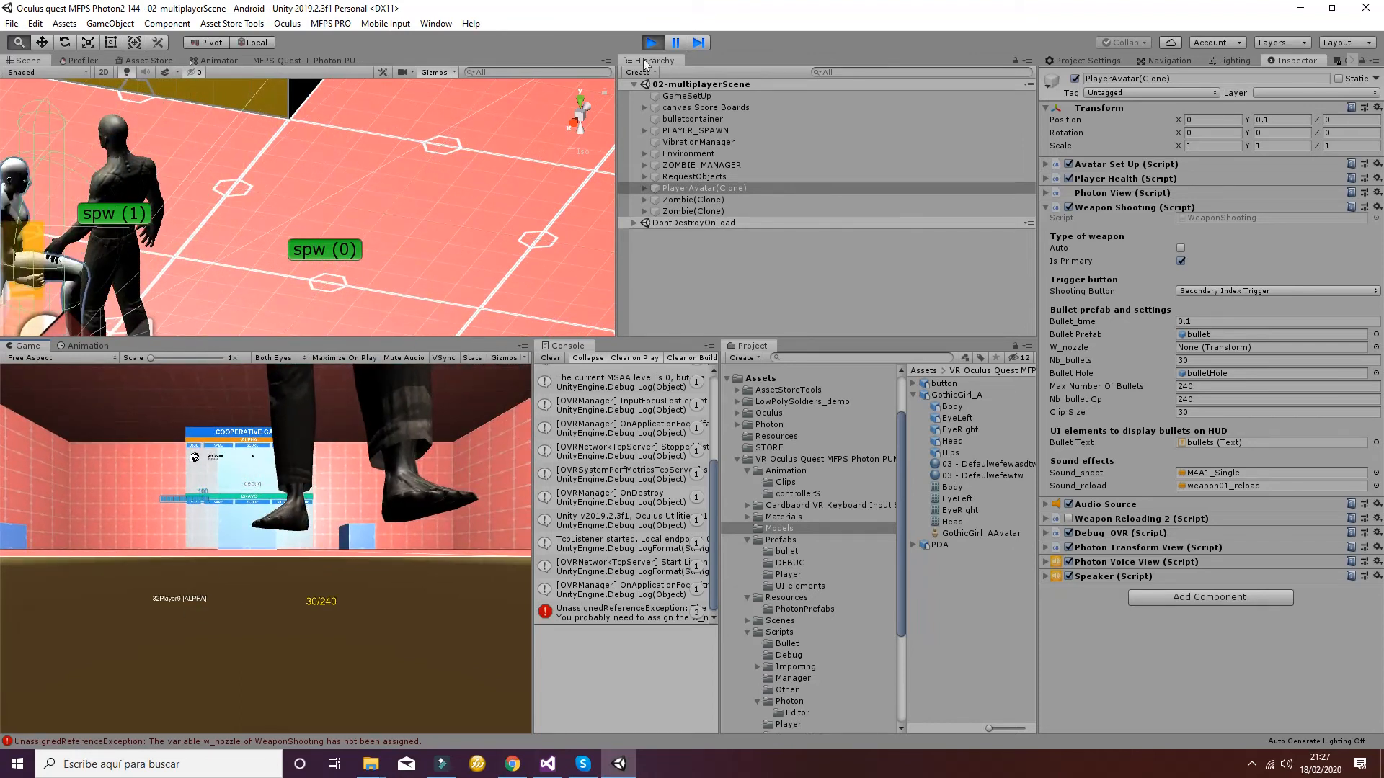
{"action": "left_click", "coordinate": [649, 42]}
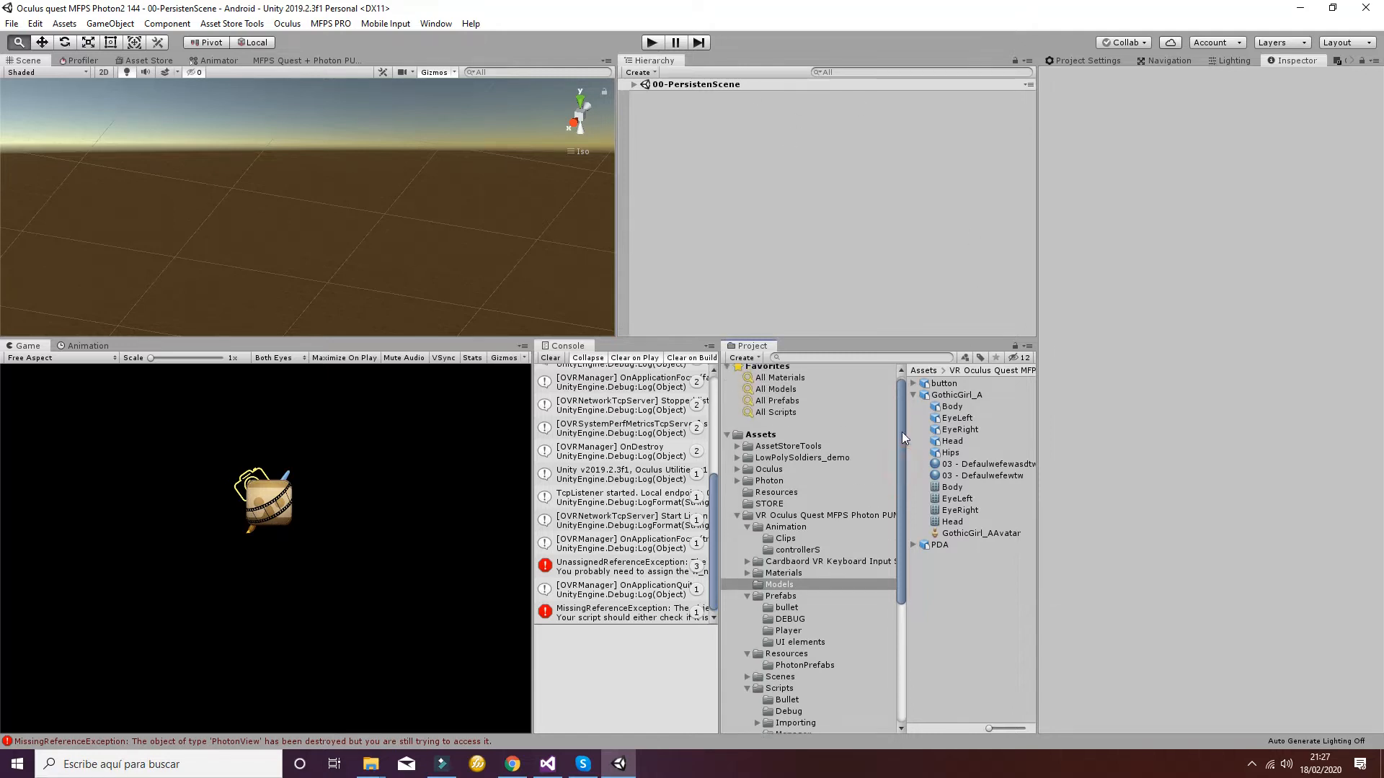
Open PlayerAvatar from Resources/PhotonPrefabs and expand Spine and RightShoulder down to RightHand.
{"action": "scroll", "scroll_direction": "down", "scroll_amount": 3}
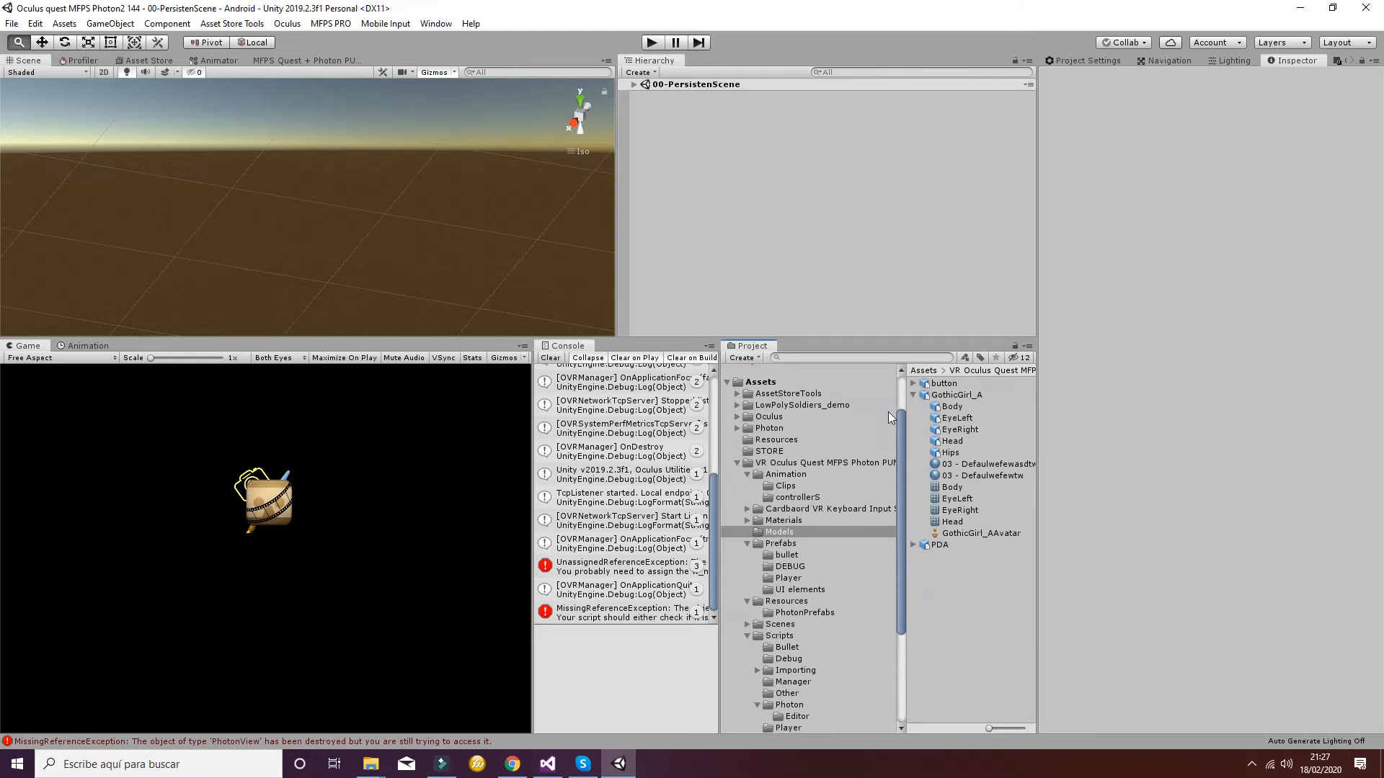
{"action": "mouse_move", "coordinate": [917, 504]}
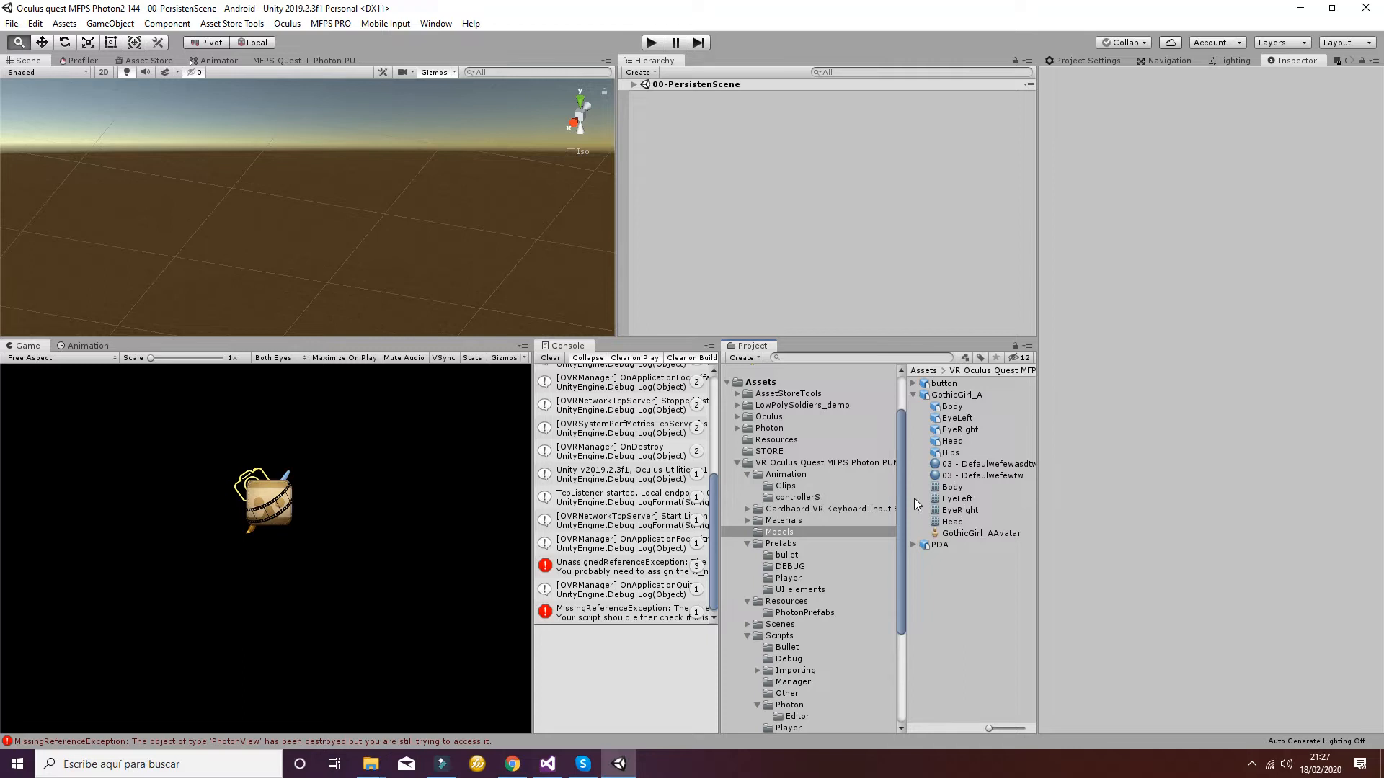
{"action": "mouse_move", "coordinate": [820, 553]}
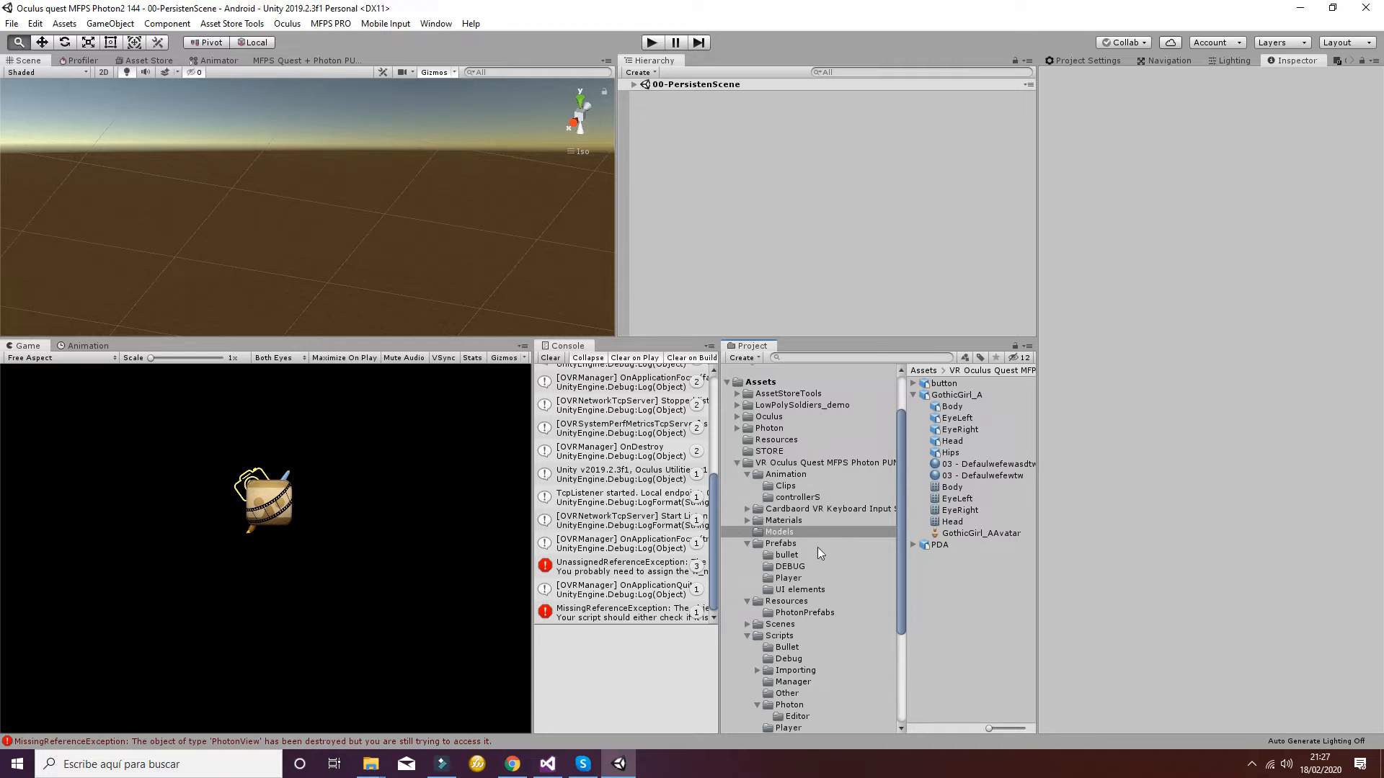
{"action": "left_click", "coordinate": [804, 613]}
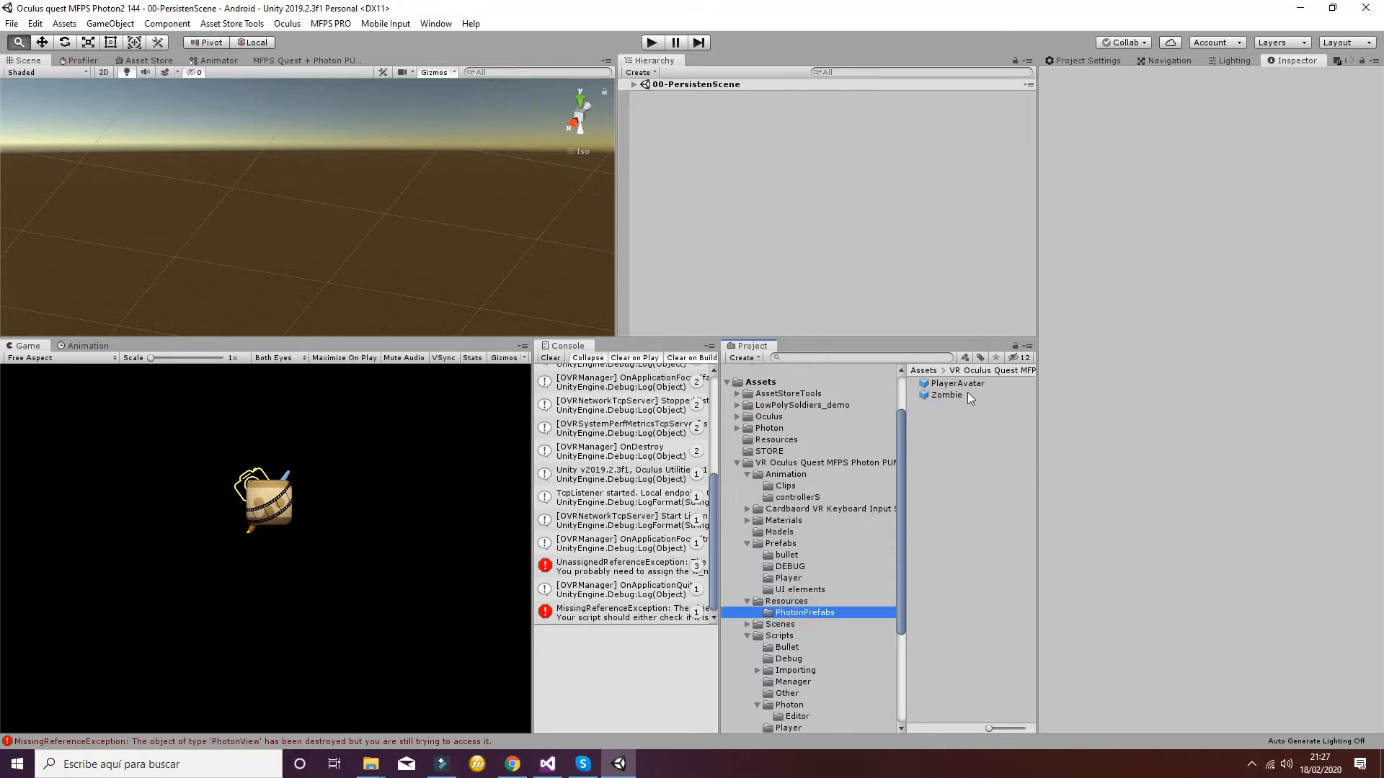
{"action": "double_click", "coordinate": [956, 383]}
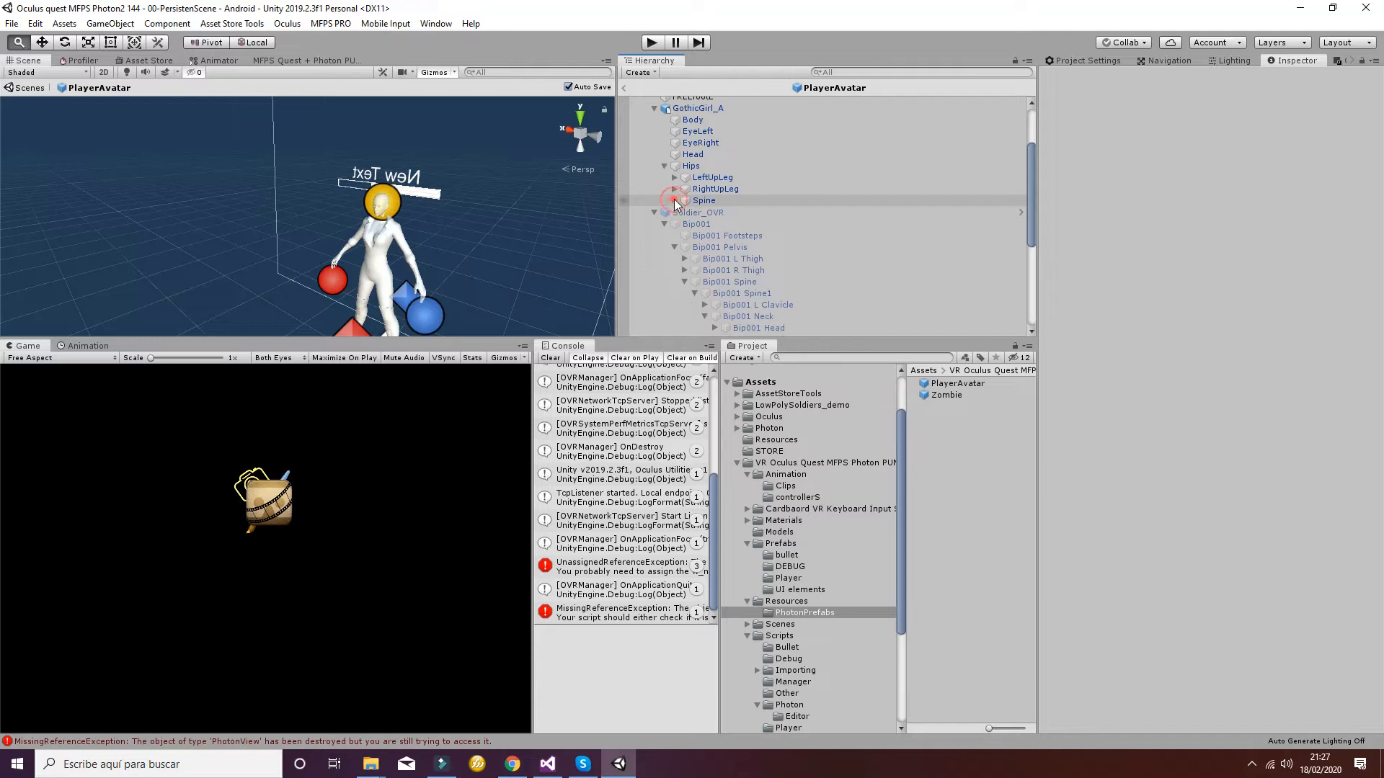
{"action": "left_click", "coordinate": [676, 189]}
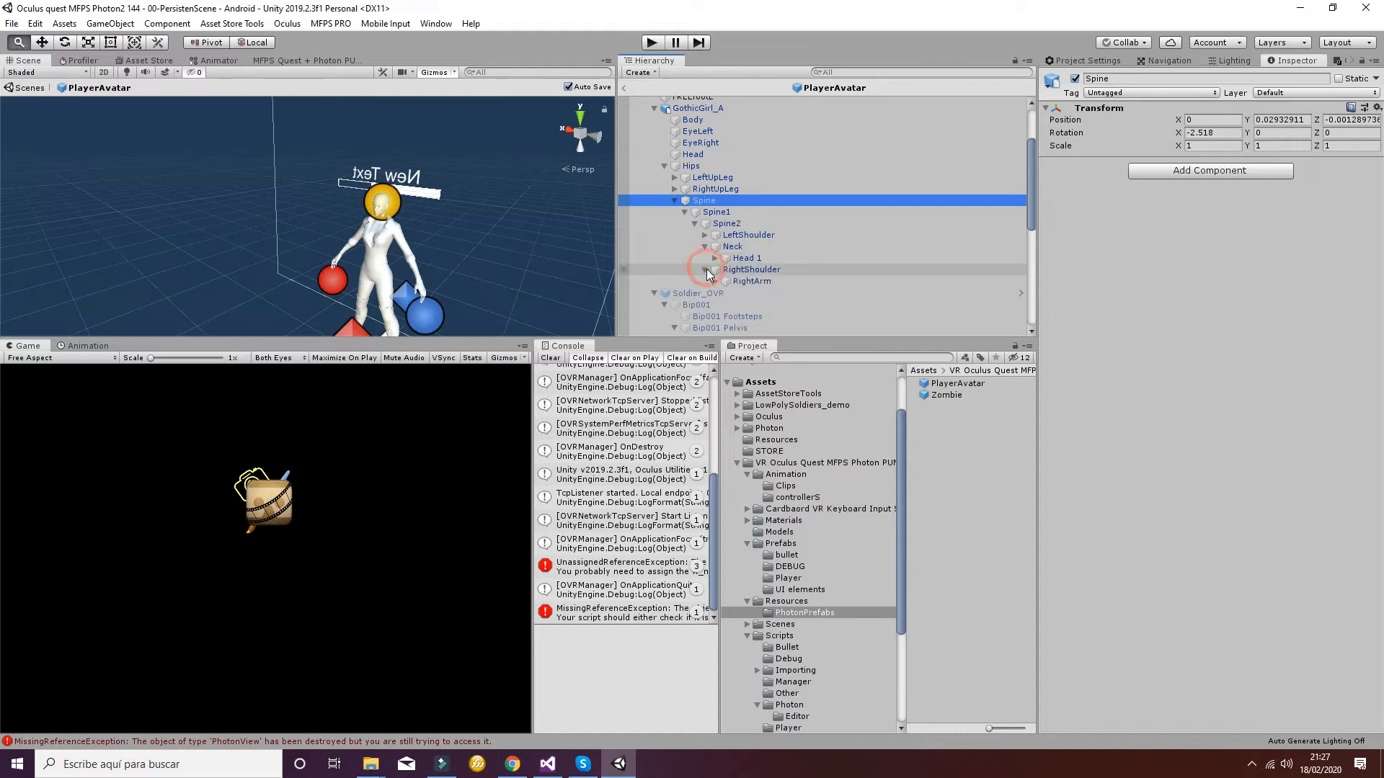
{"action": "left_click", "coordinate": [713, 269]}
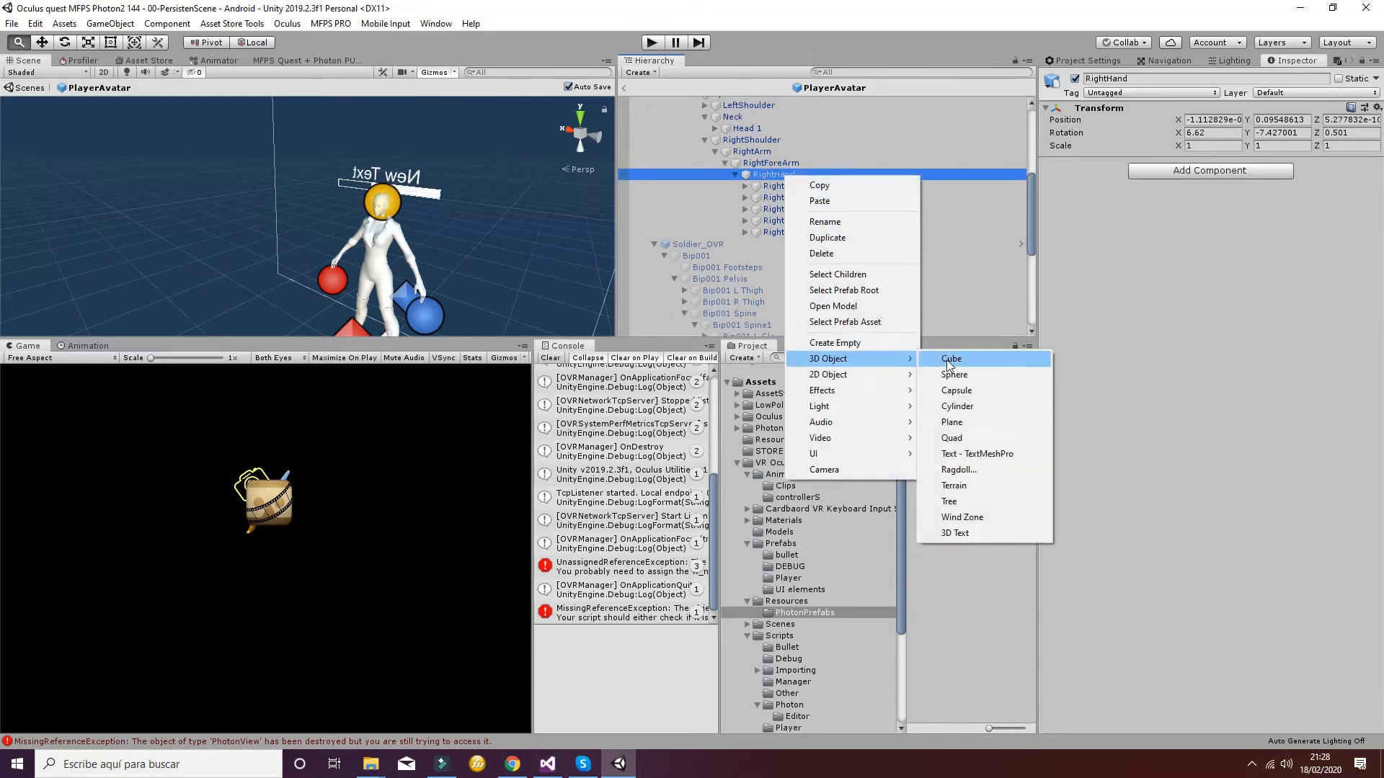
Add a thin 0.05-scaled Cube under RightHand, offset it, and apply the HANDS material.
{"action": "left_click", "coordinate": [950, 358]}
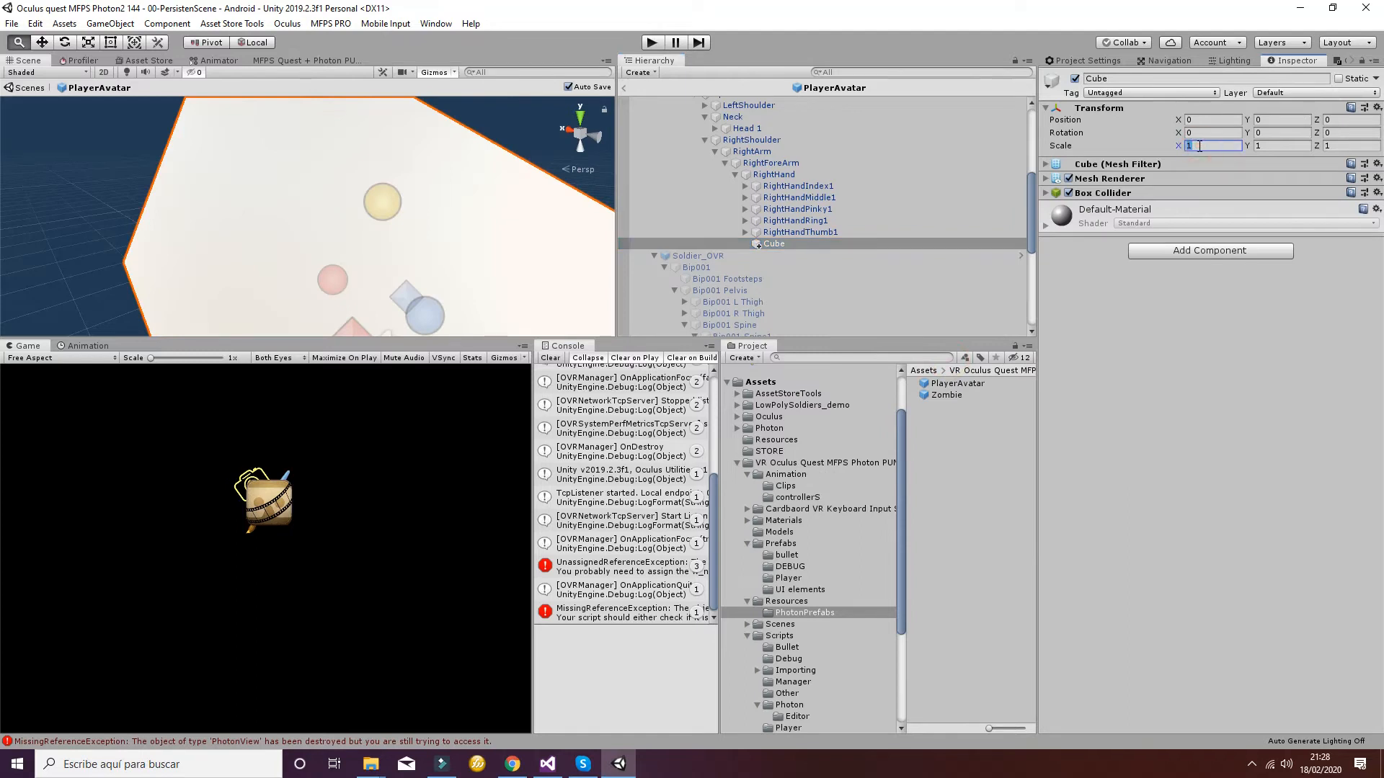
{"action": "type", "text": "0.05"}
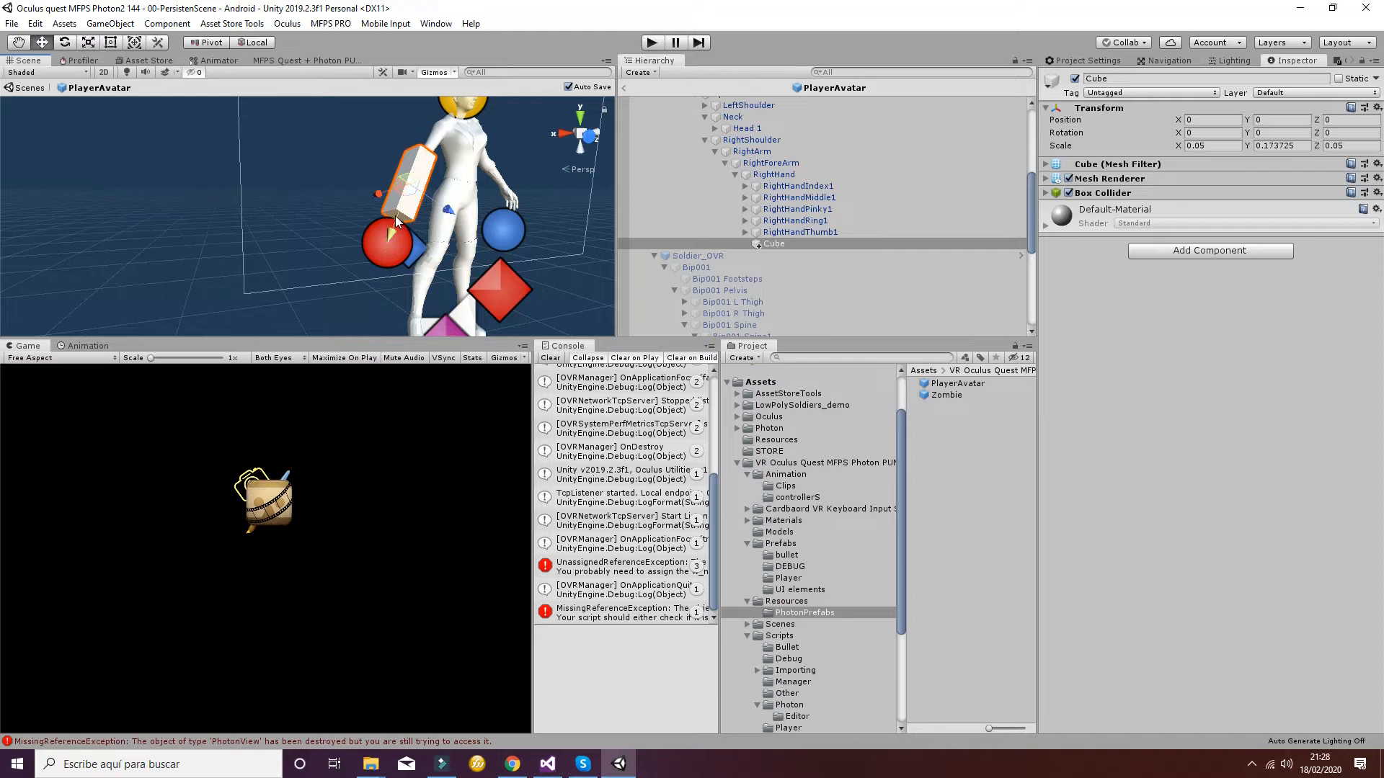
{"action": "left_click_drag", "start_coordinate": [410, 194], "coordinate": [424, 212]}
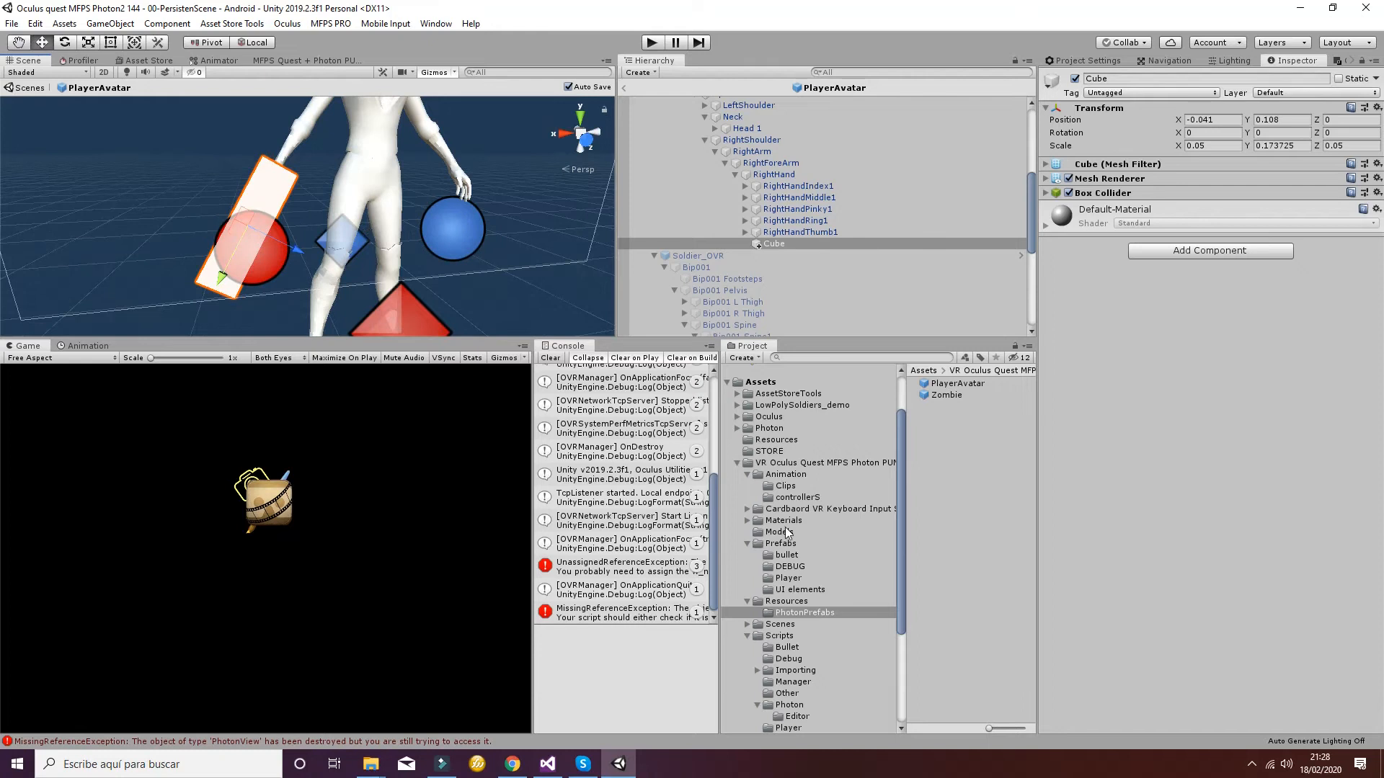
{"action": "left_click", "coordinate": [783, 520]}
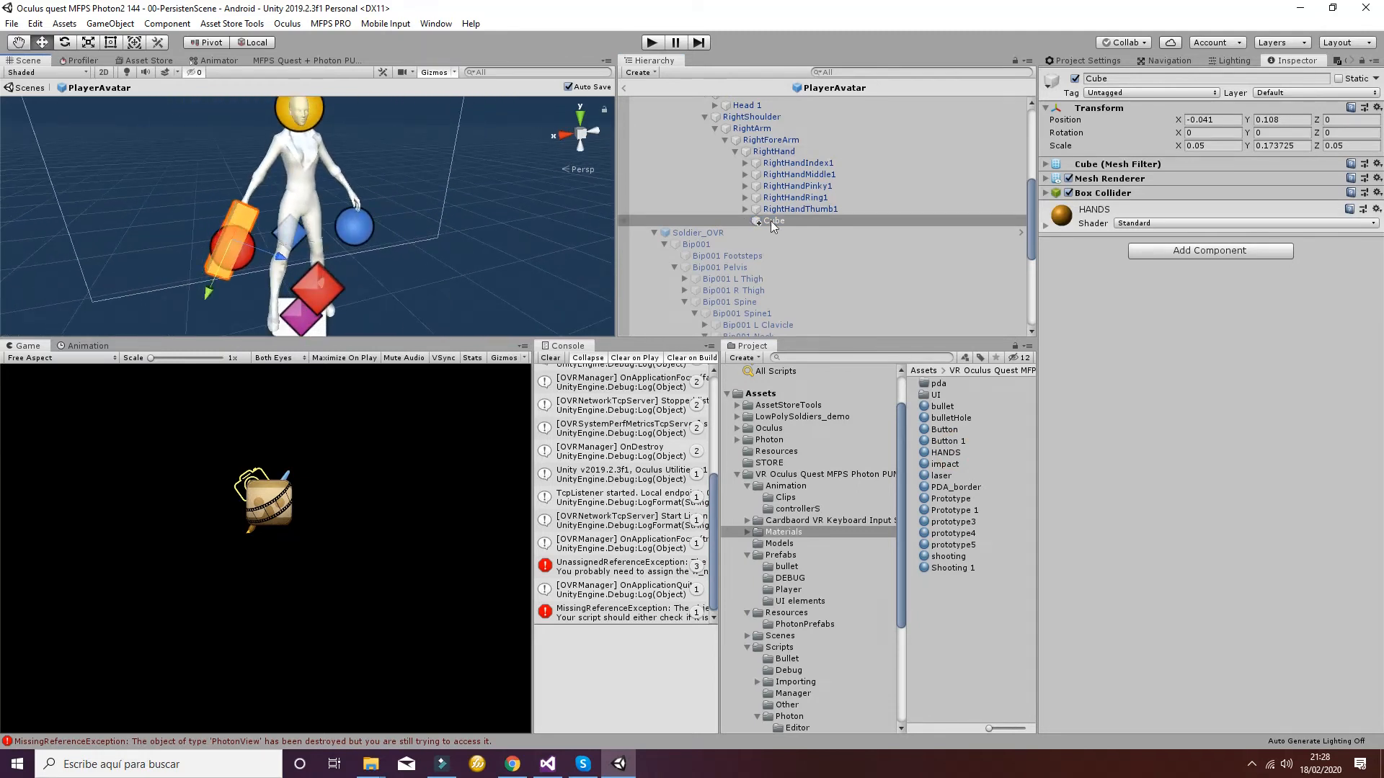
Create an empty child 'nozzle' under the Cube at Position Y 0.532.
{"action": "left_click", "coordinate": [774, 220]}
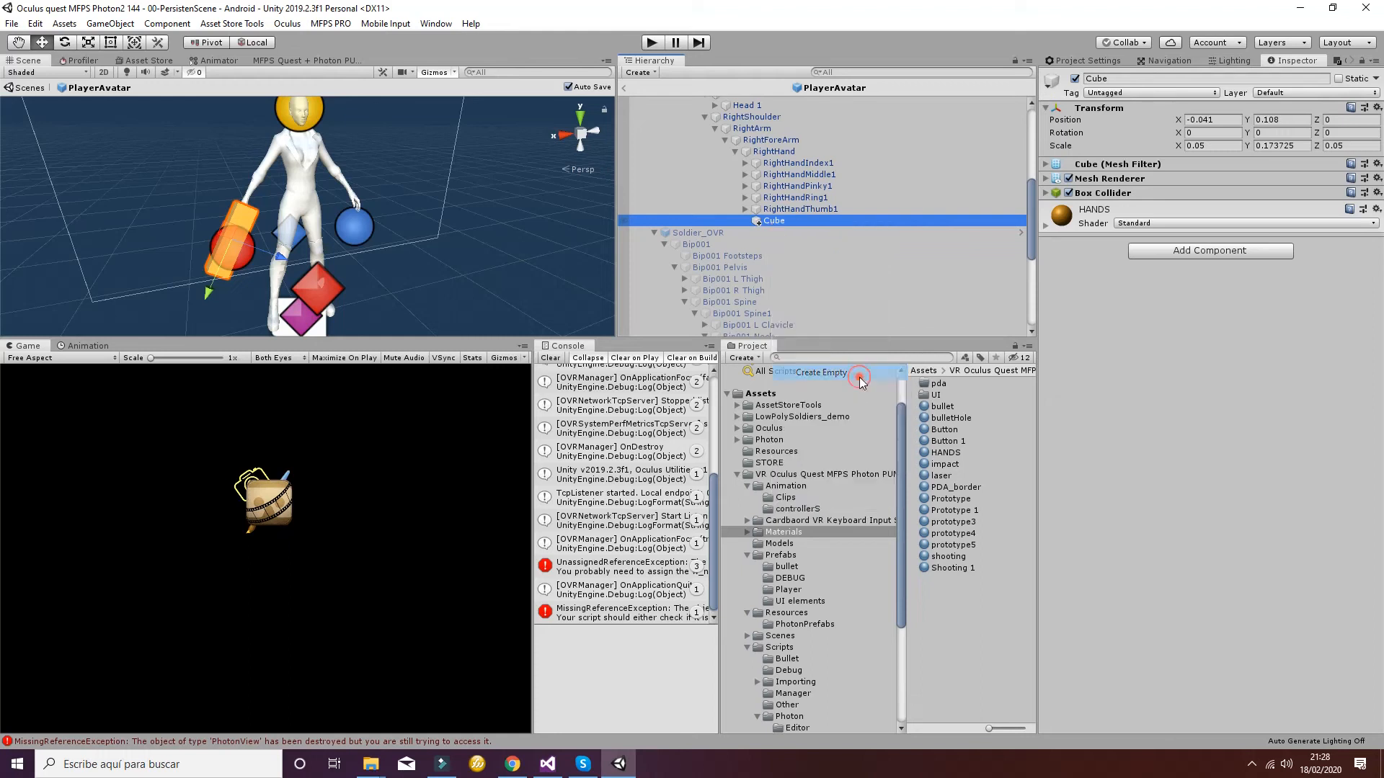
{"action": "left_click", "coordinate": [815, 372]}
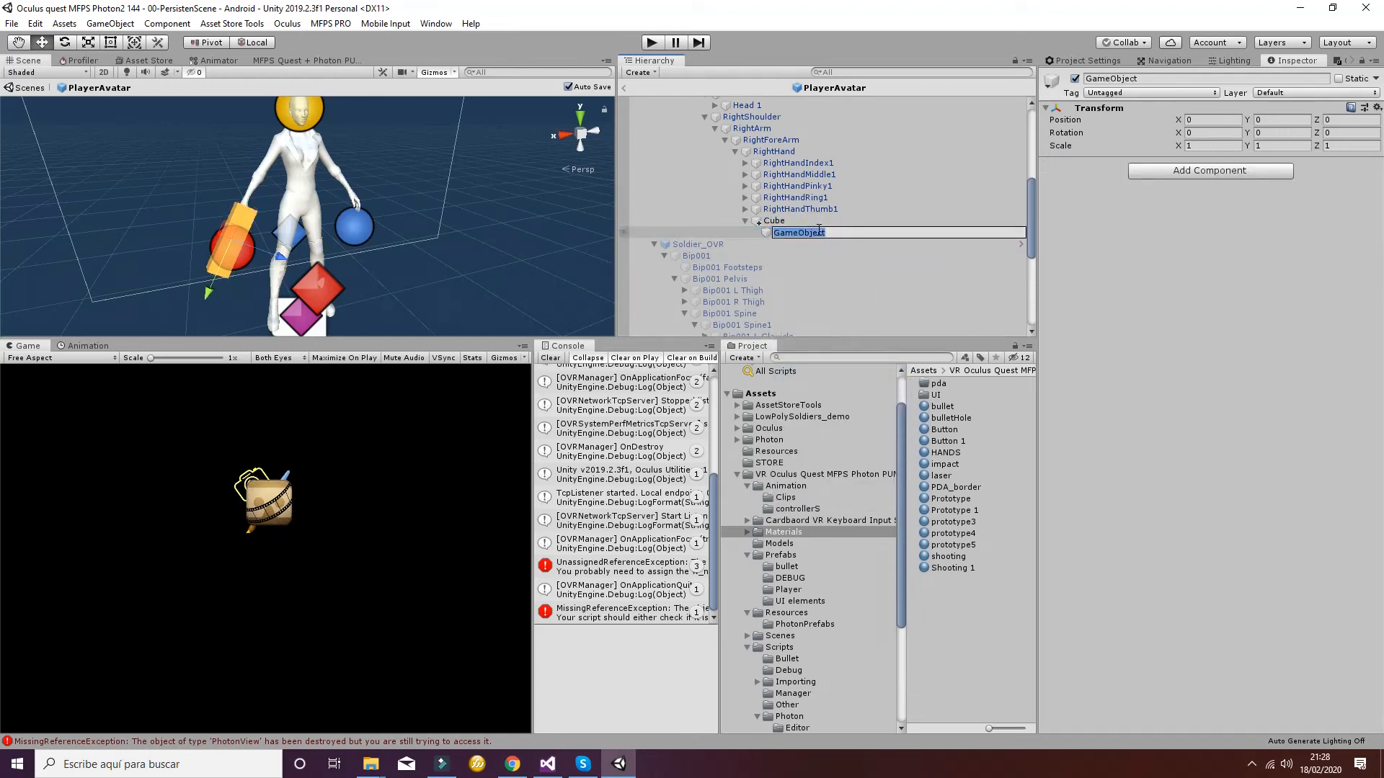
{"action": "type", "text": "nozzle"}
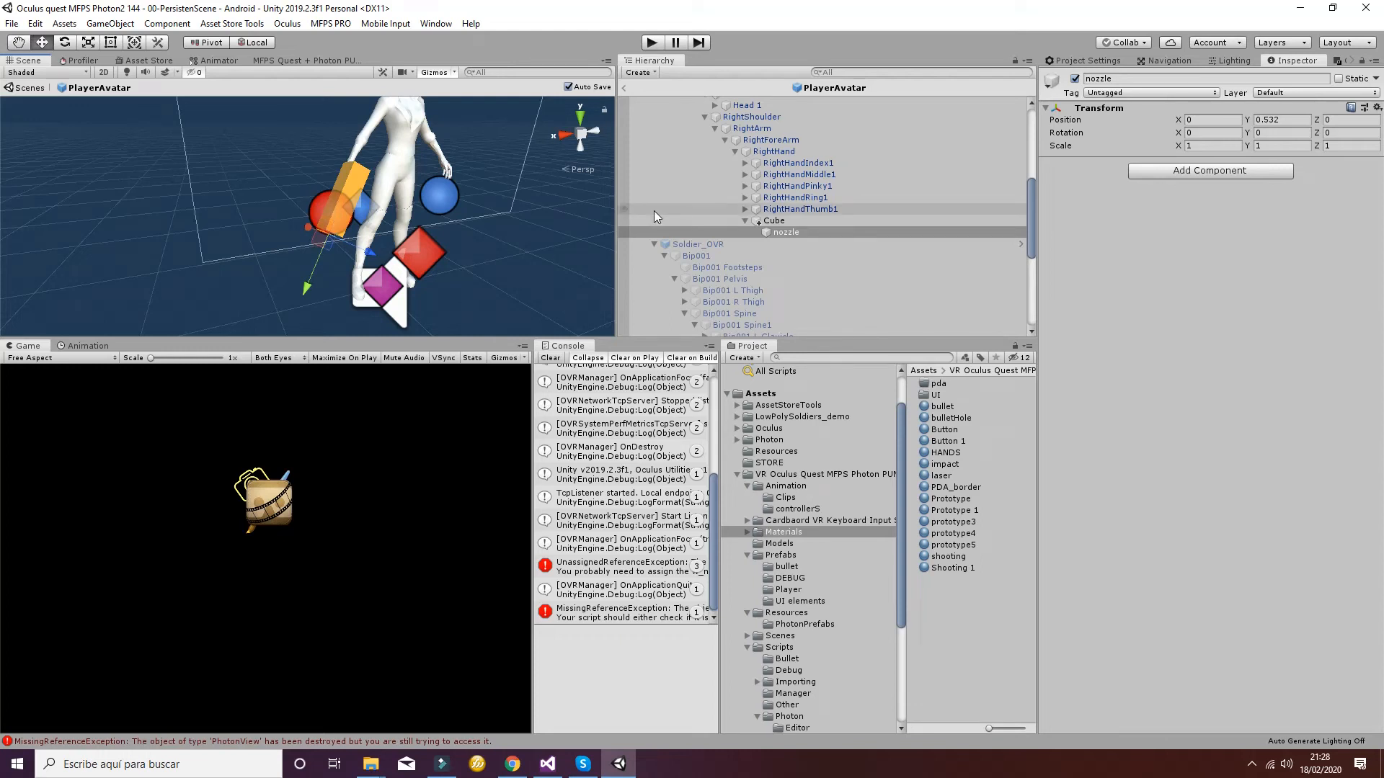
{"action": "scroll", "scroll_direction": "down", "scroll_amount": 3}
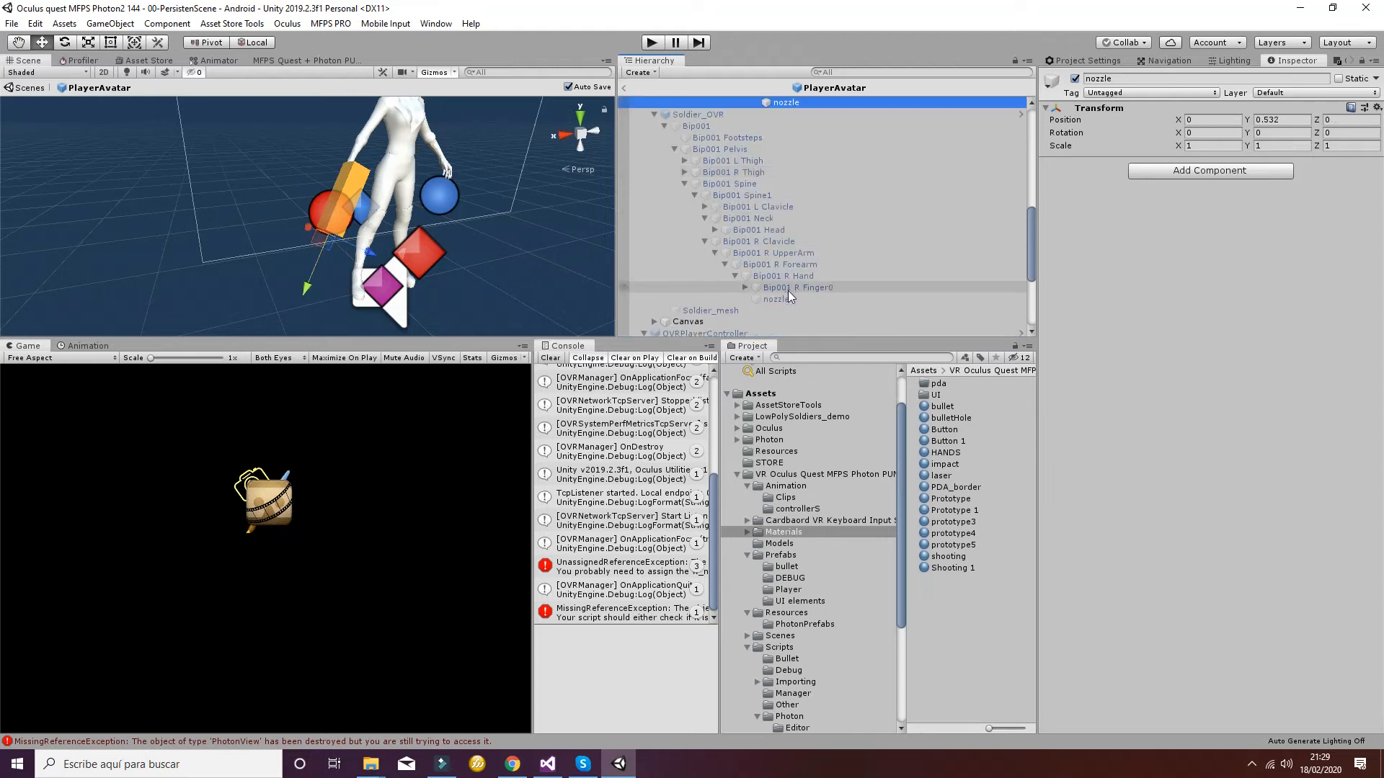
Check the old soldier's nozzle, then rotate the new nozzle to Z -90.
{"action": "left_click", "coordinate": [775, 299]}
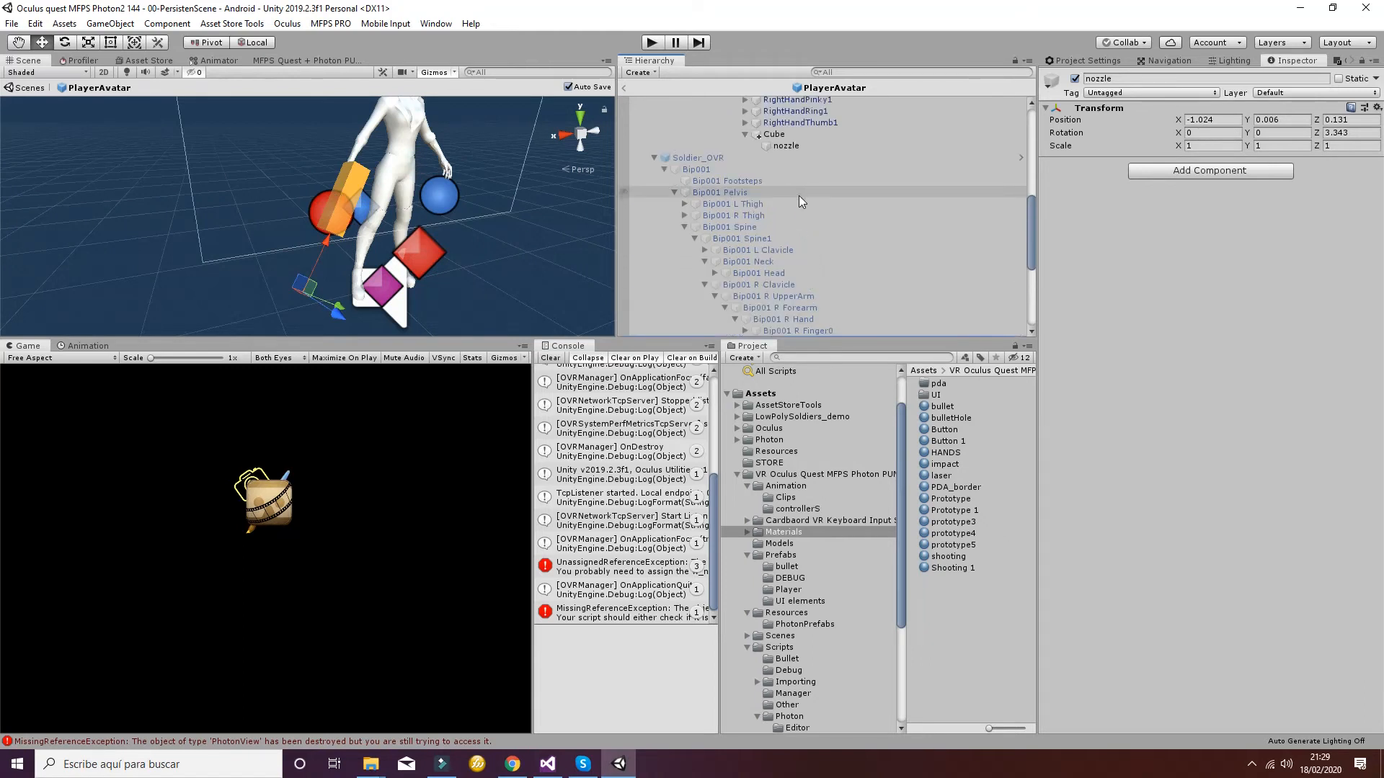
{"action": "left_click", "coordinate": [785, 145]}
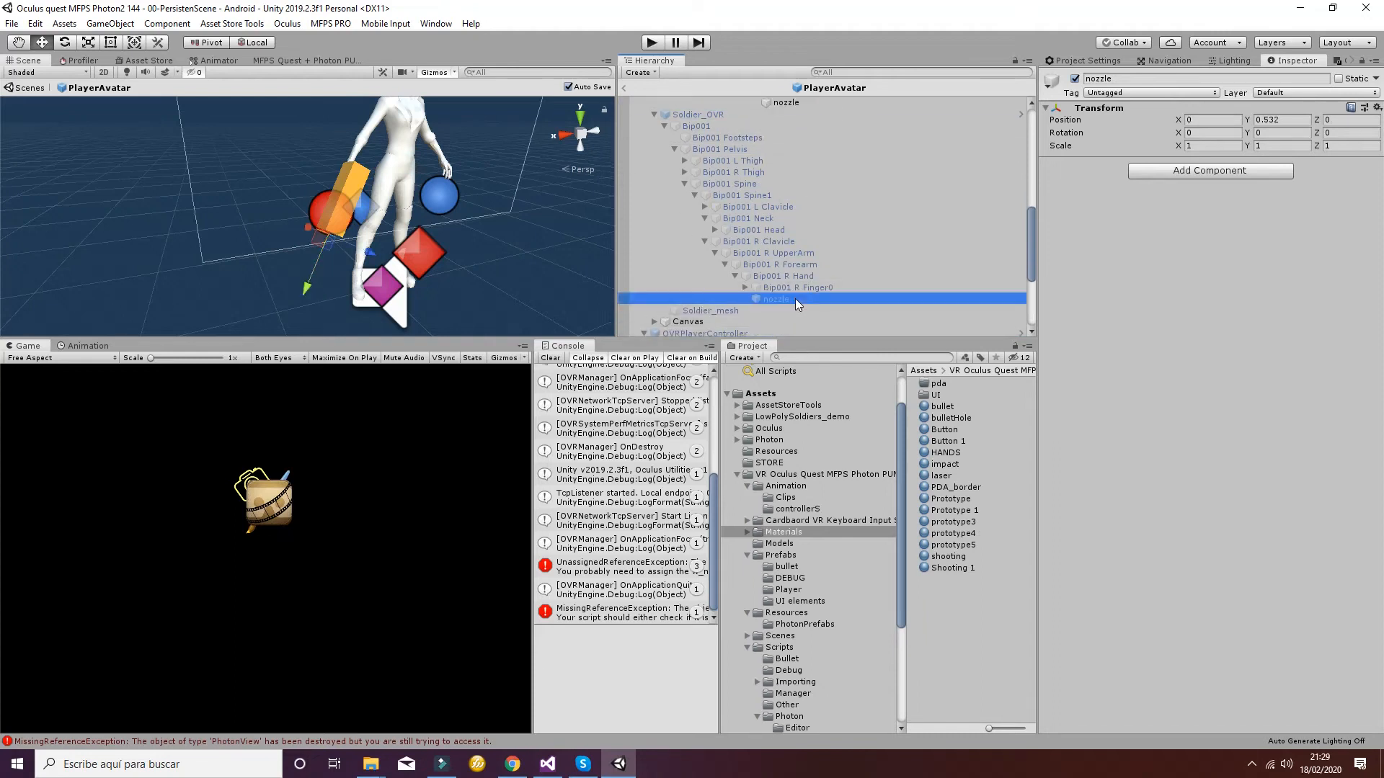
{"action": "left_click", "coordinate": [785, 102]}
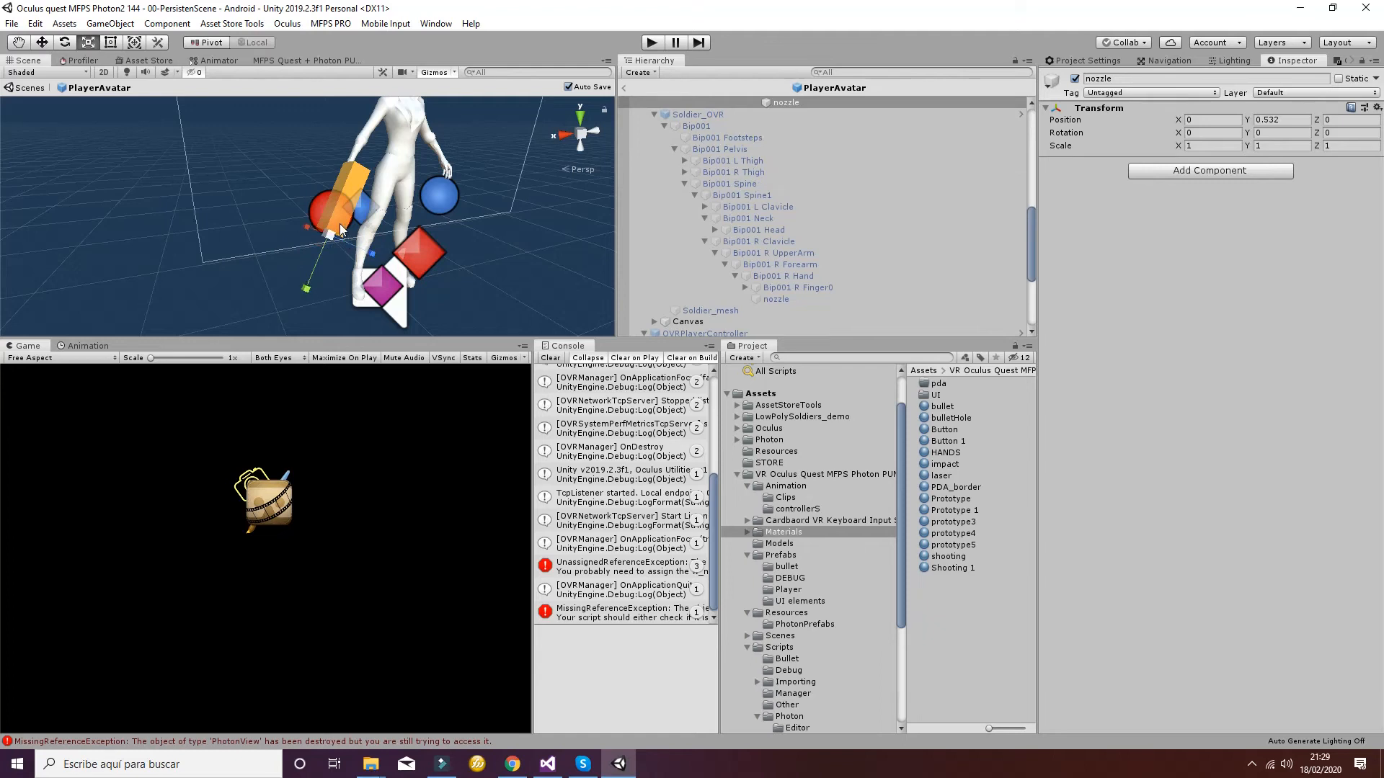
{"action": "left_click_drag", "start_coordinate": [339, 229], "coordinate": [366, 268]}
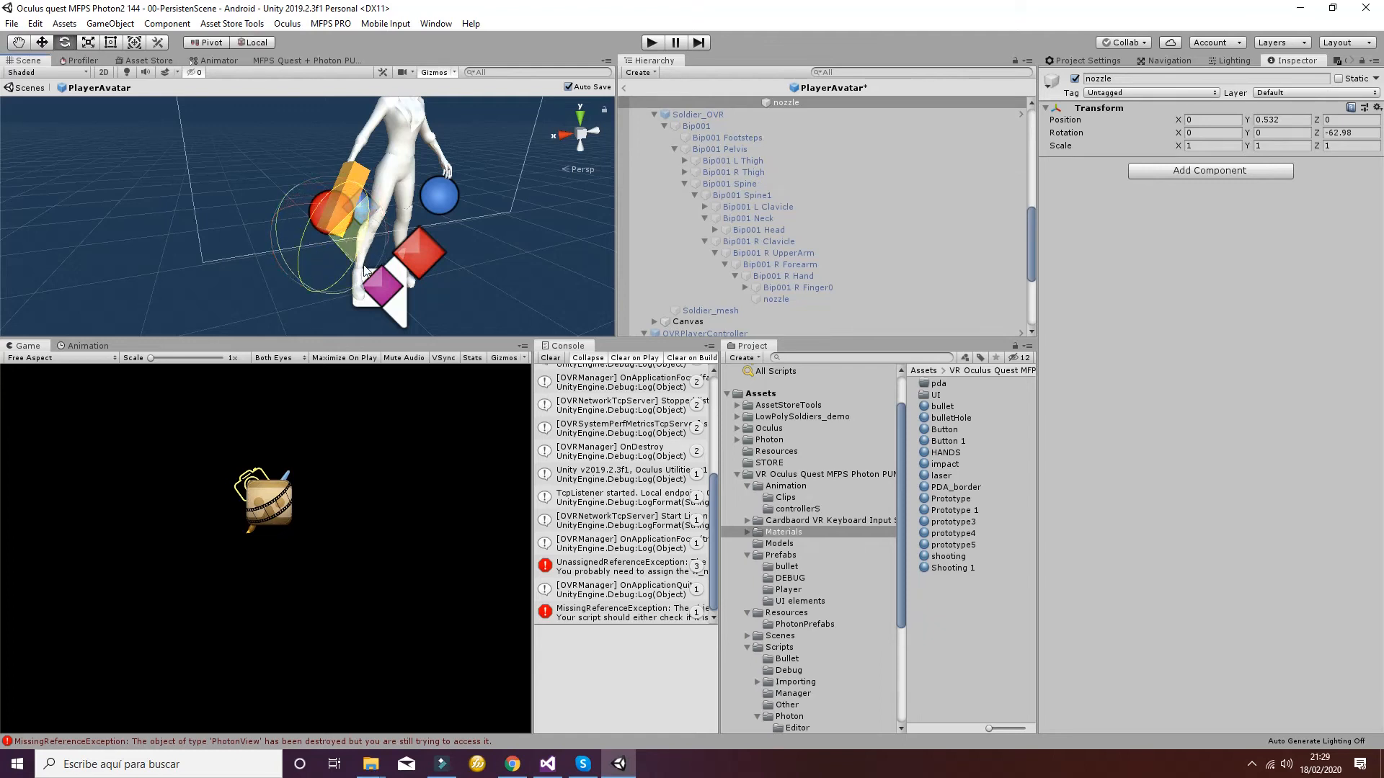
{"action": "left_click_drag", "start_coordinate": [360, 255], "coordinate": [369, 280]}
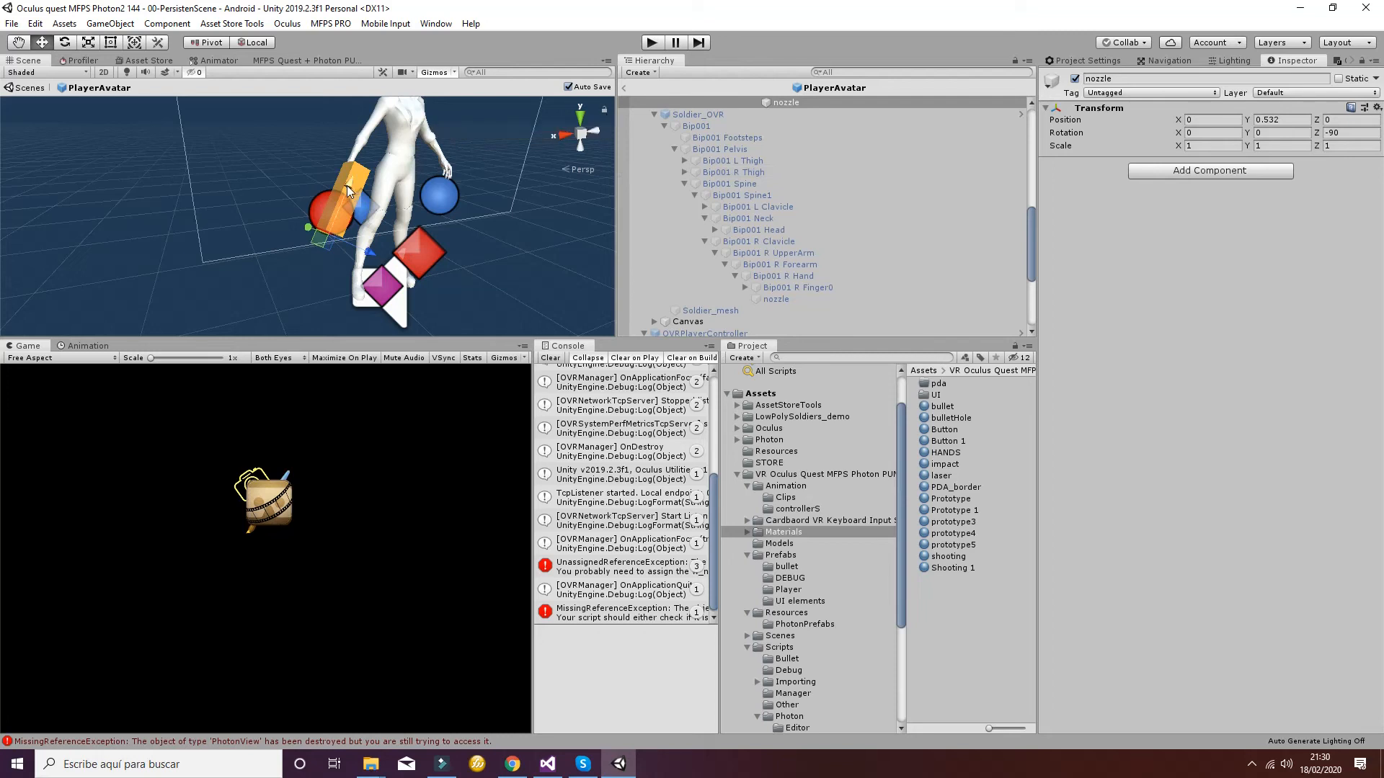
{"action": "mouse_move", "coordinate": [362, 159]}
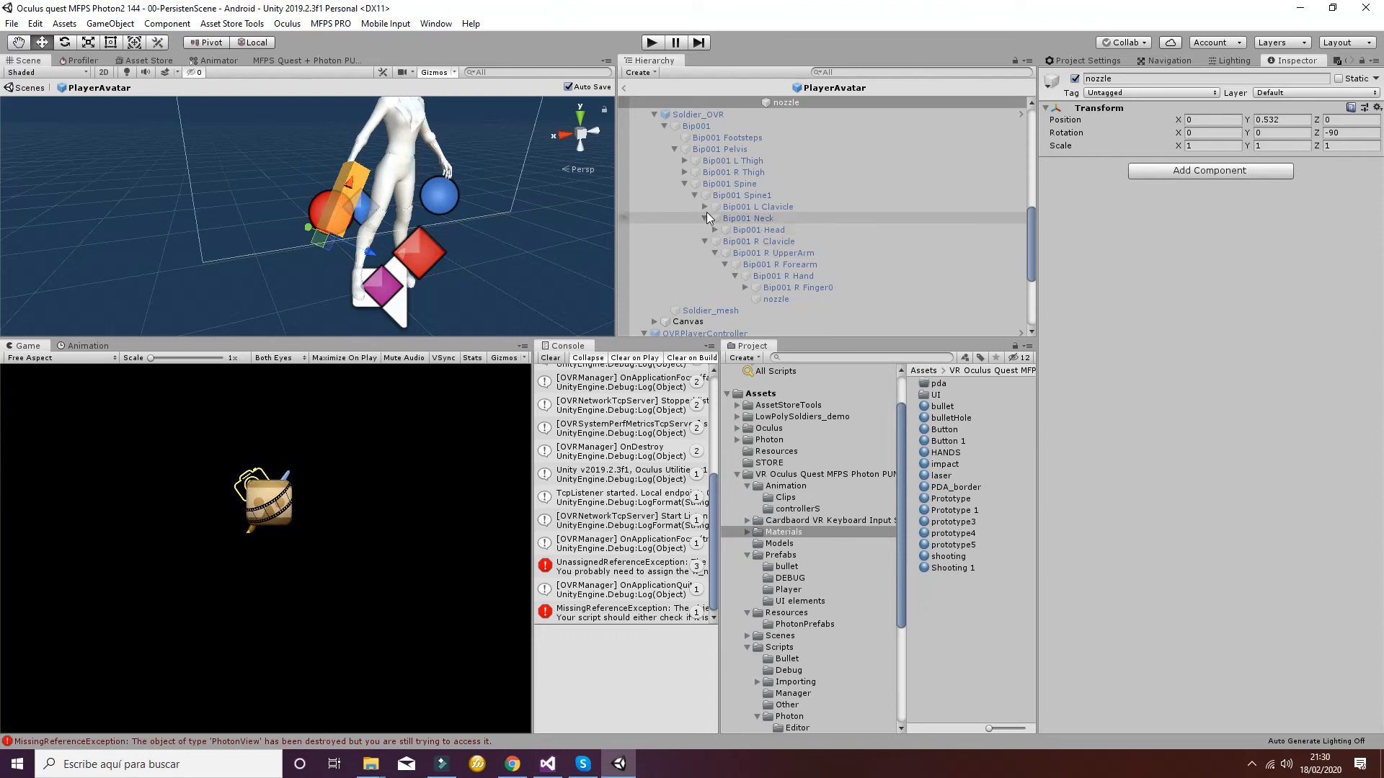
{"action": "scroll", "scroll_direction": "down", "scroll_amount": 3}
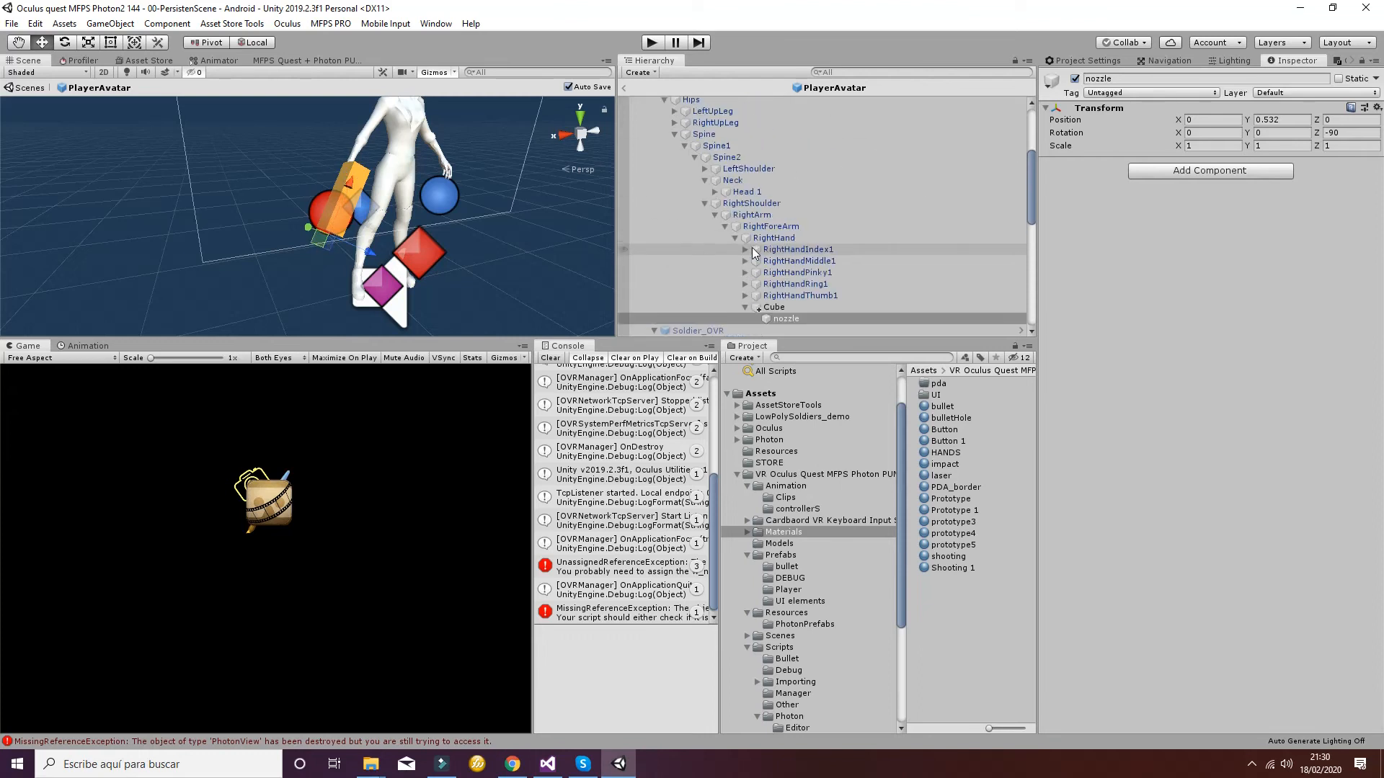
Briefly run Play mode, then select the PlayerAvatar prefab to view its empty W_nozzle.
{"action": "left_click", "coordinate": [652, 42]}
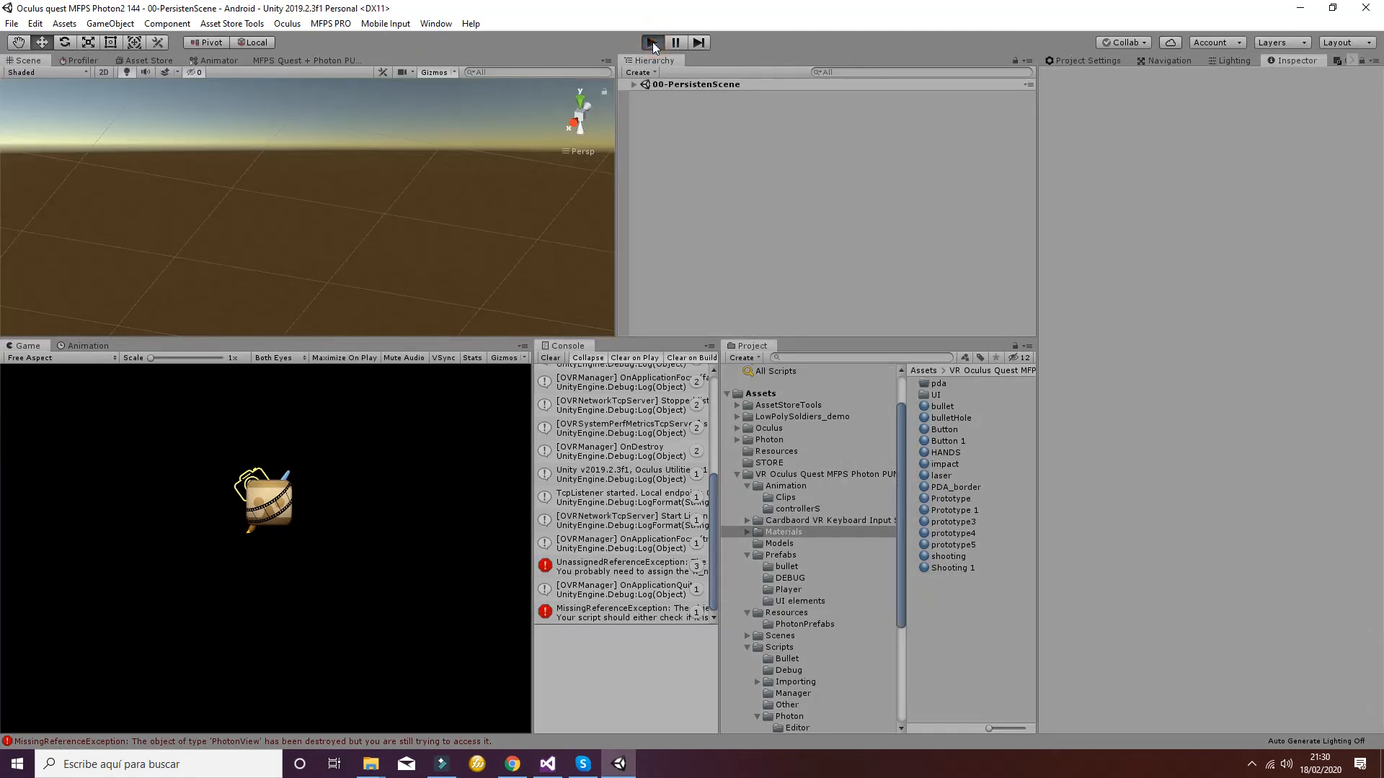
{"action": "left_click", "coordinate": [652, 42]}
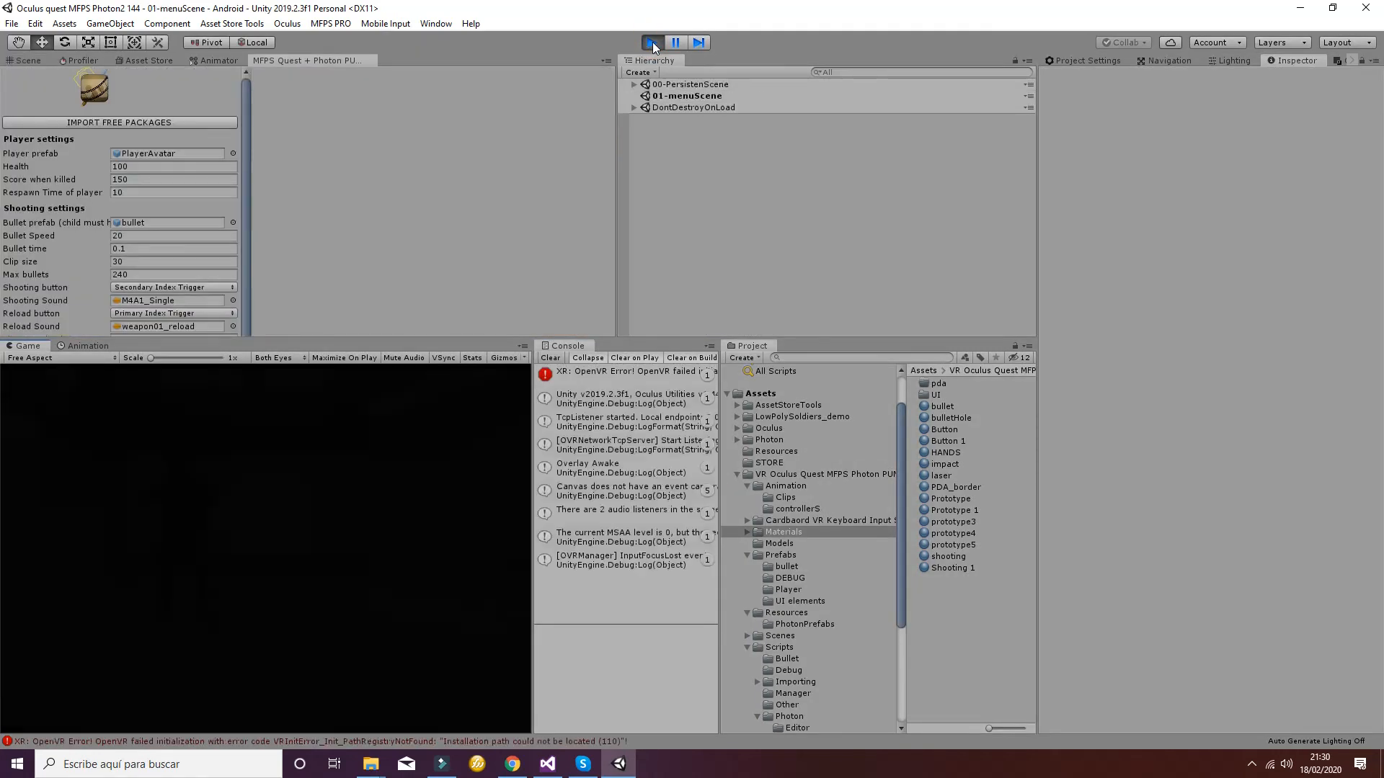
{"action": "left_click", "coordinate": [652, 43]}
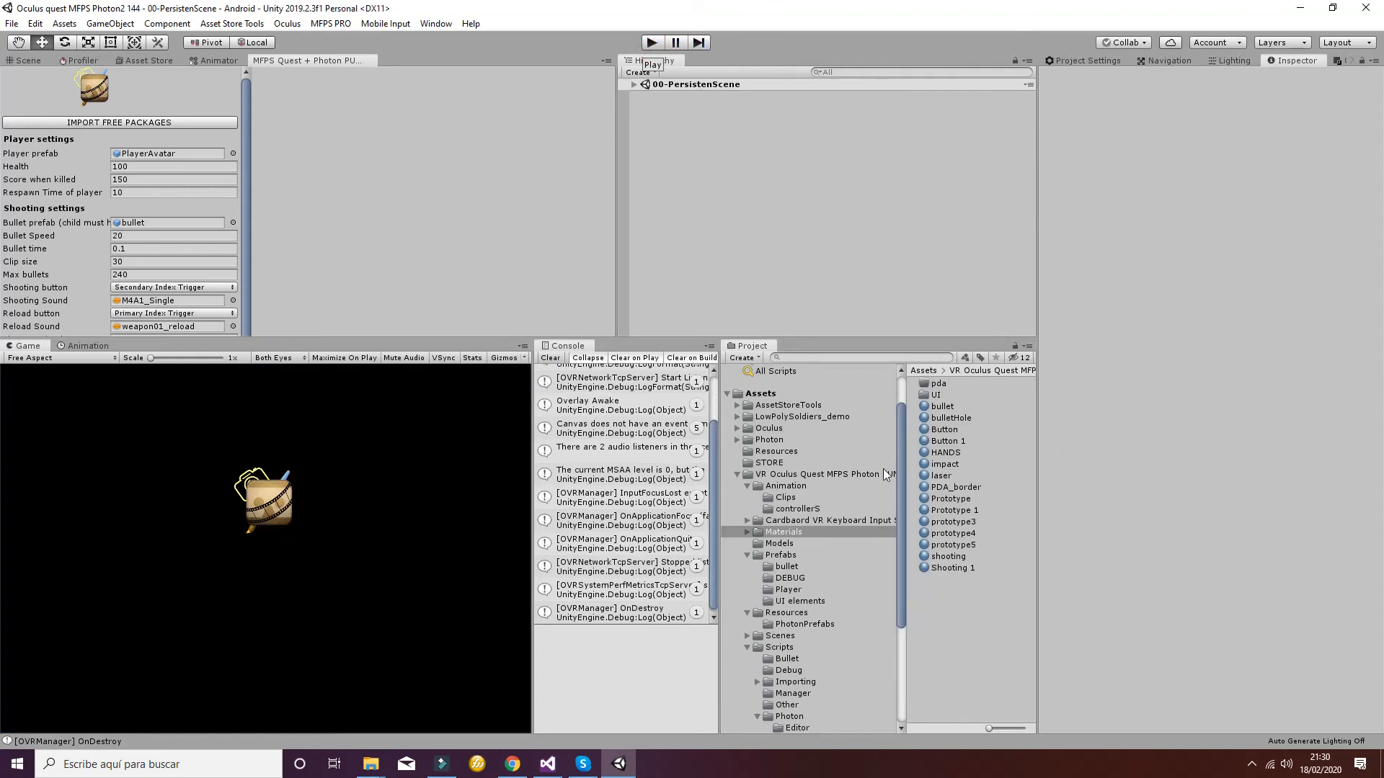
{"action": "left_click", "coordinate": [955, 383]}
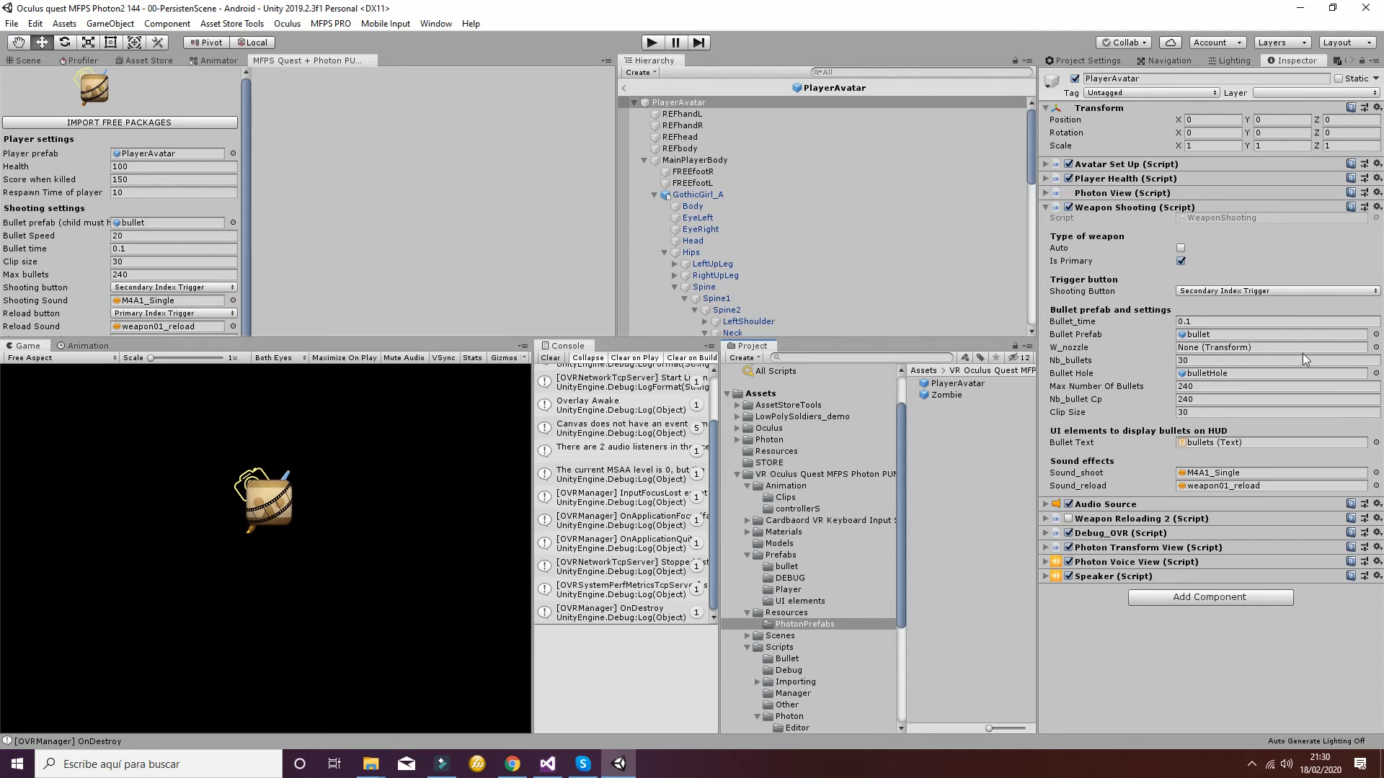
Assign Cube > nozzle to W_nozzle in Weapon Shooting and start Play mode.
{"action": "left_click", "coordinate": [1373, 346]}
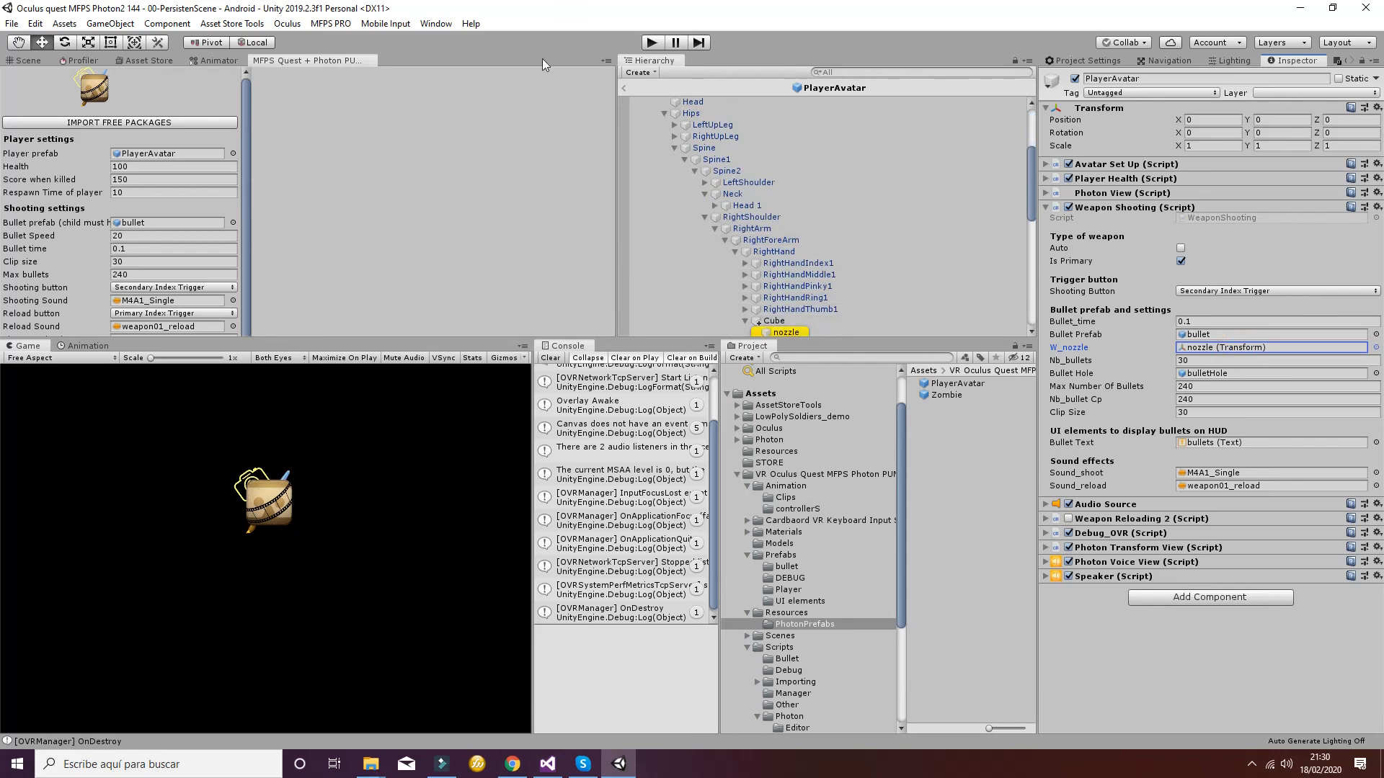
{"action": "left_click", "coordinate": [650, 43]}
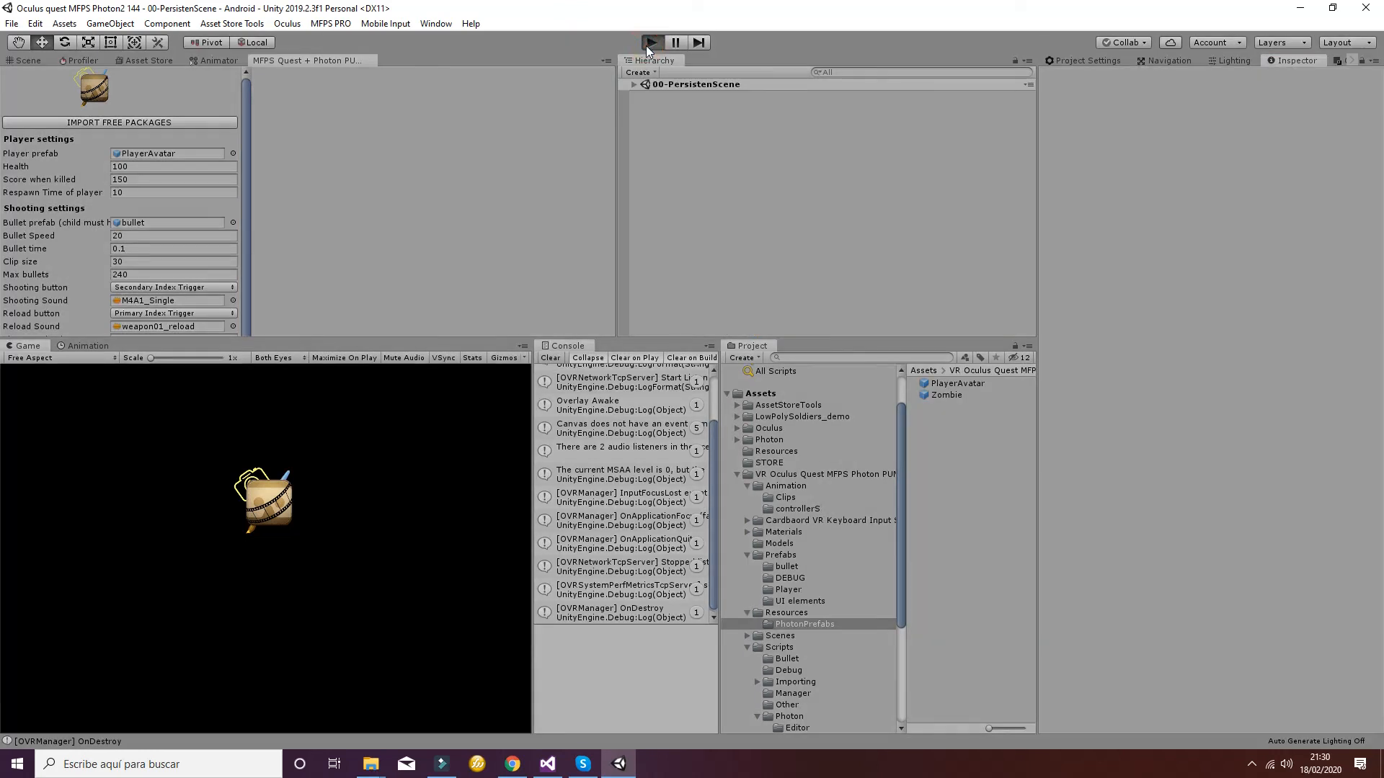
Expand DontDestroyOnLoad, select LOBBY, and use Join Room Manually in Photon Lobby.
{"action": "left_click", "coordinate": [651, 41]}
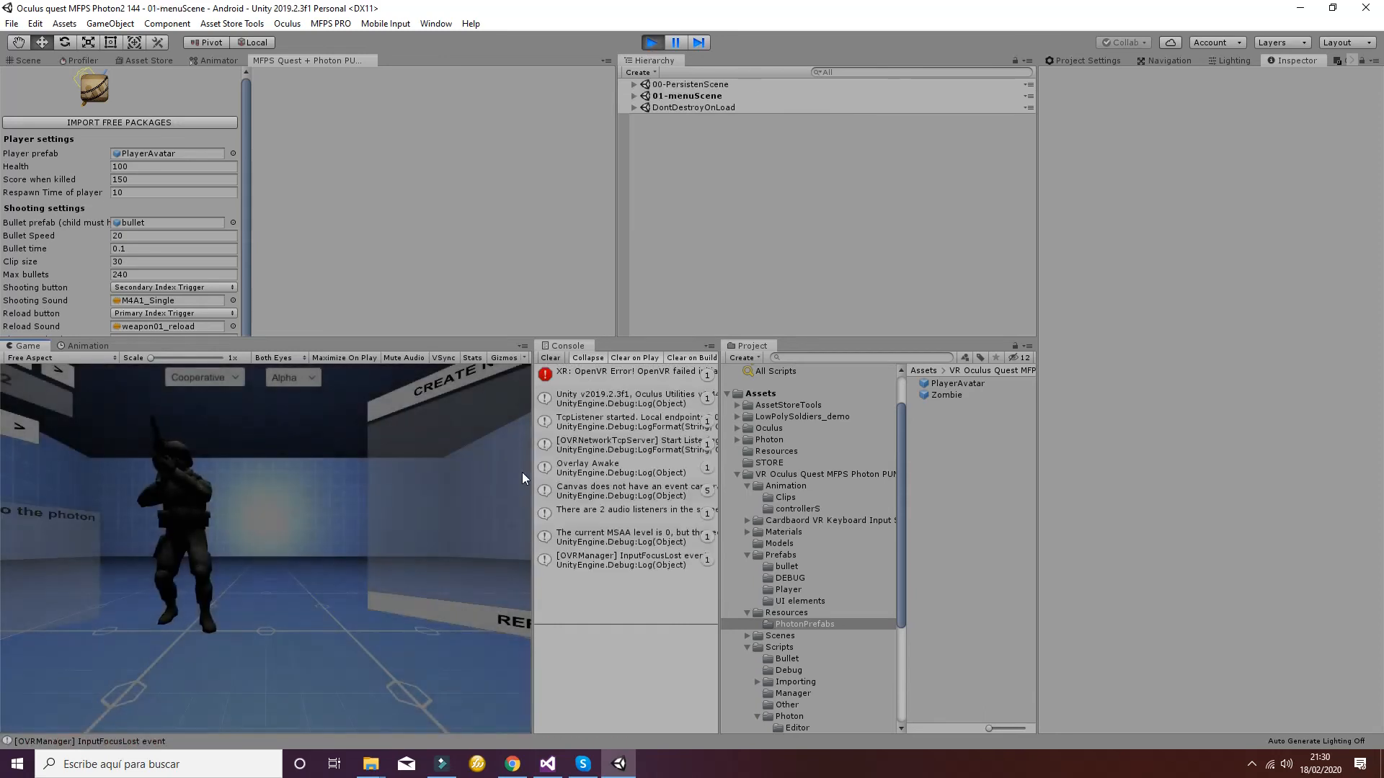
{"action": "left_click", "coordinate": [632, 107]}
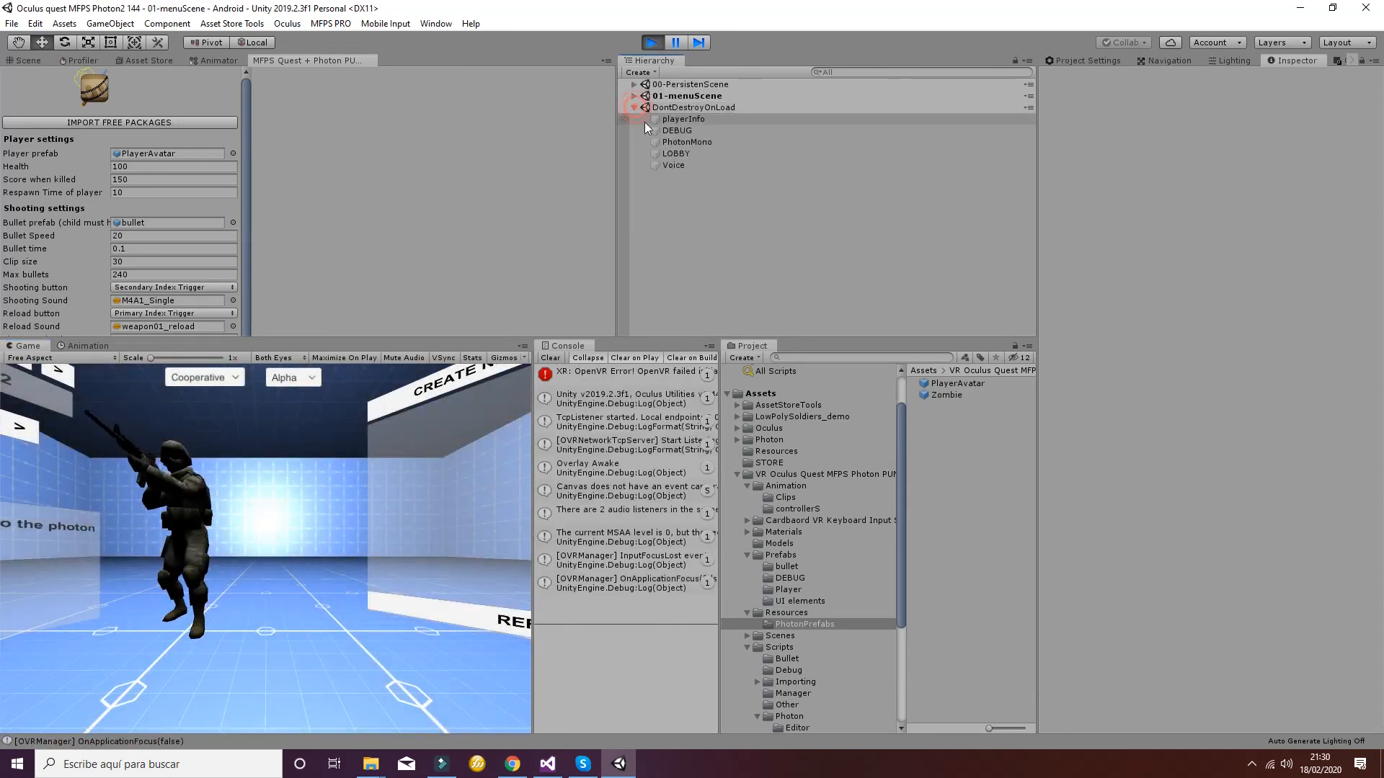
{"action": "left_click", "coordinate": [676, 153]}
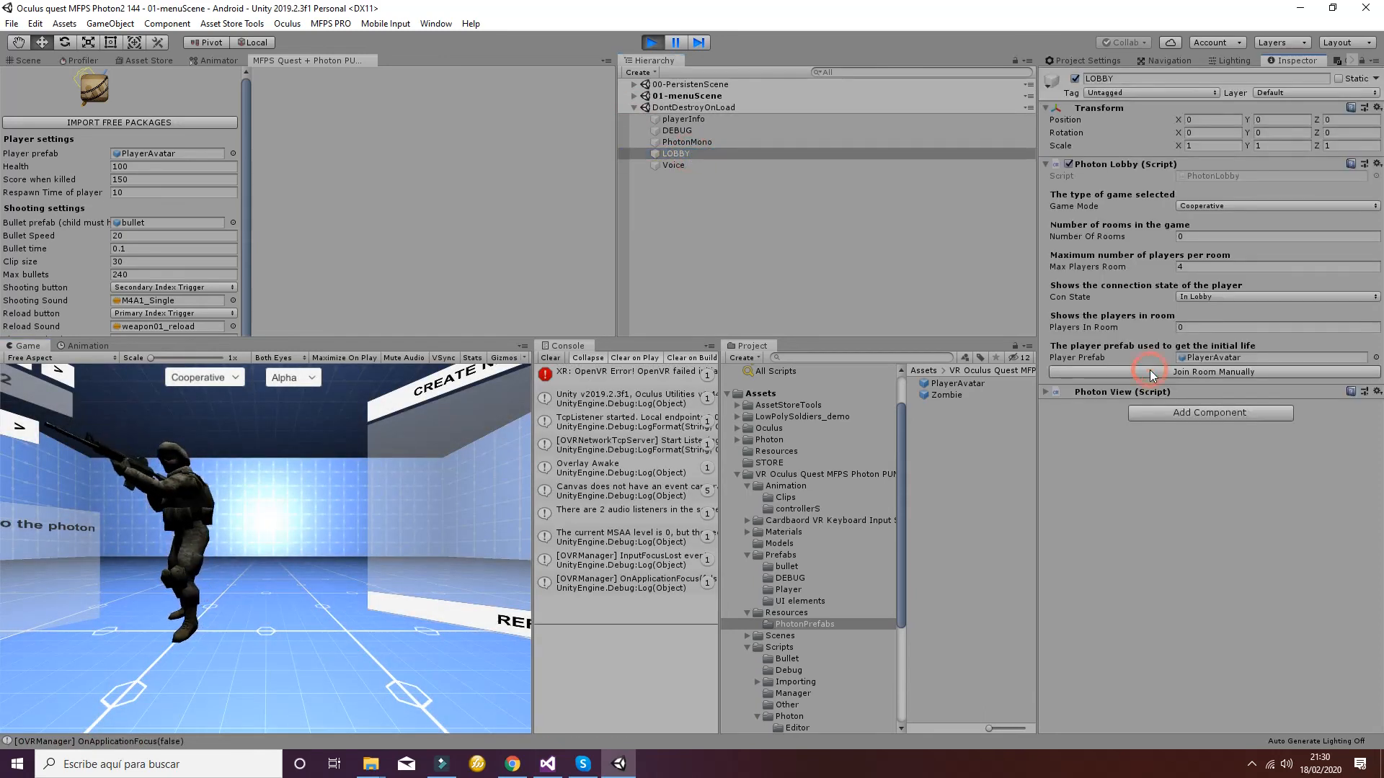
{"action": "left_click", "coordinate": [1210, 372]}
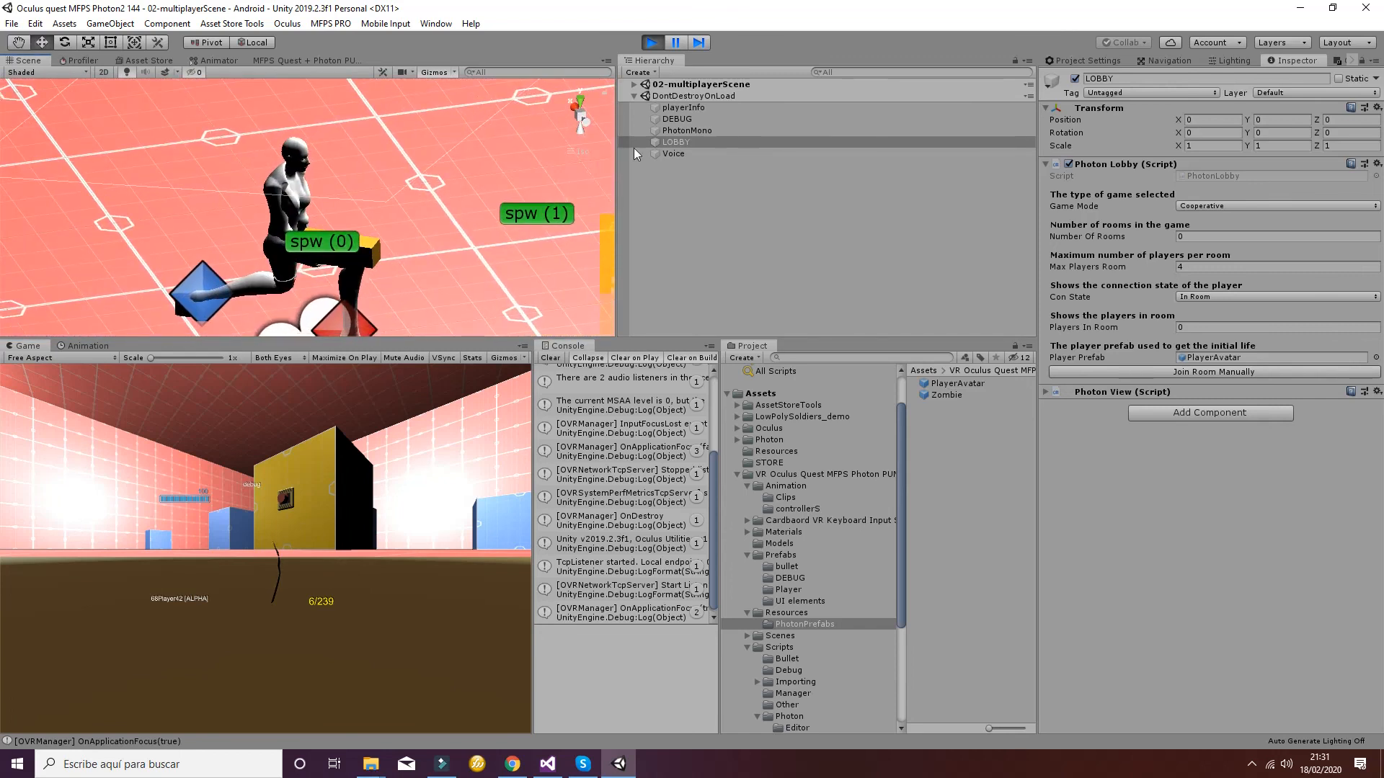
Collapse DontDestroyOnLoad, expand 02-multiplayerScene, and select PlayerAvatar(Clone)'s OVRPlayerController.
{"action": "left_click", "coordinate": [634, 95]}
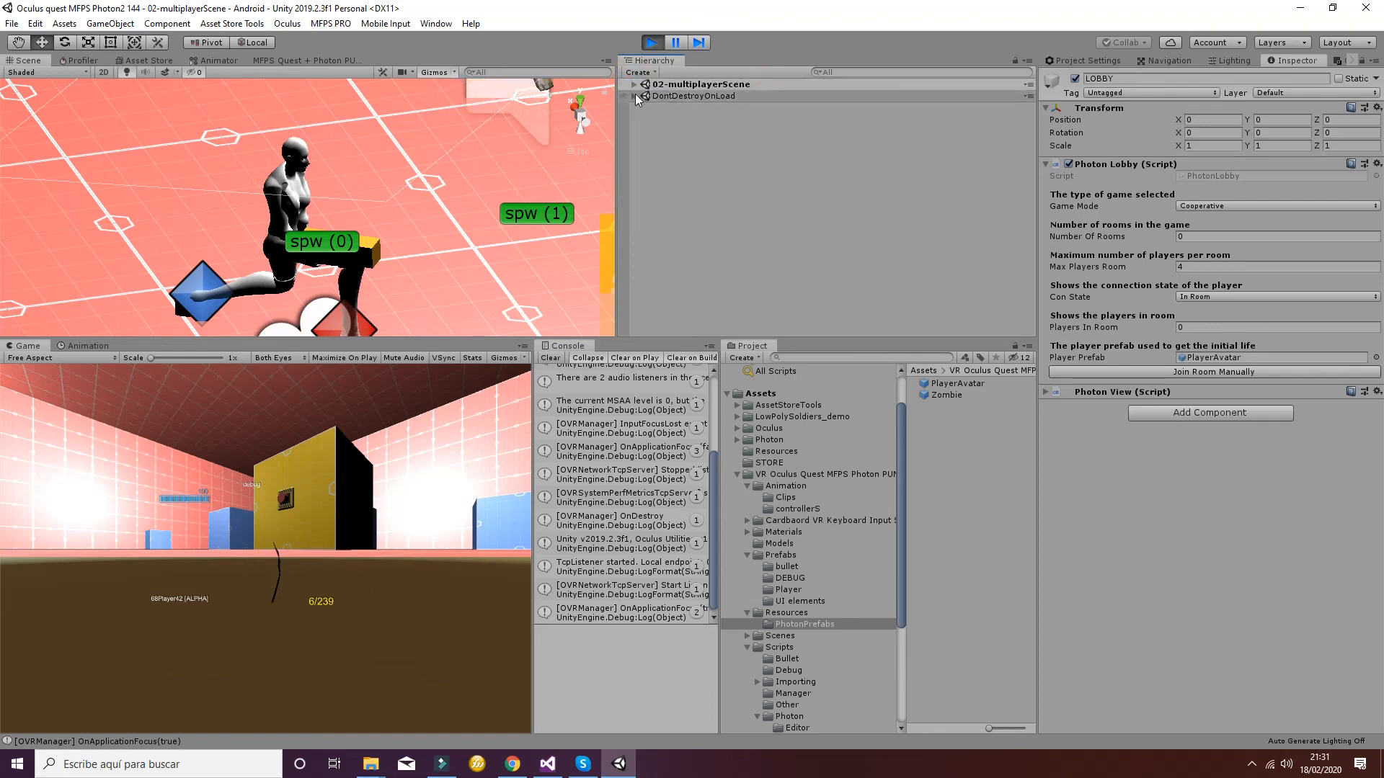
{"action": "left_click", "coordinate": [633, 84]}
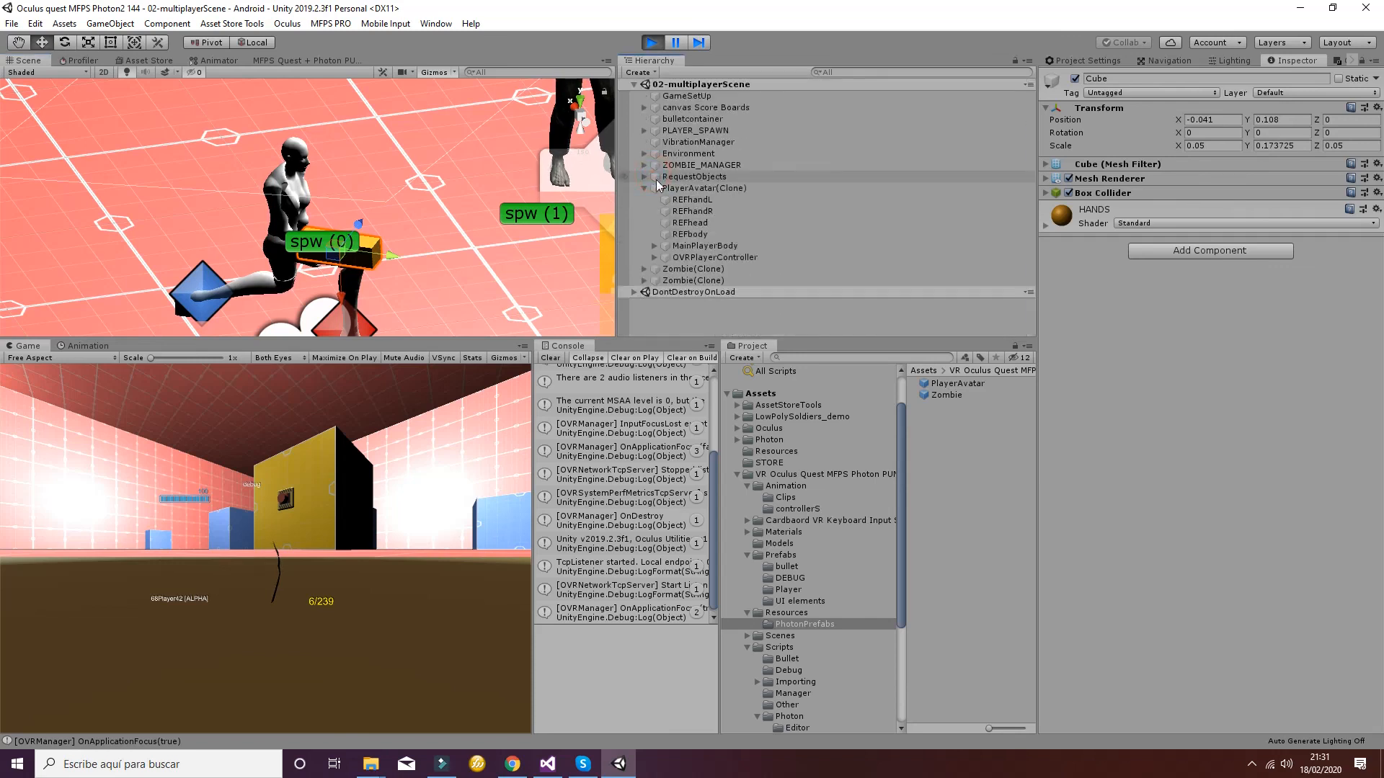
{"action": "left_click", "coordinate": [715, 256]}
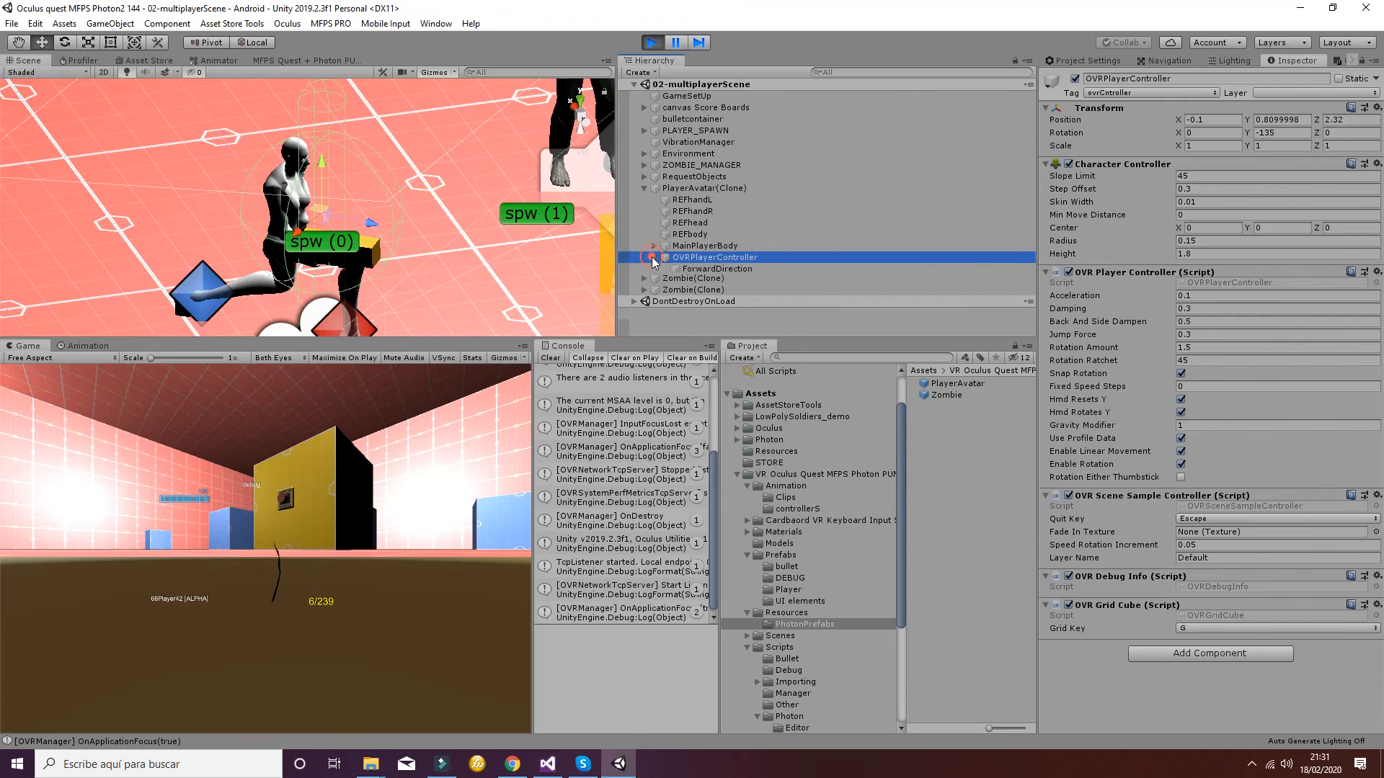